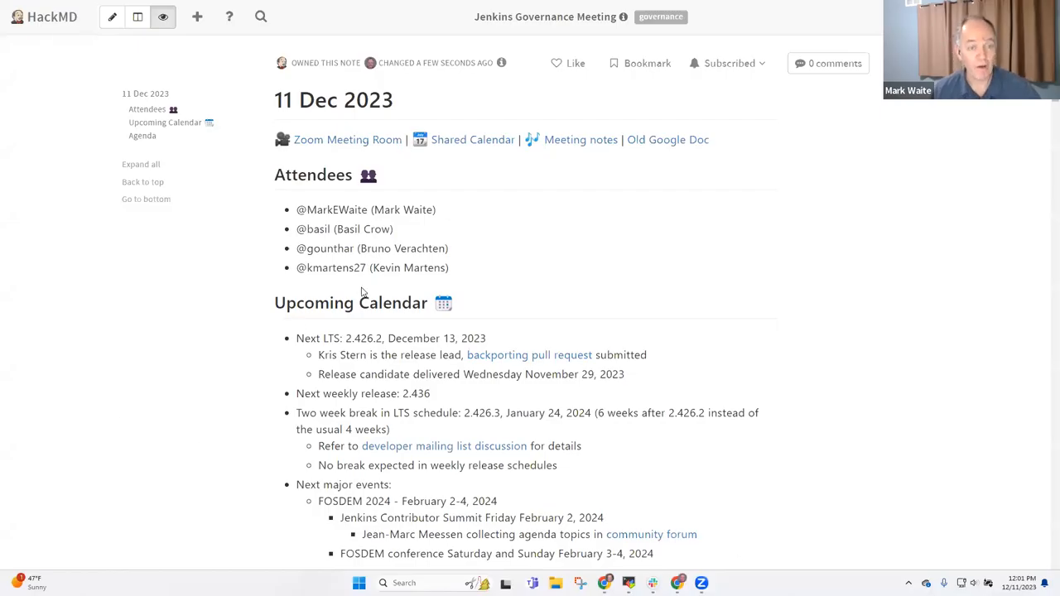
mouse_move(338, 320)
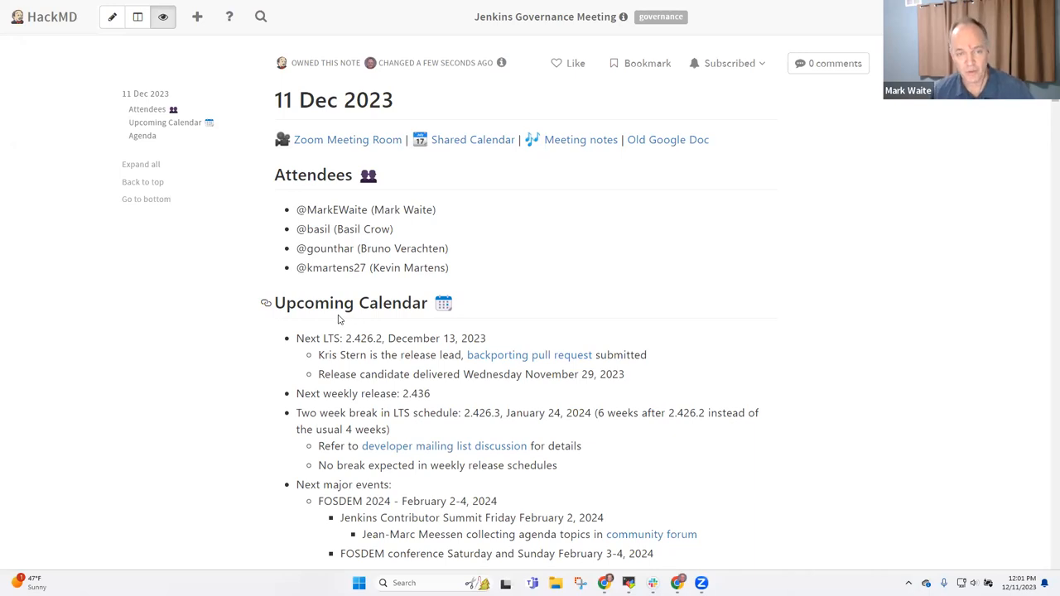
mouse_move(543, 294)
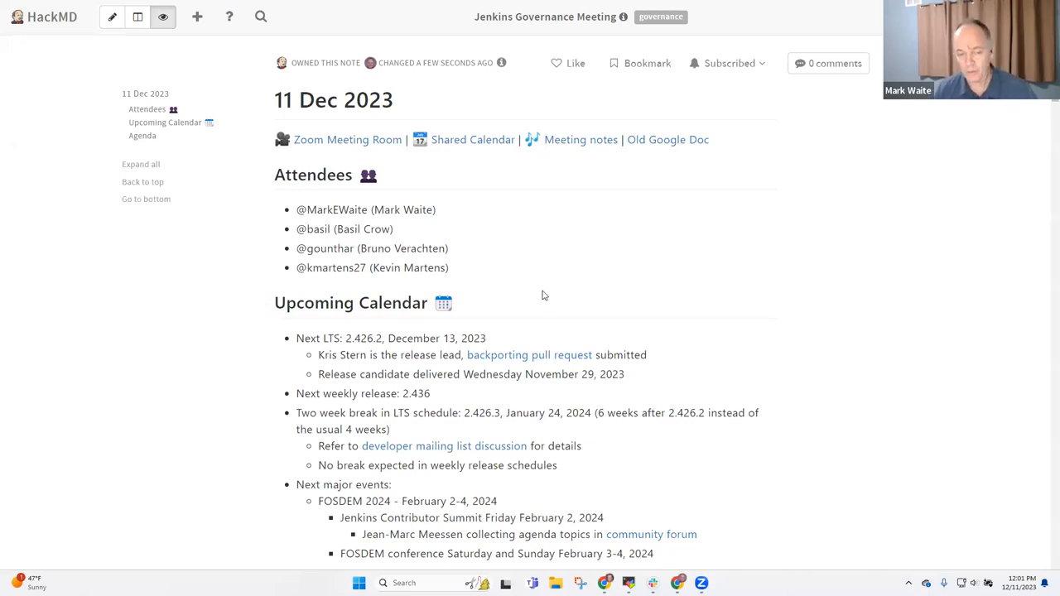
- Scroll through the notes and highlight, then clear, the next LTS release line
scroll("down", 3)
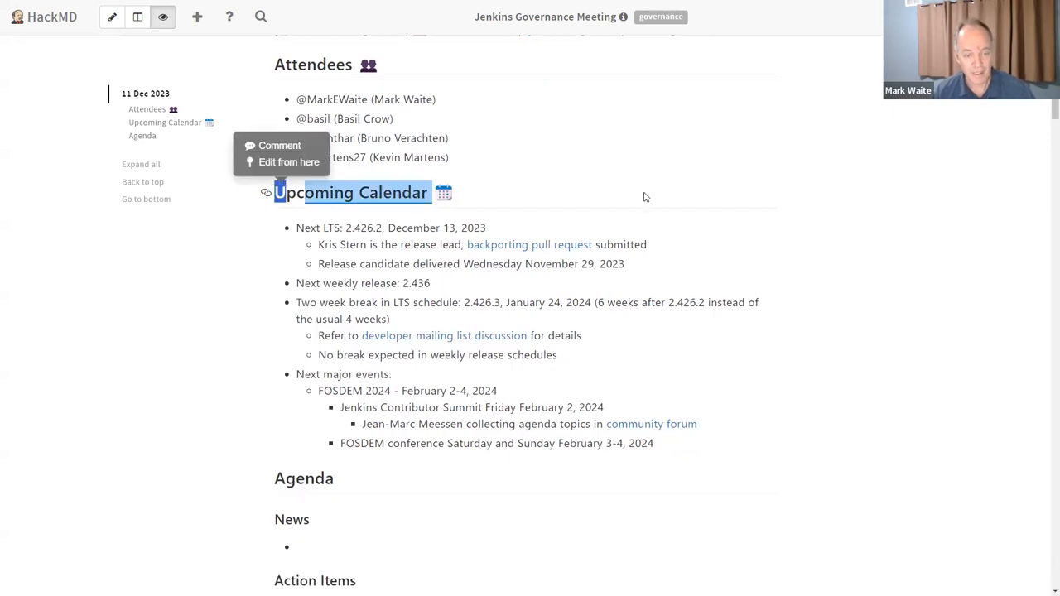
scroll("down", 3)
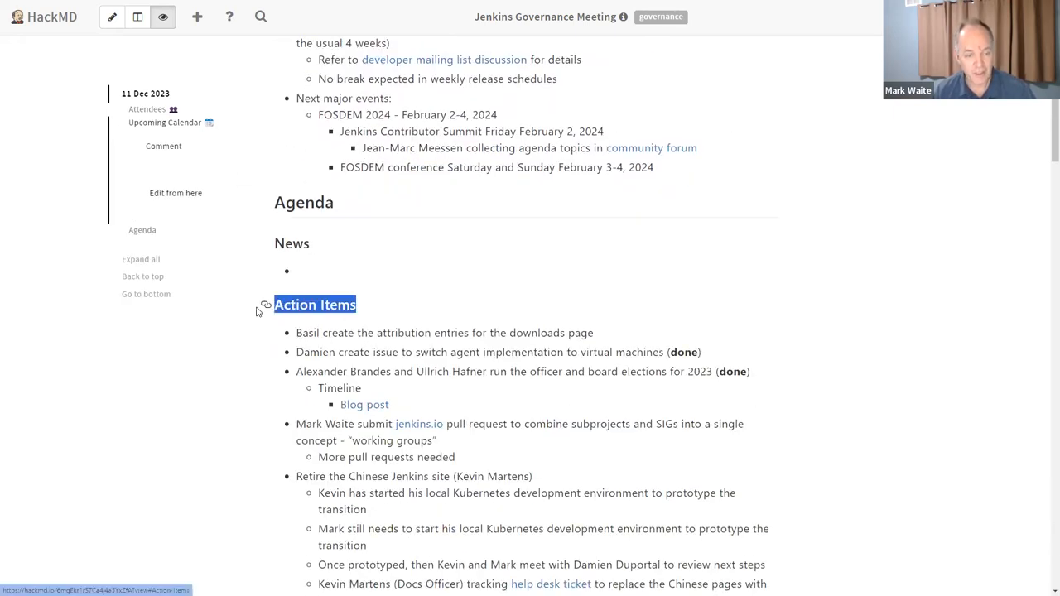
scroll("down", 3)
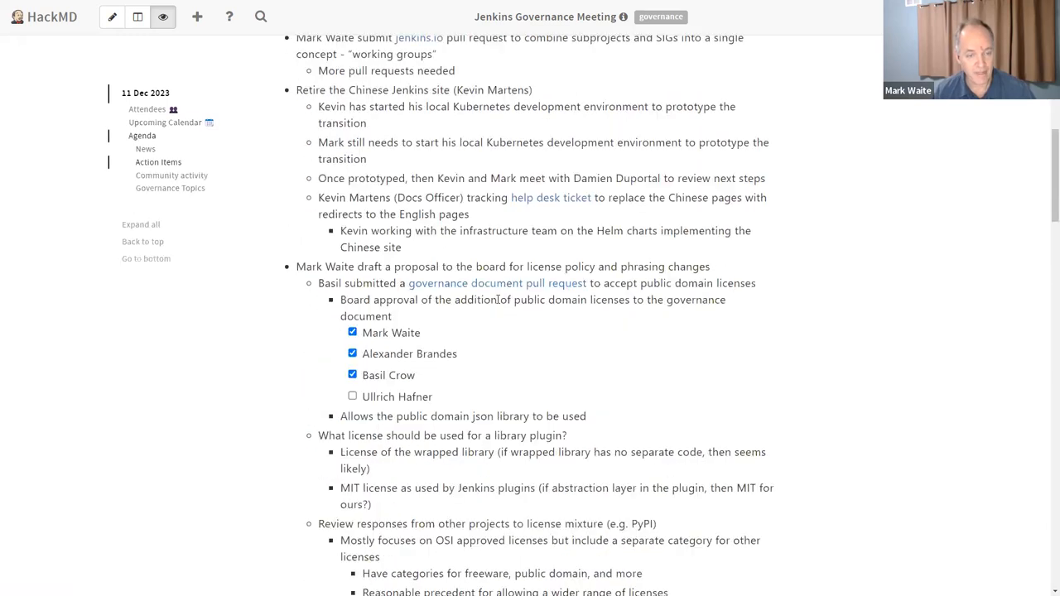
scroll("down", 3)
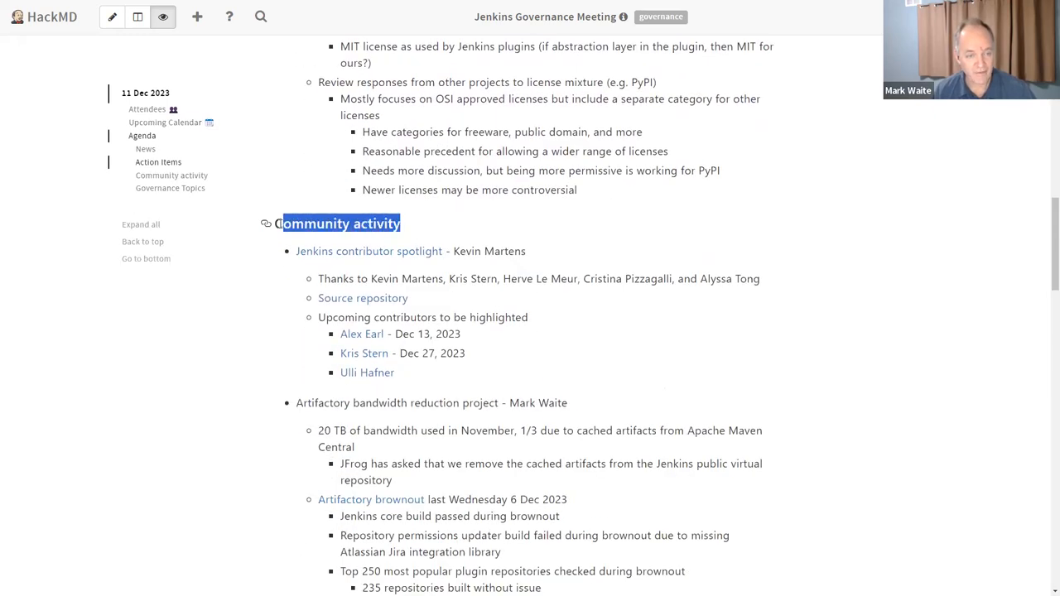
scroll("down", 3)
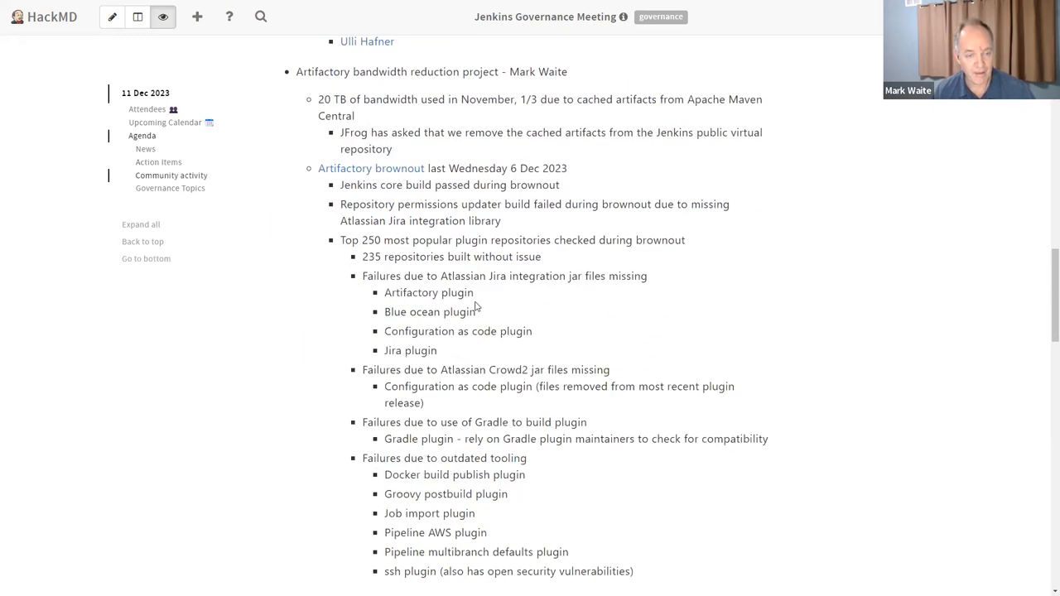
scroll("down", 3)
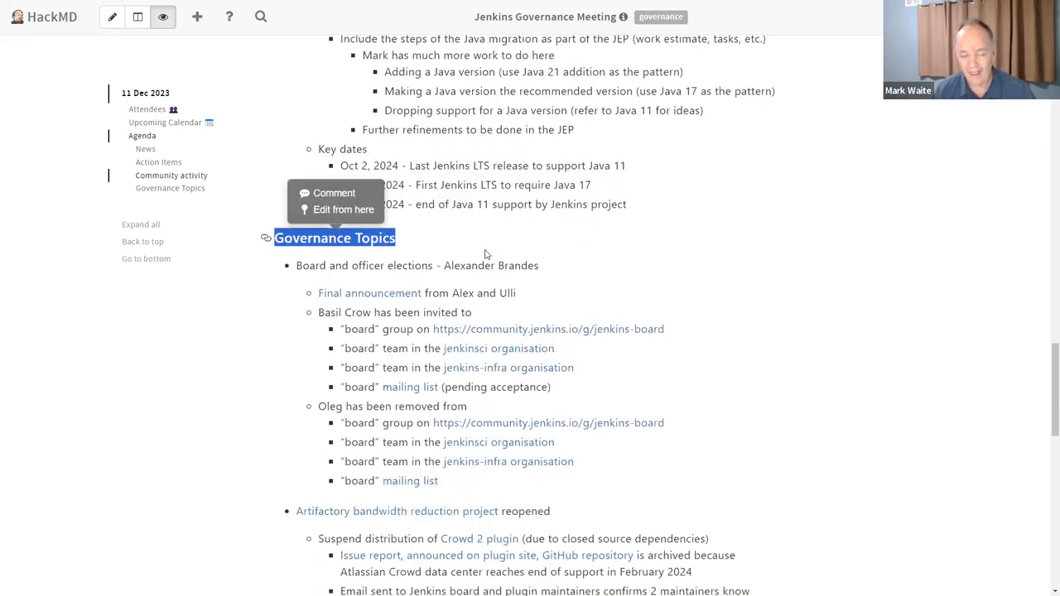
scroll("down", 3)
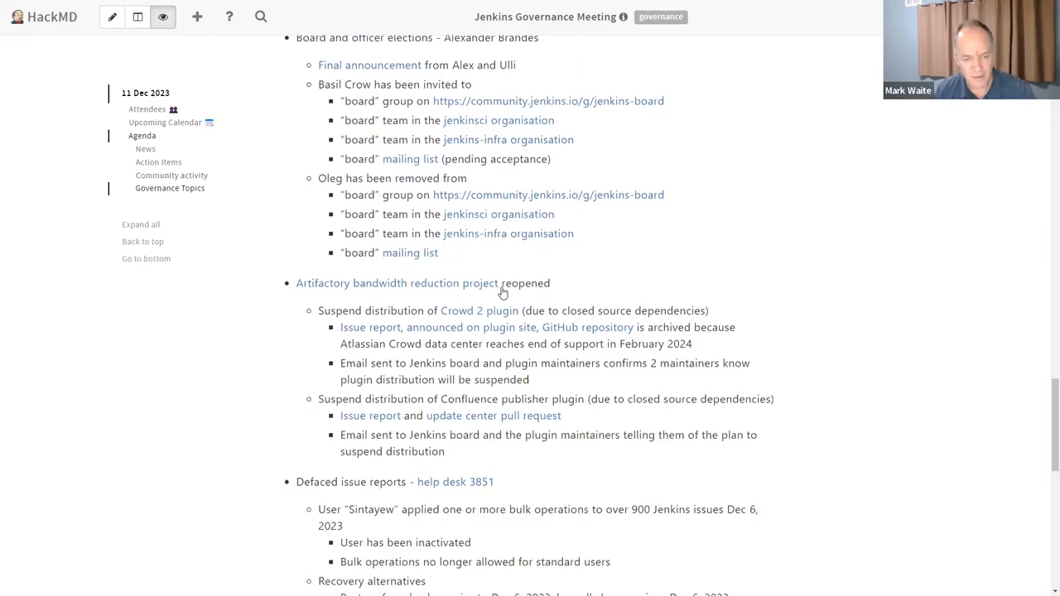
scroll("down", 3)
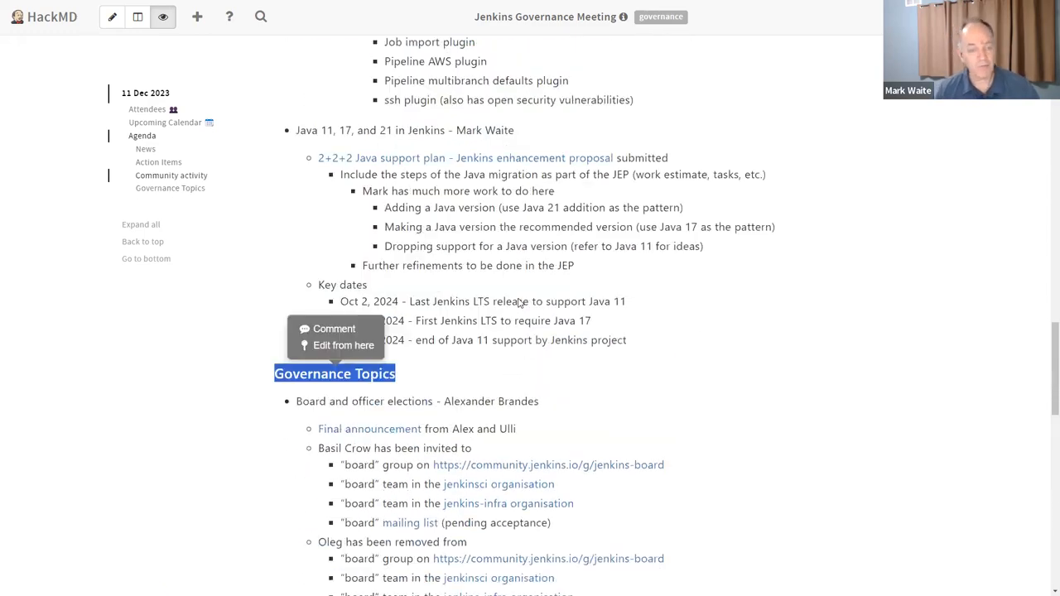
scroll("up", 3)
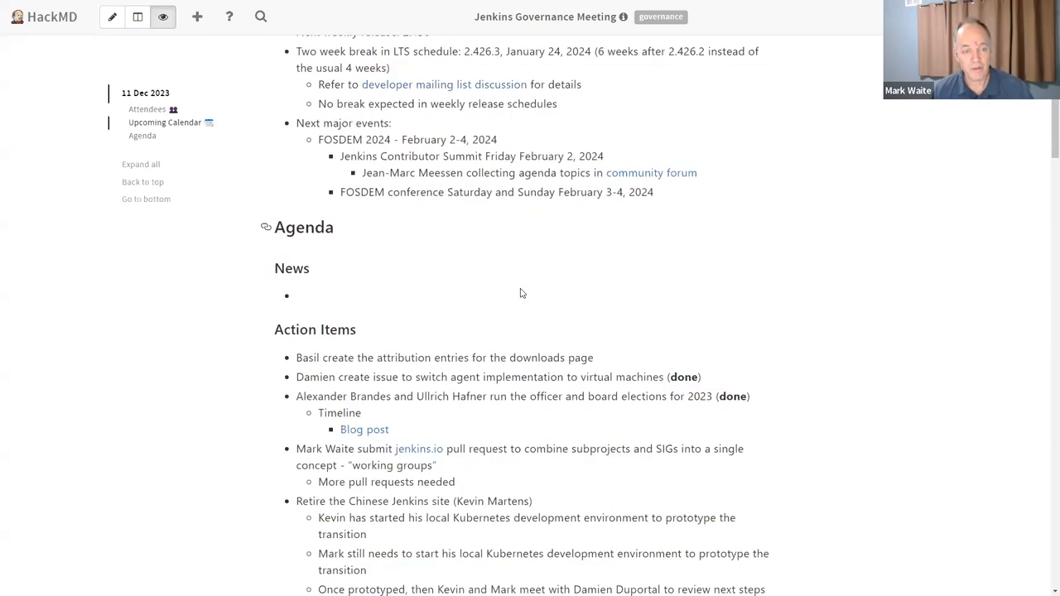
scroll("up", 3)
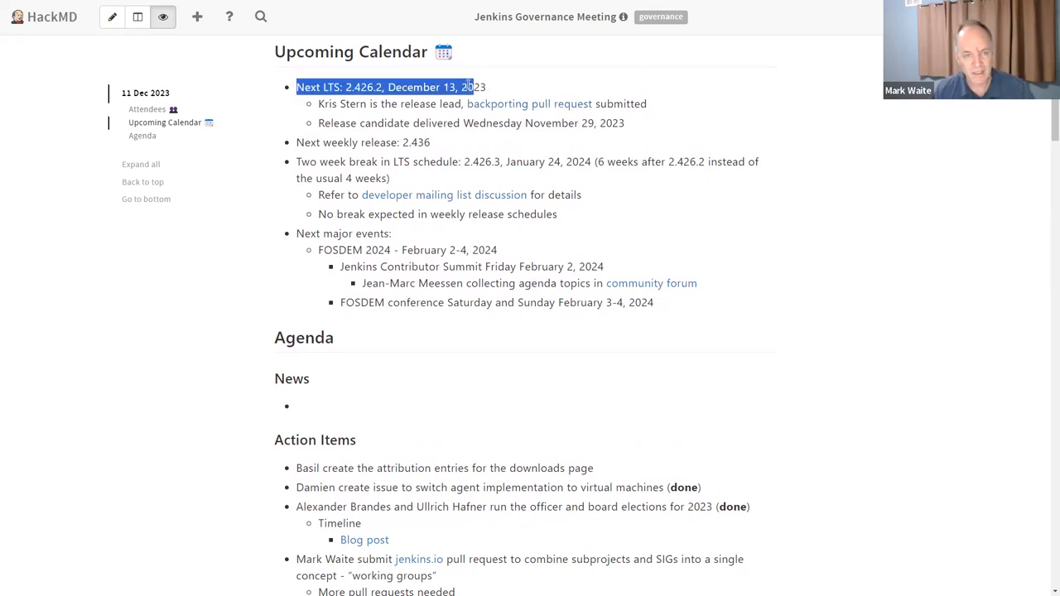
left_click(486, 87)
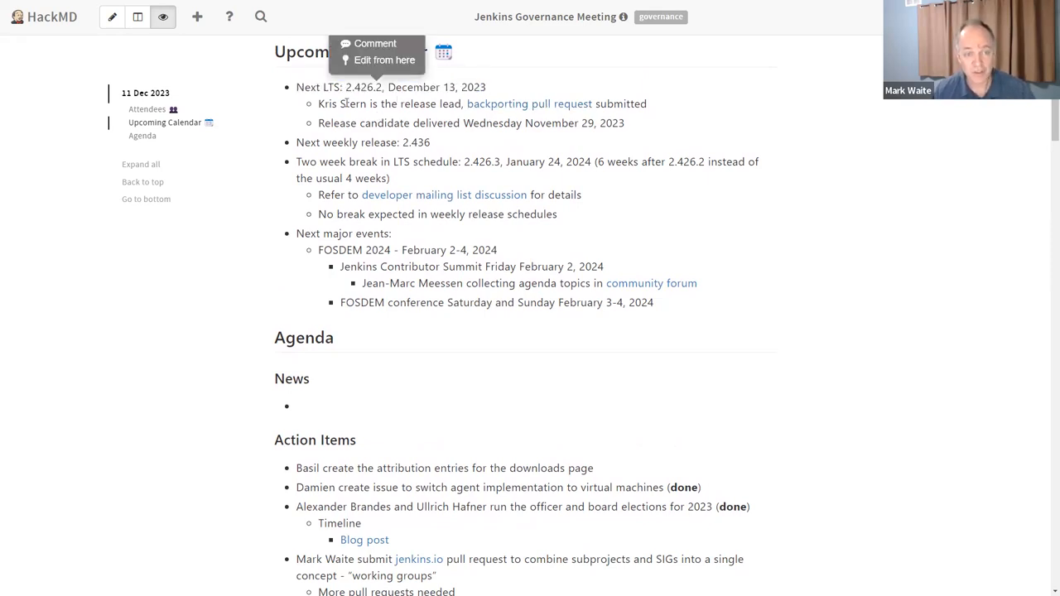
double_click(341, 104)
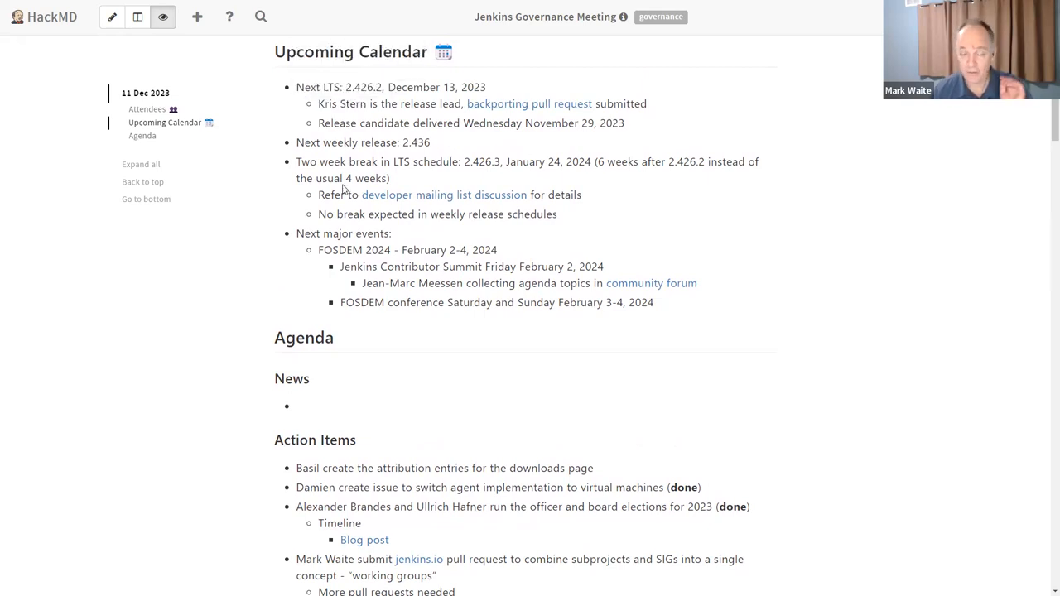
mouse_move(347, 180)
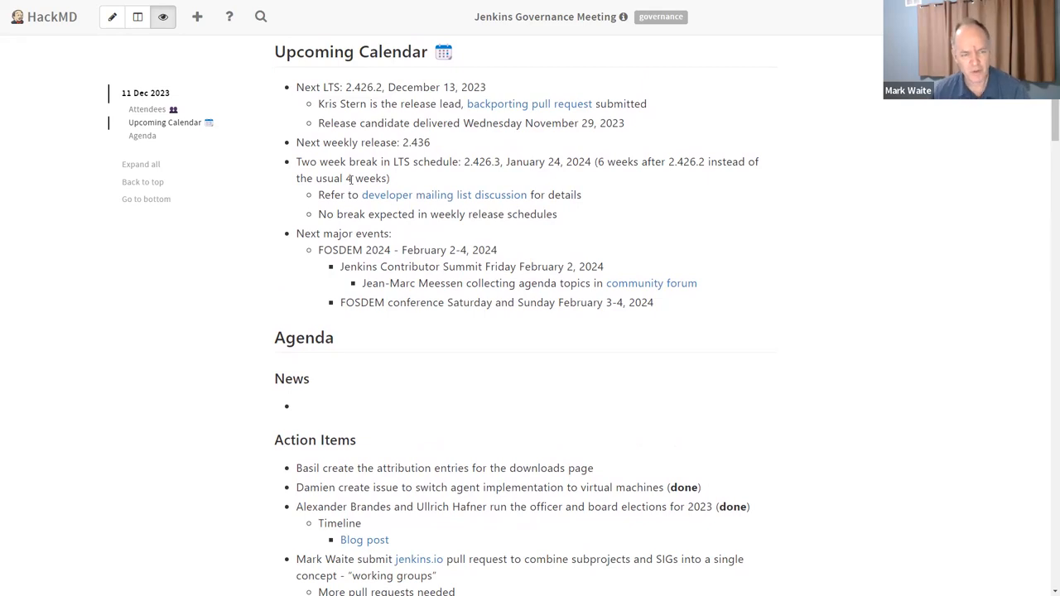
mouse_move(313, 141)
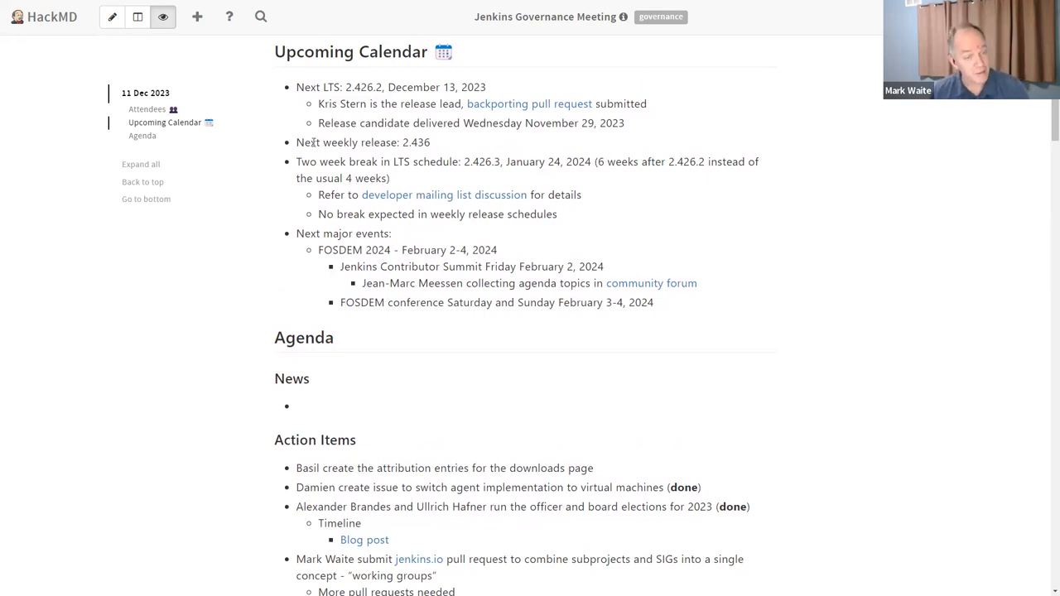
- Highlight the next weekly release and two-week LTS break lines for discussion
double_click(363, 142)
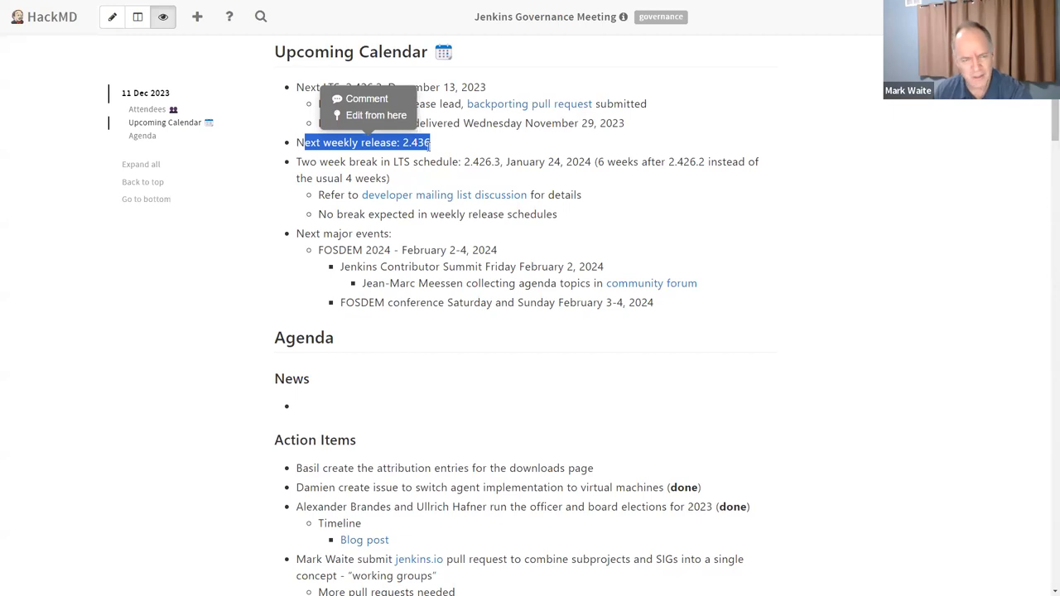
left_click(437, 154)
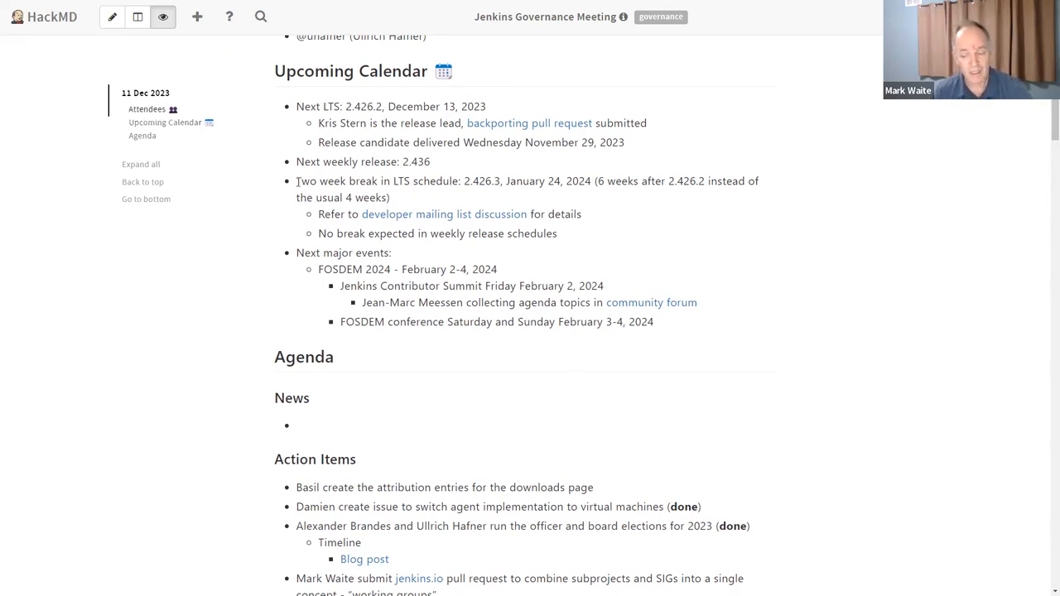
double_click(377, 180)
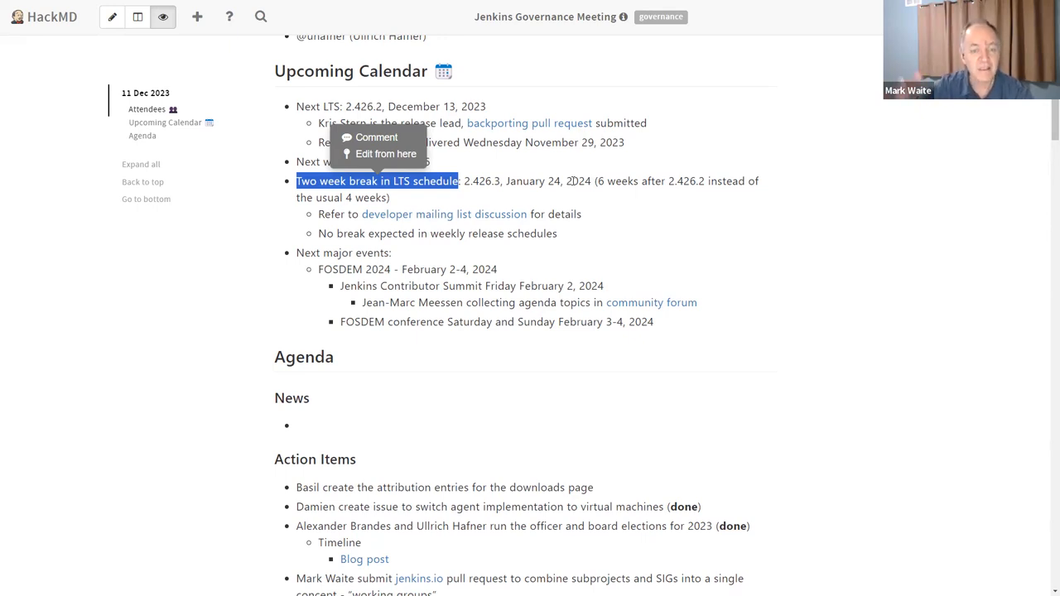
mouse_move(627, 210)
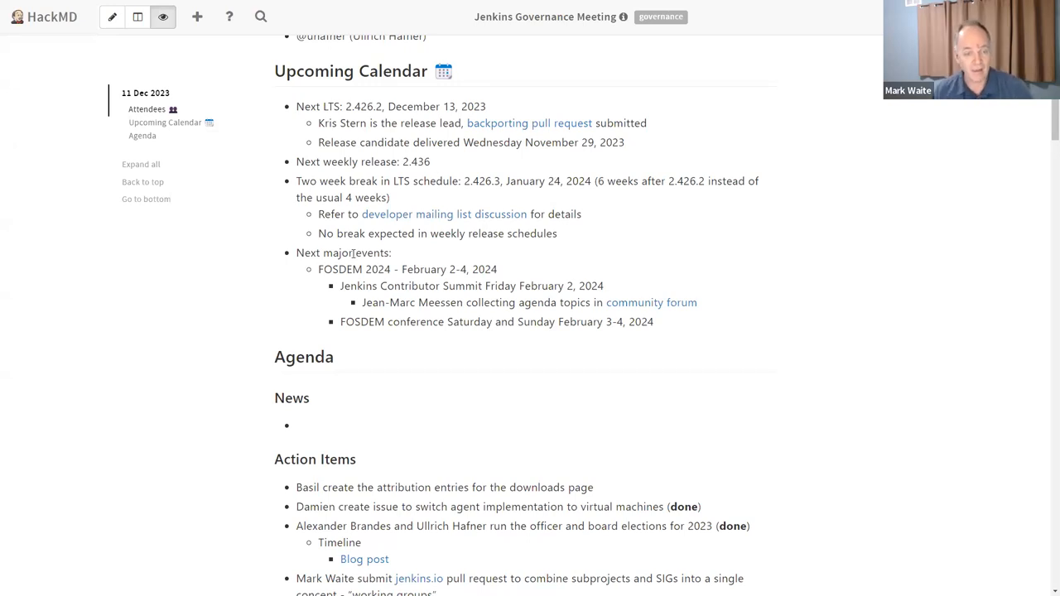
mouse_move(313, 218)
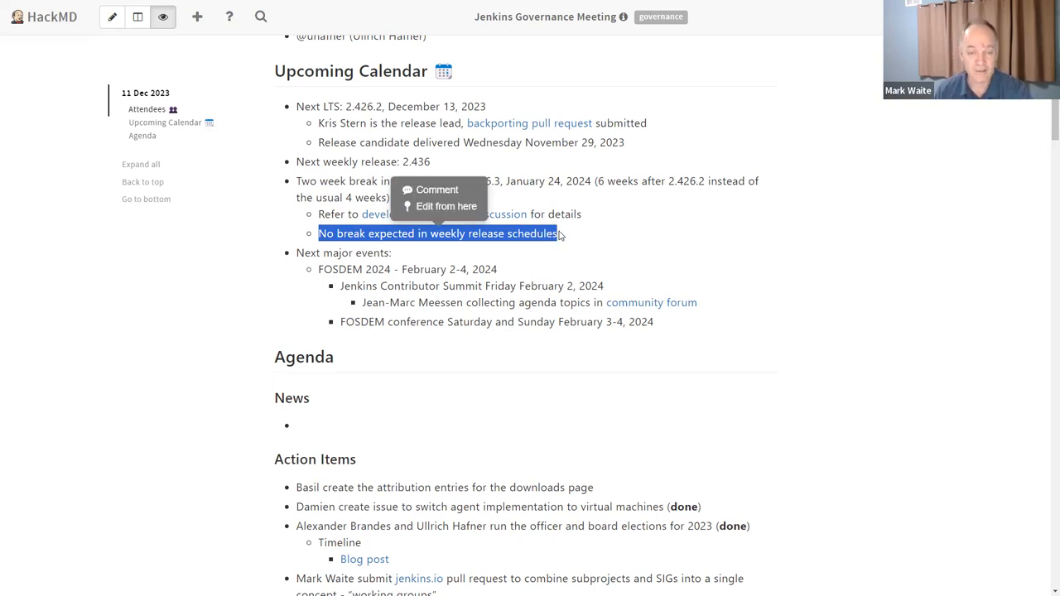
left_click(423, 234)
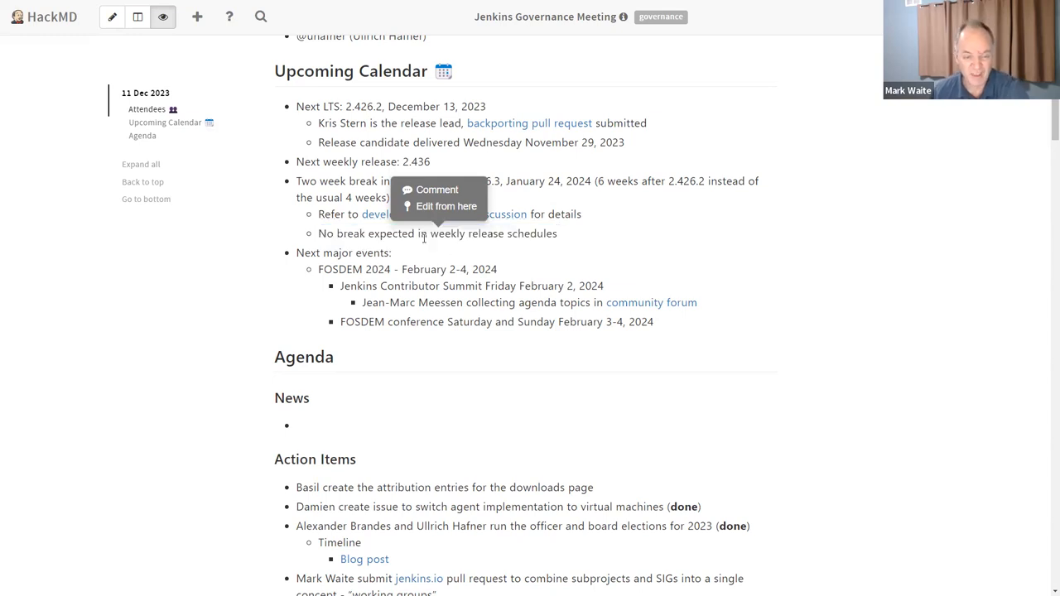
mouse_move(415, 255)
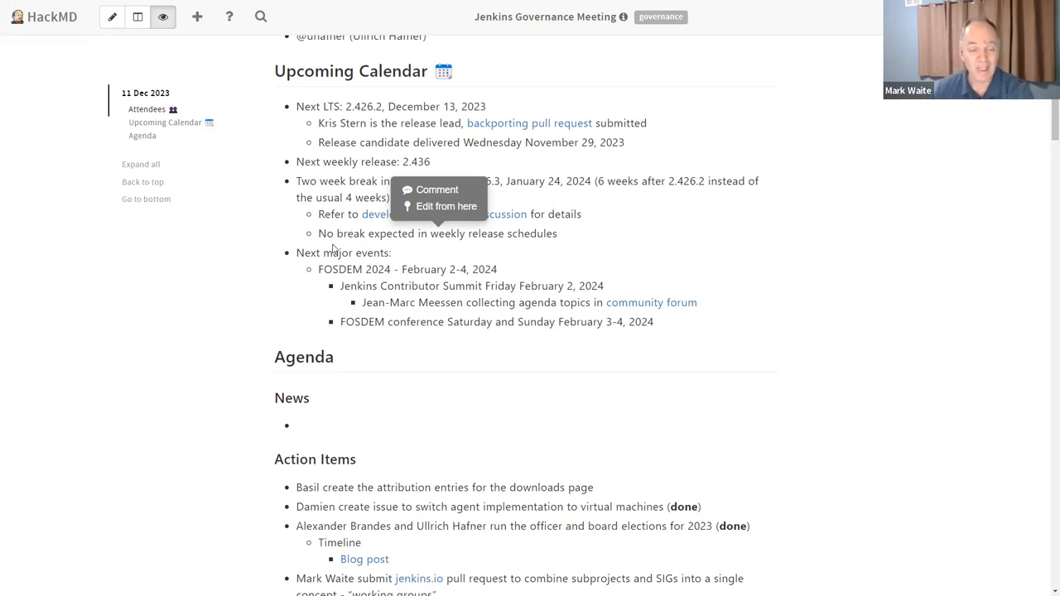
mouse_move(298, 257)
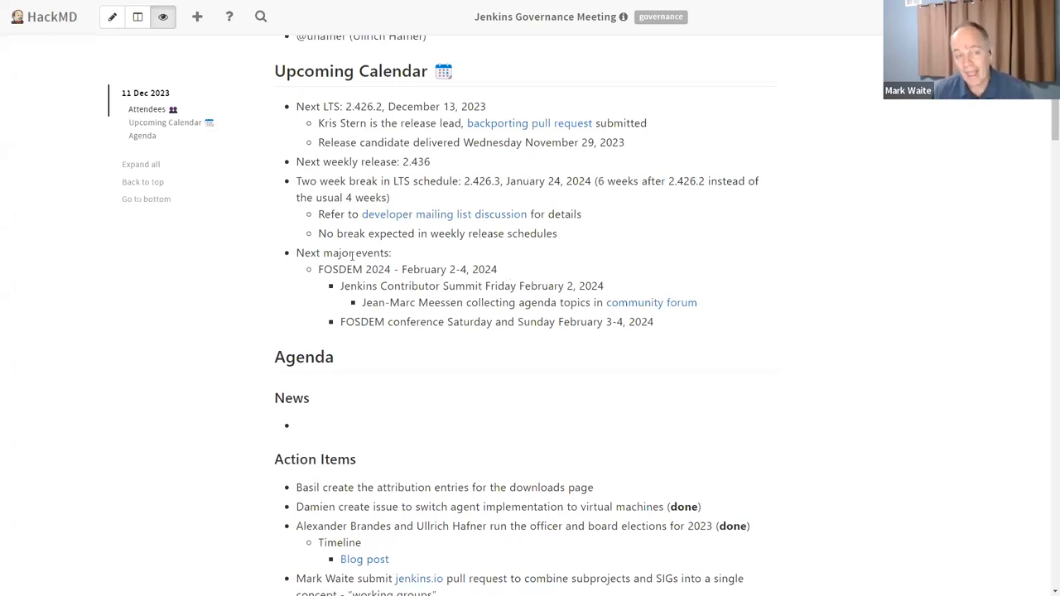
mouse_move(422, 254)
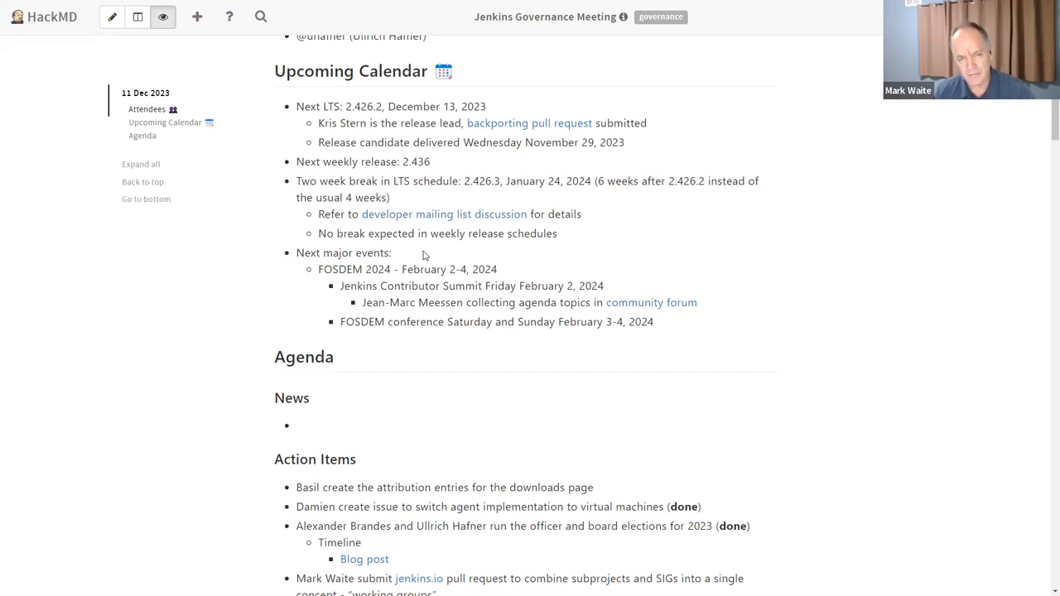
- Scroll down to the downloads-page attribution item and select its text
scroll("down", 3)
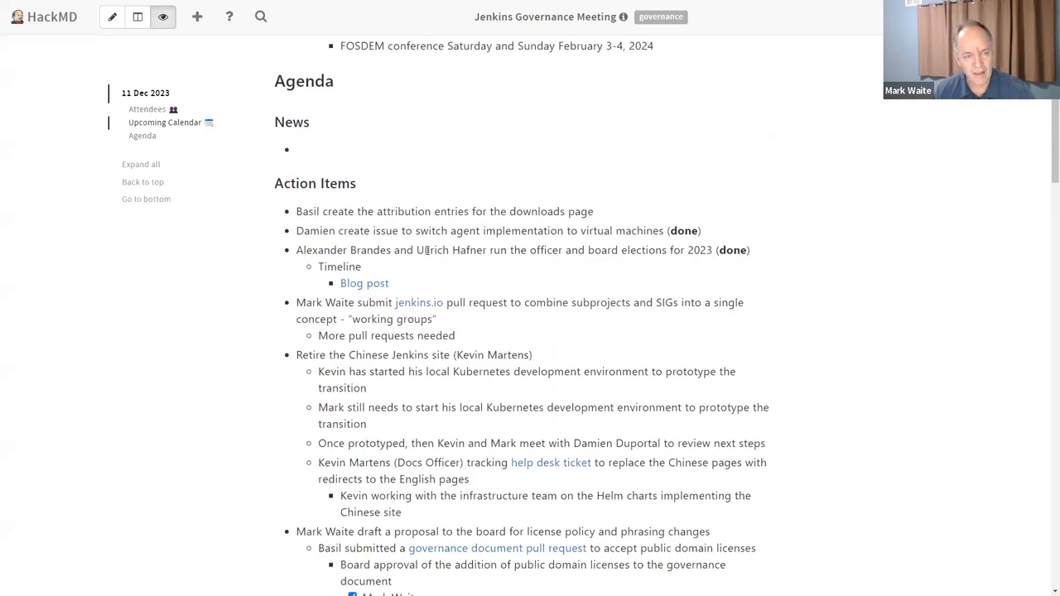
scroll("down", 3)
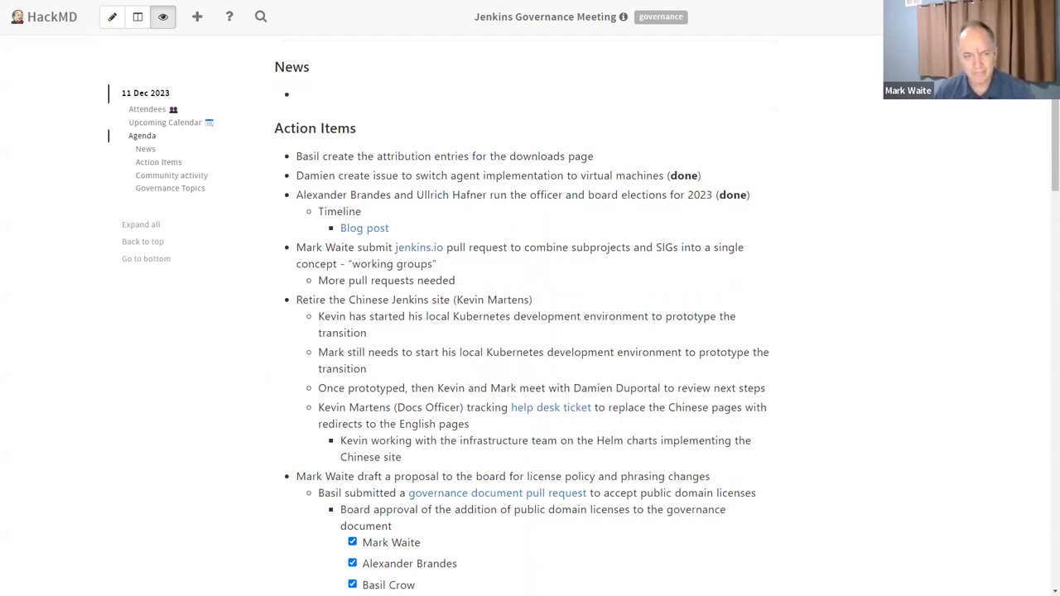
scroll("down", 3)
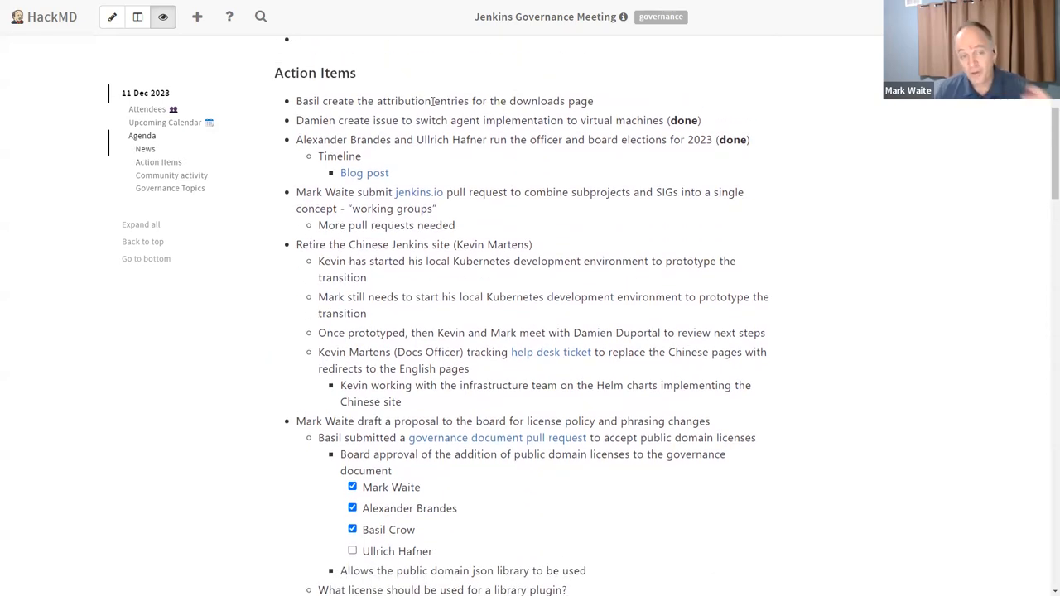
left_click_drag(296, 100, 382, 100)
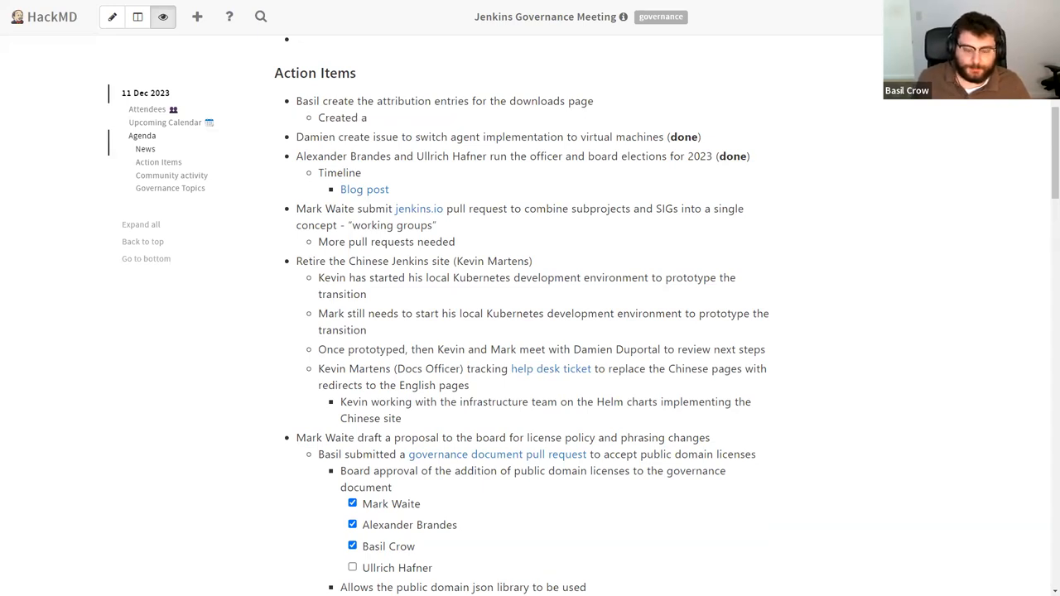
- Add sub-notes about a sponsors page listing a subset and generic sponsors
type("sponsors")
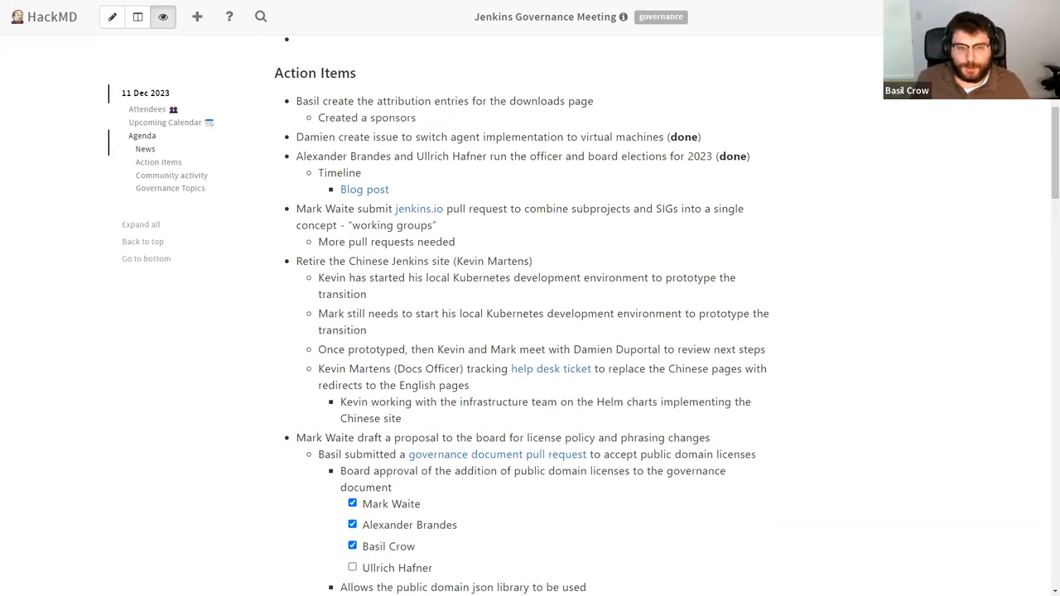
type("page that lists all sponsors, clarifies the types of sponsors and the levels of sponsorship")
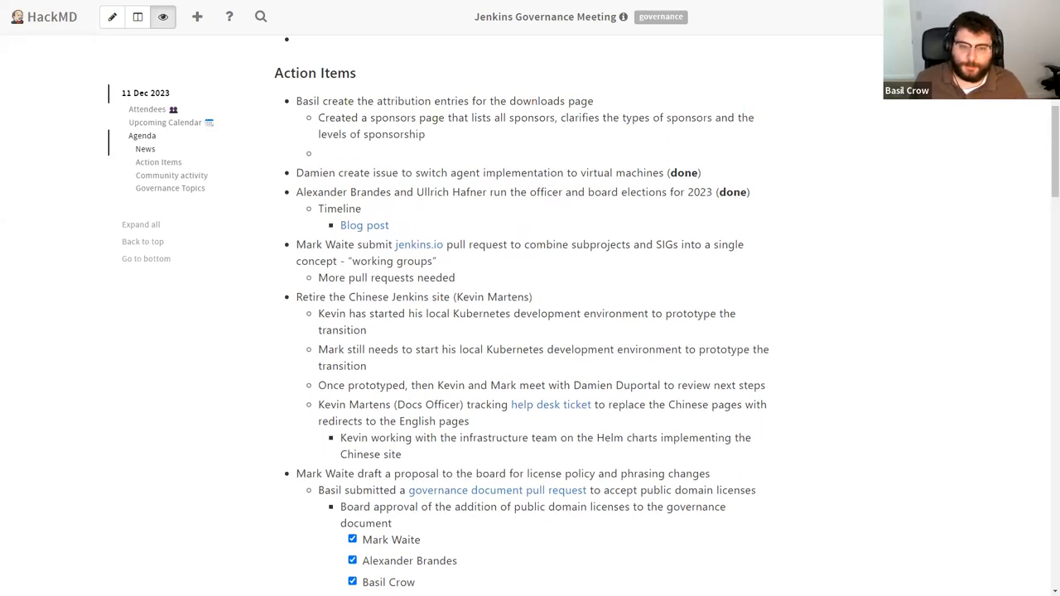
type("Allow us to create subsets of that list on other pages")
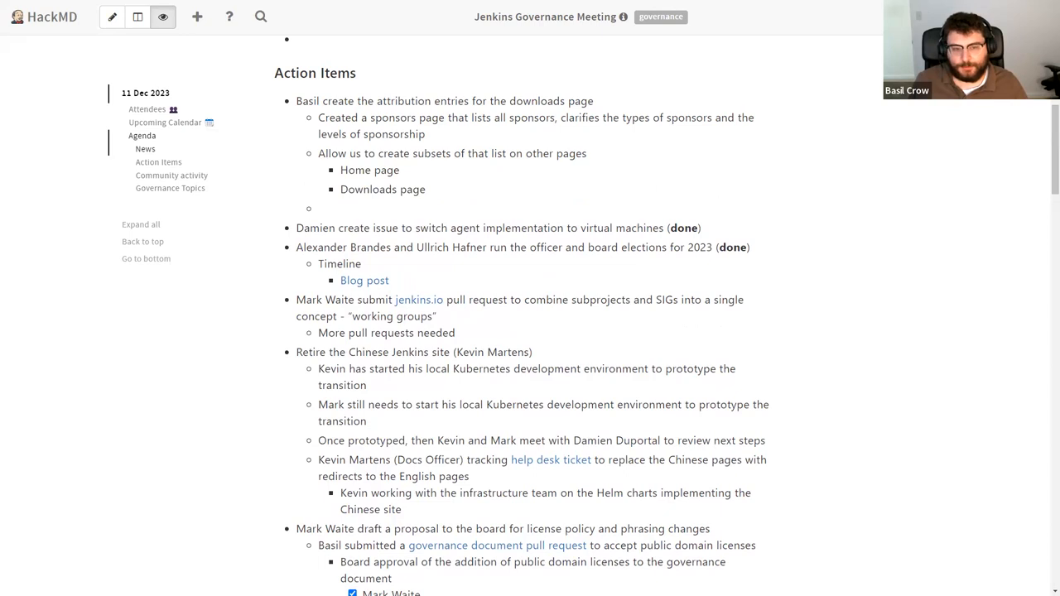
type("G")
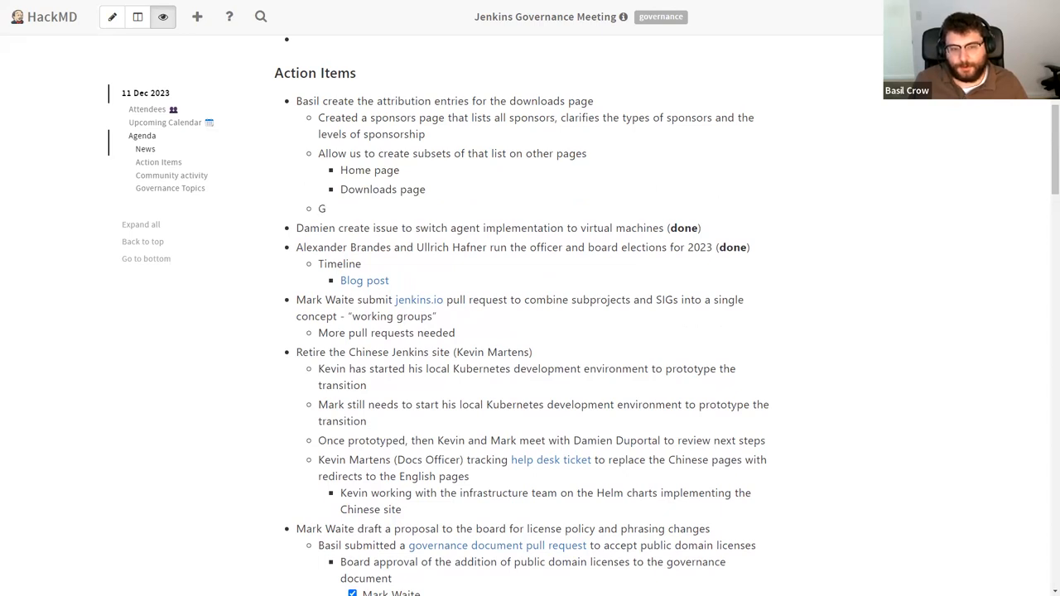
type("eneric sponsors page has settled on several levels of sponsors")
type("Need to review")
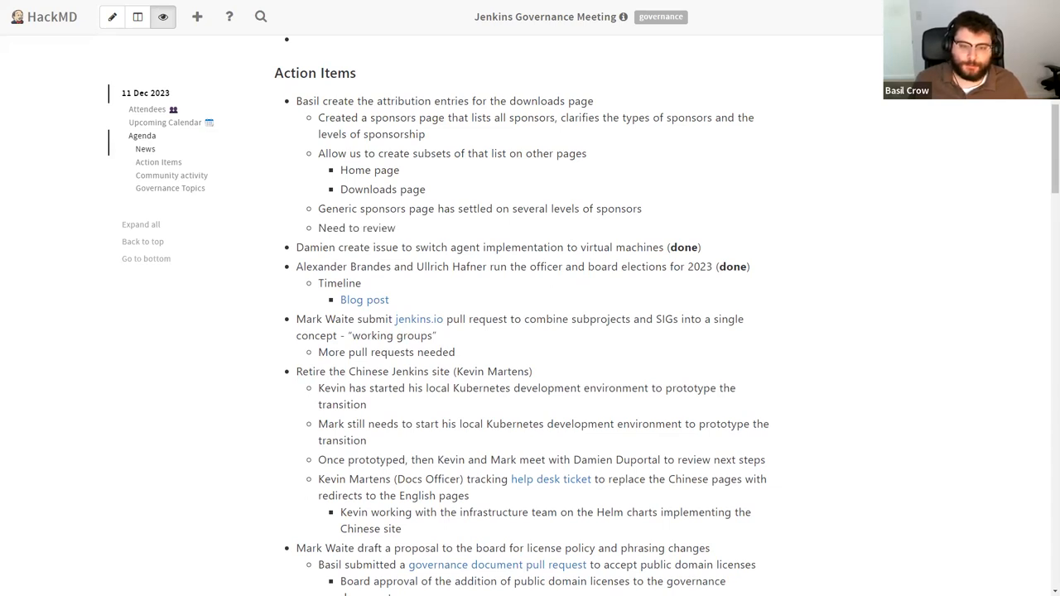
- Add notes on reviewing contributions, sponsor levels, and updating the draft pull request
type("contributions from the last year and s")
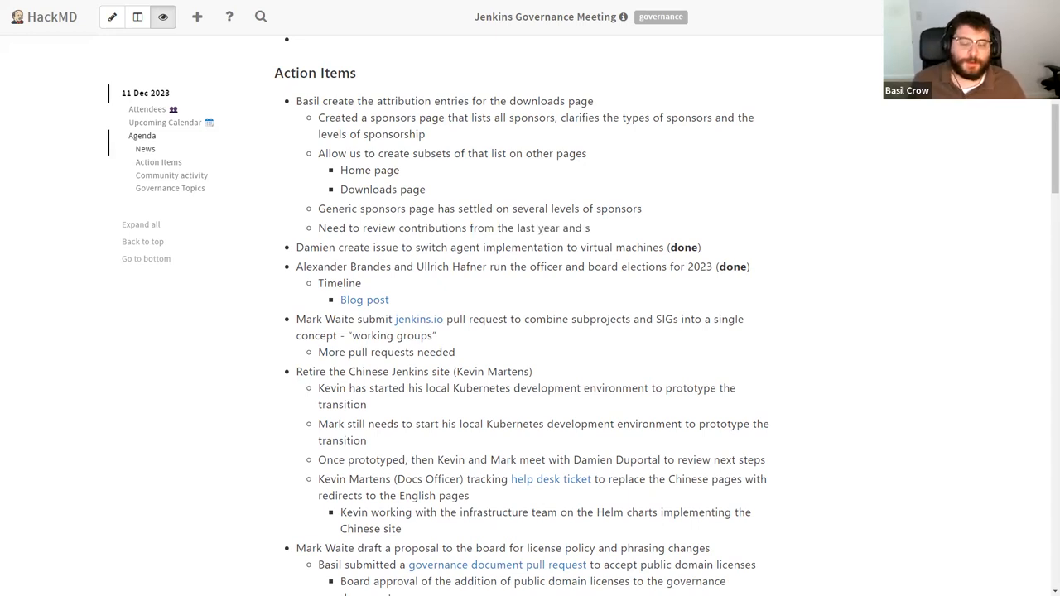
type("ort the sponsors into those levels")
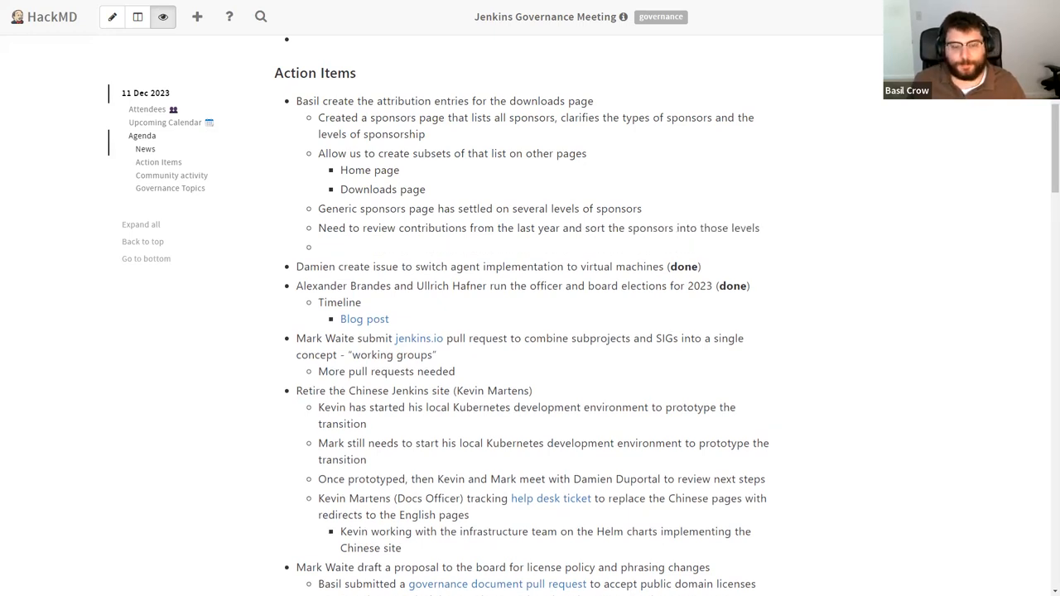
type("Once we choose the naming, we classify the existing sponsors into those")
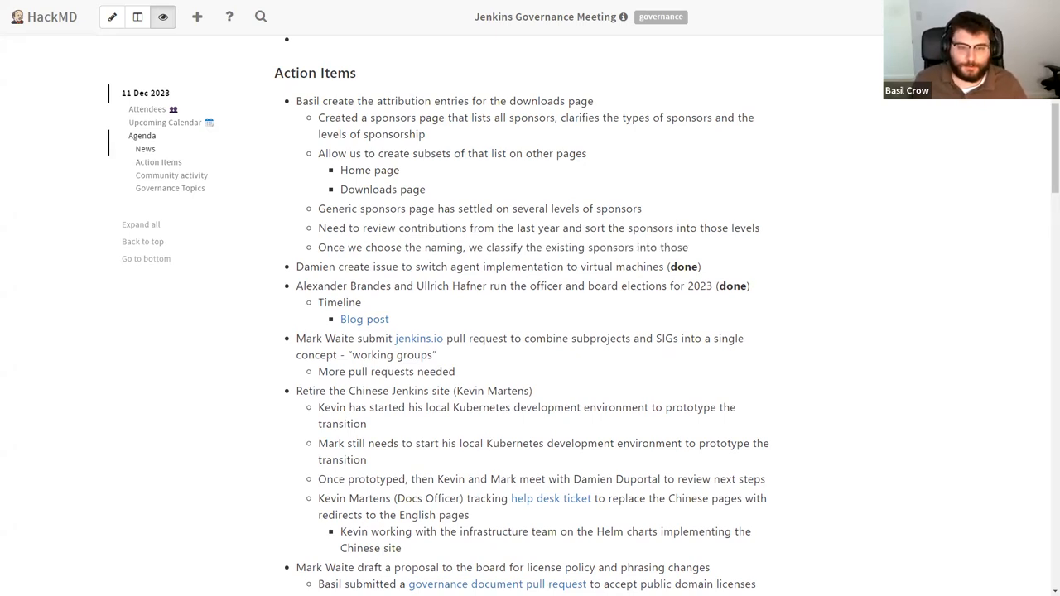
type("levels, and update the d")
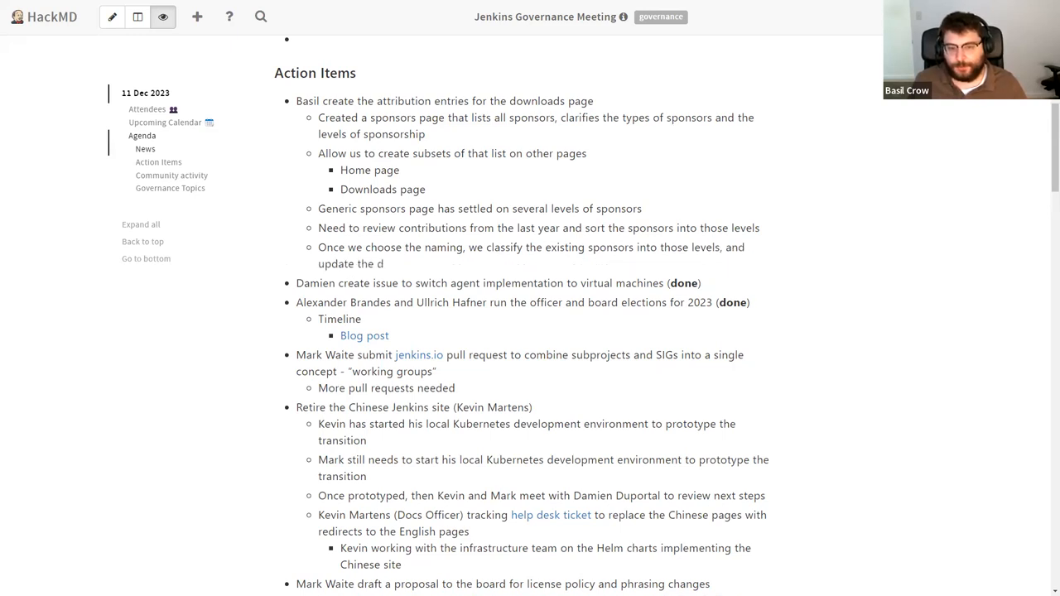
type("raft")
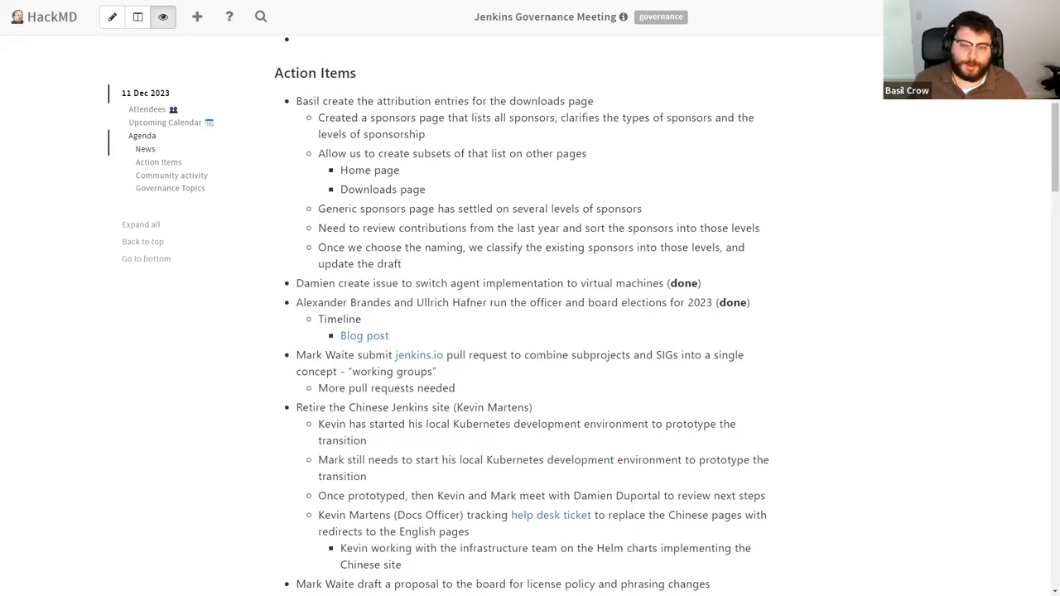
type("pull resuq")
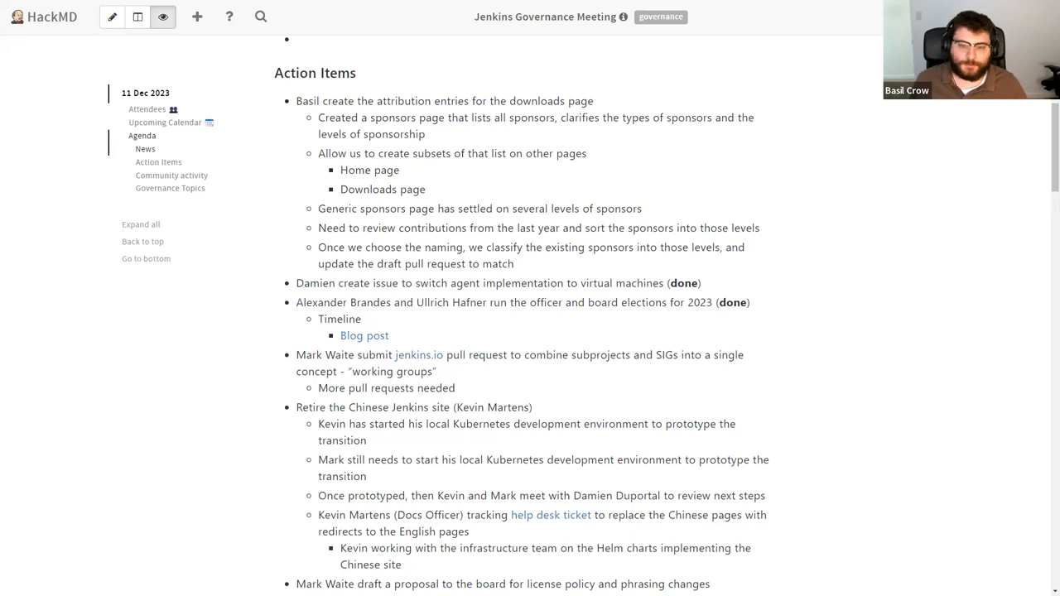
type("their a")
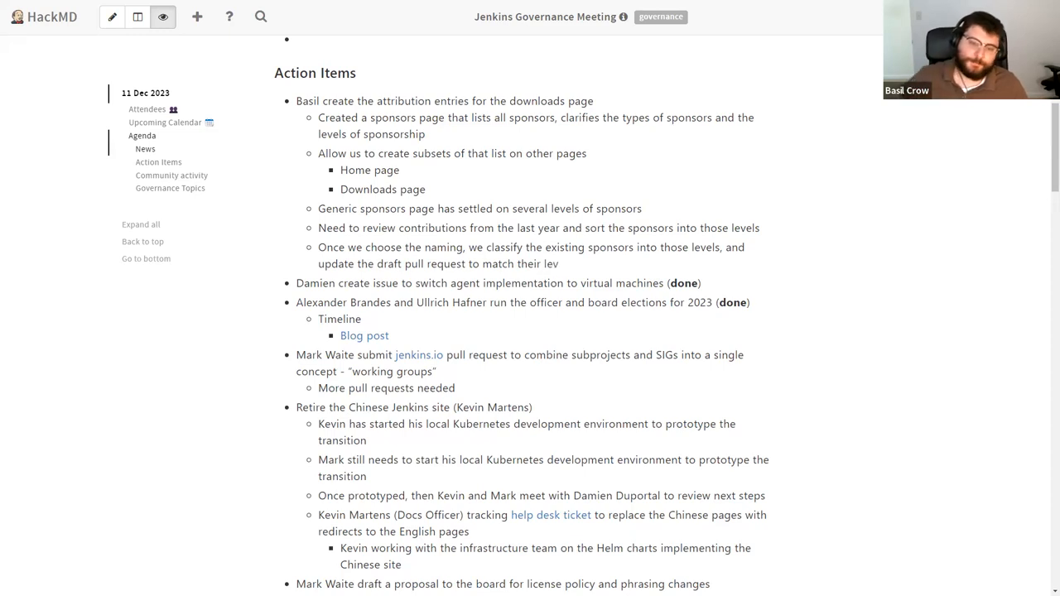
- Note that Basil is classifying sponsors by level and will ask for more data if needed
scroll("down", 3)
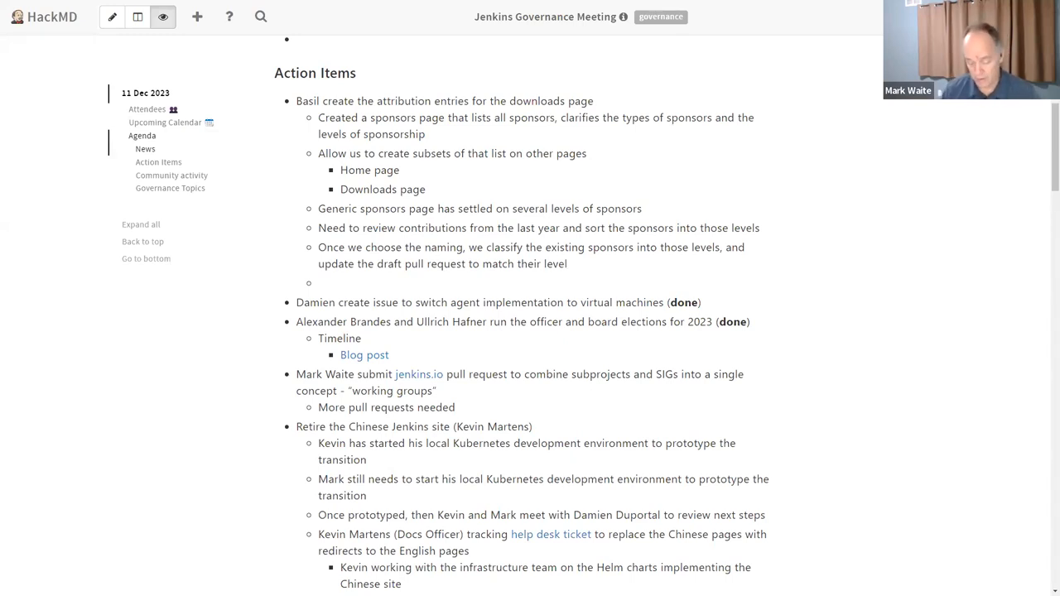
type("Basil is cl")
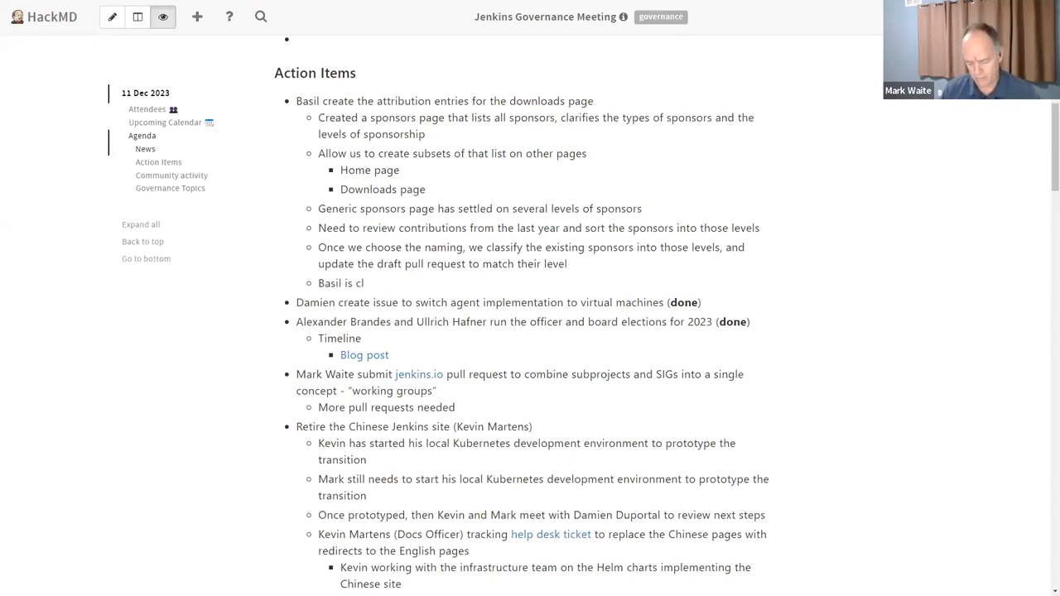
type("assy")
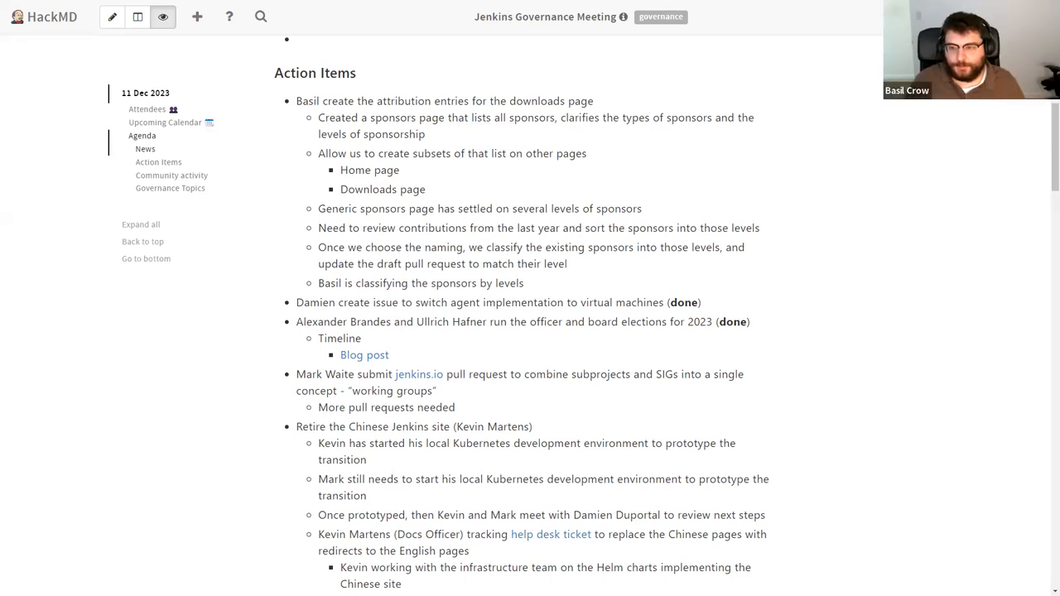
type("If Basil needs more d")
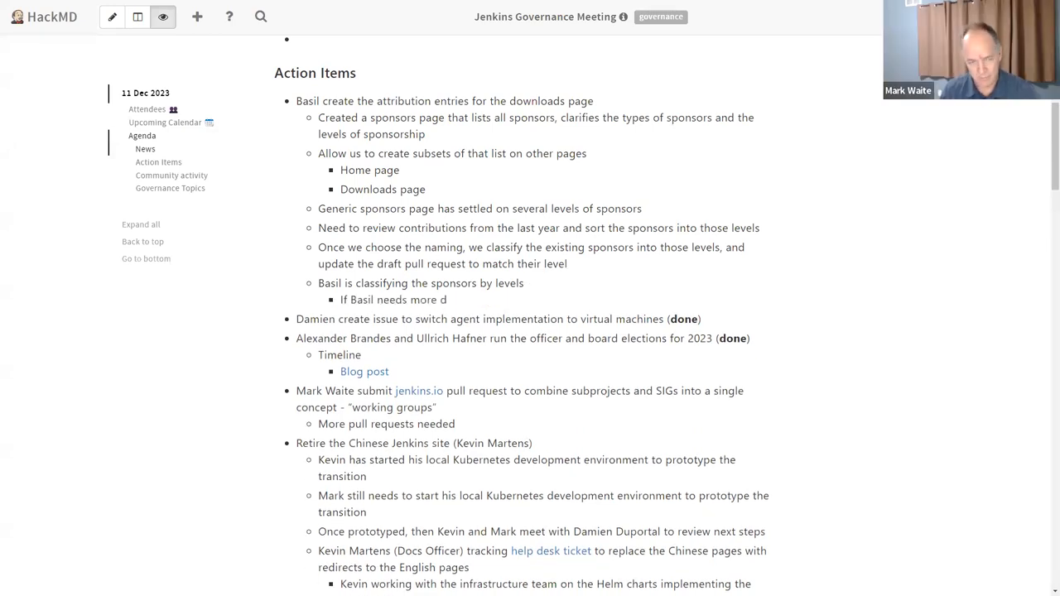
type("ata, he'll ask")
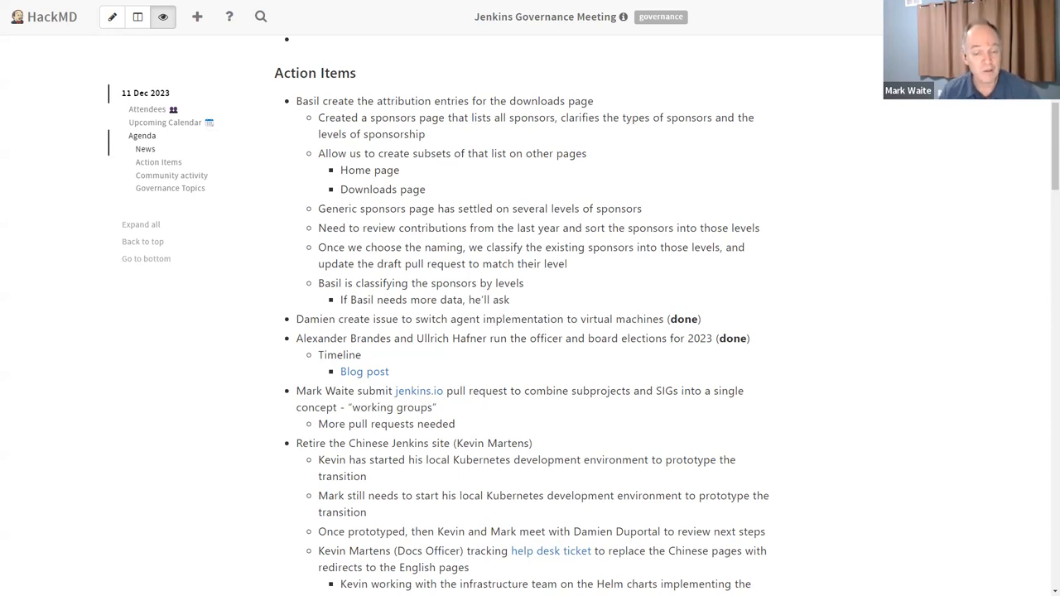
mouse_move(522, 353)
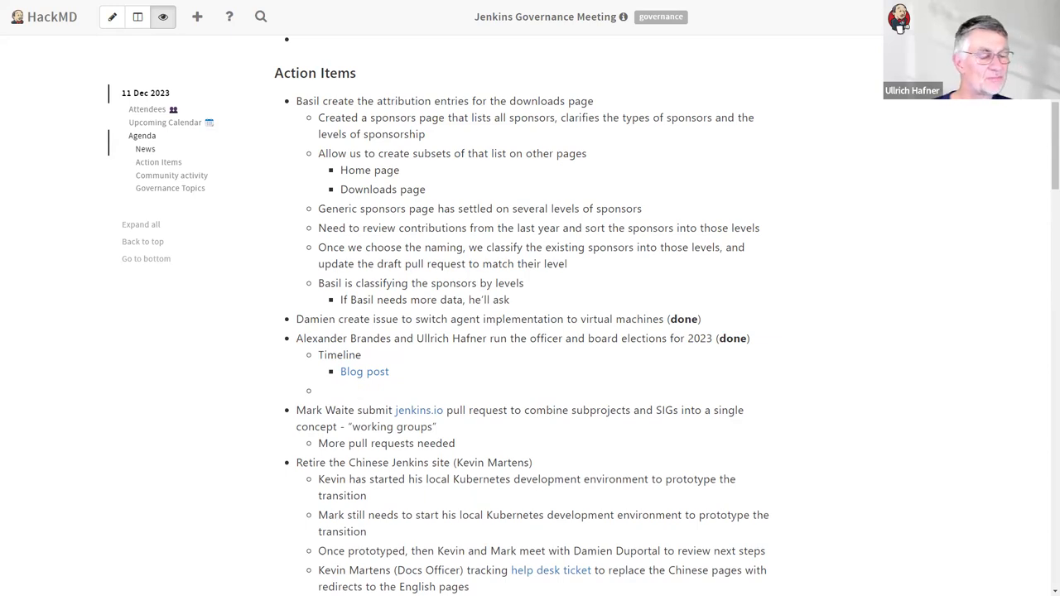
- Record the elections work done, Oleg's permissions removed, and 'Action item is complete!'
type("All work is complete. Alex provided a blog post of the results. Rights and roles are")
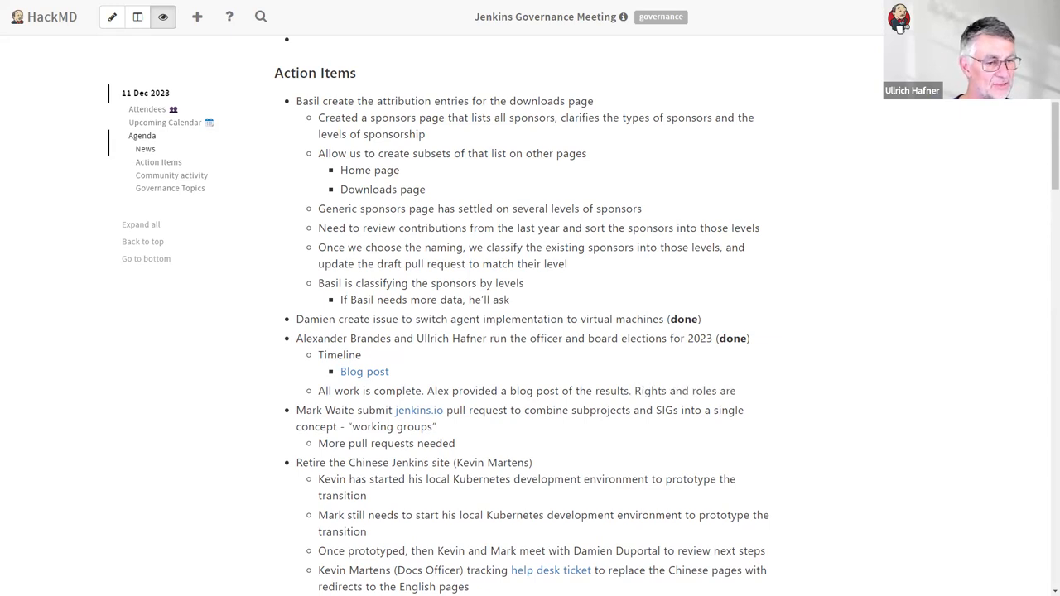
scroll("down", 3)
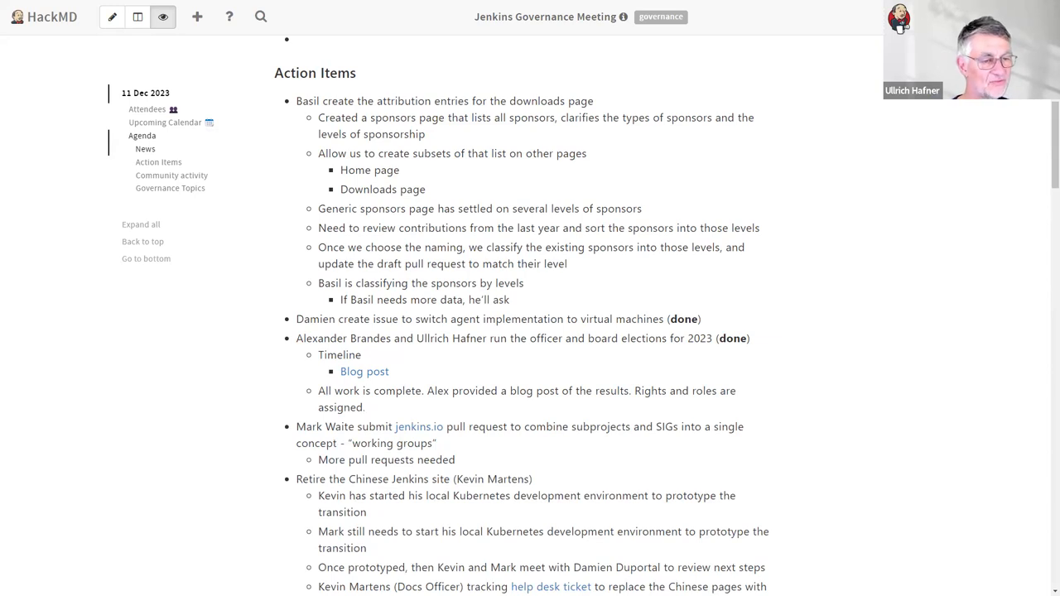
type("Permissions removed from O")
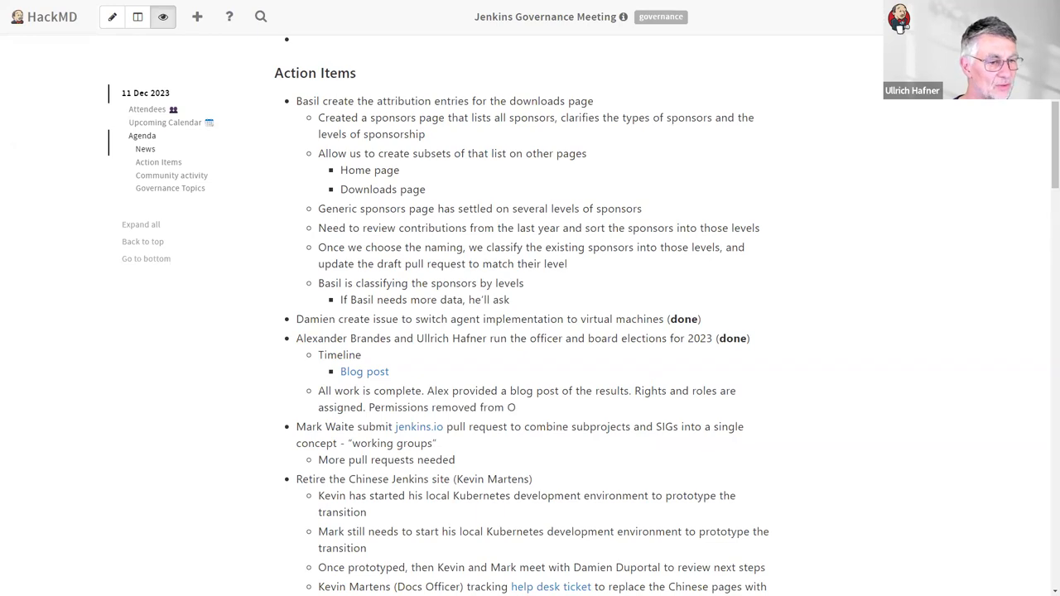
type("leg at his exit from the board")
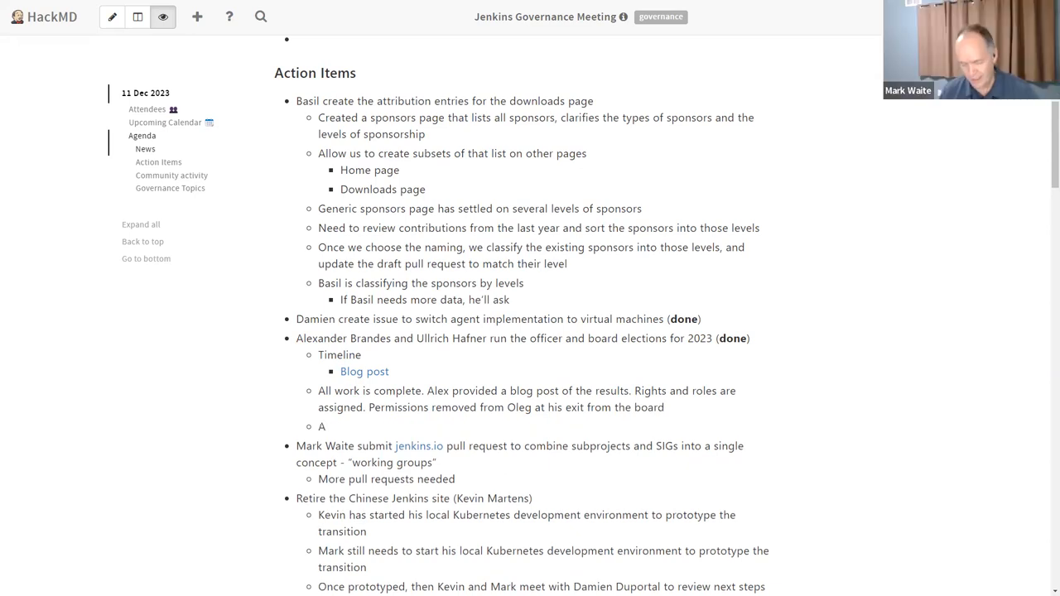
type("ction item is")
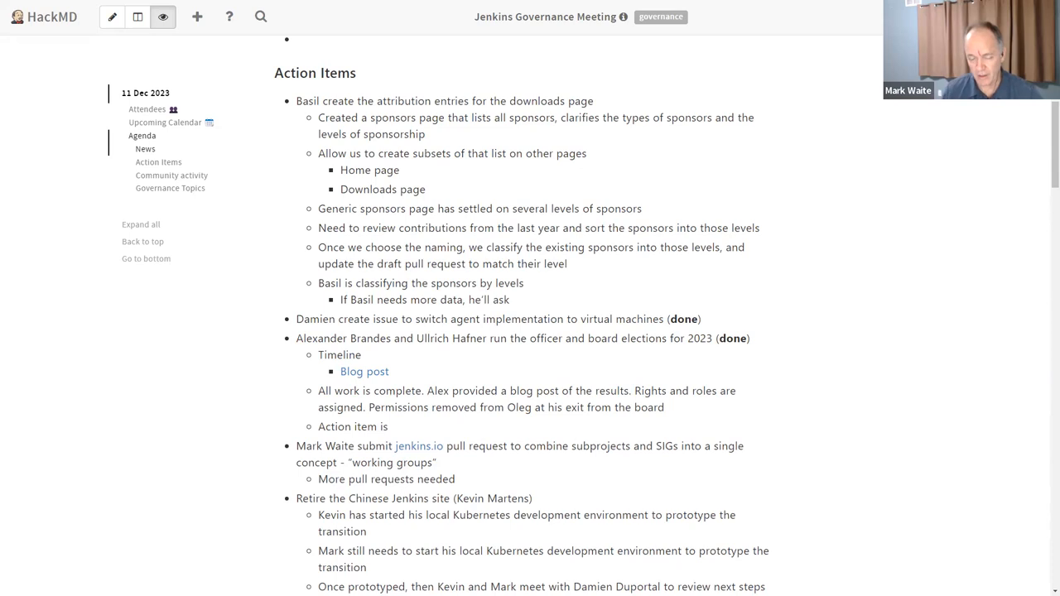
type("complete!")
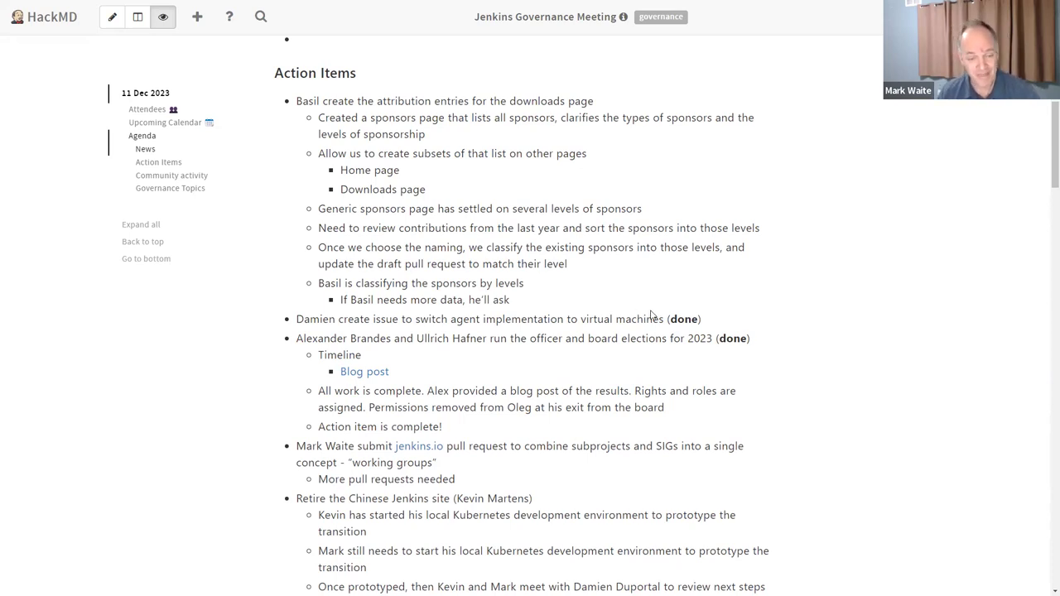
- Scroll down the notes toward the Chinese Jenkins site retirement item
scroll("down", 3)
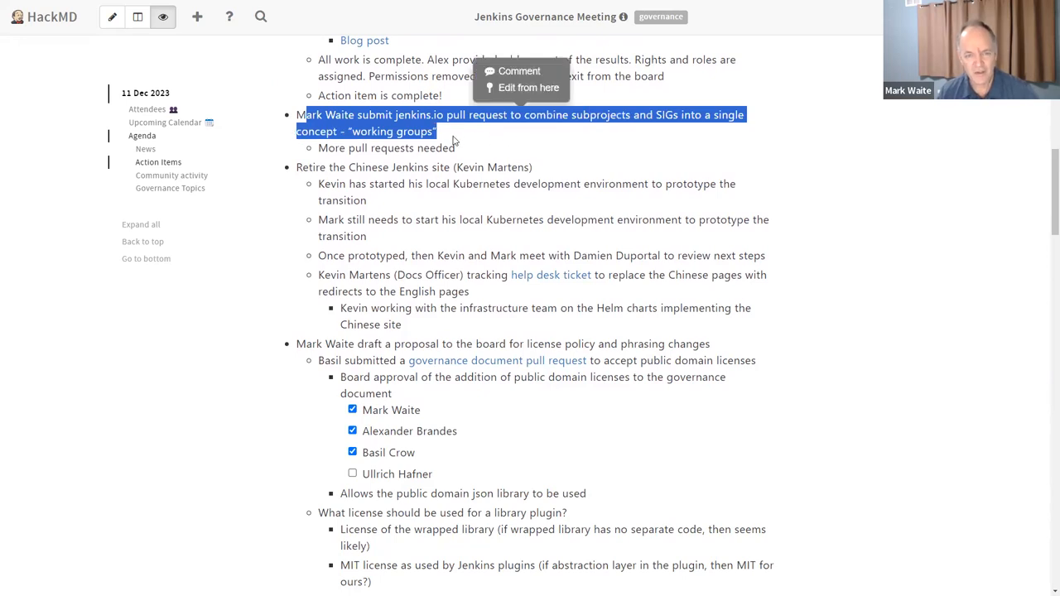
mouse_move(513, 141)
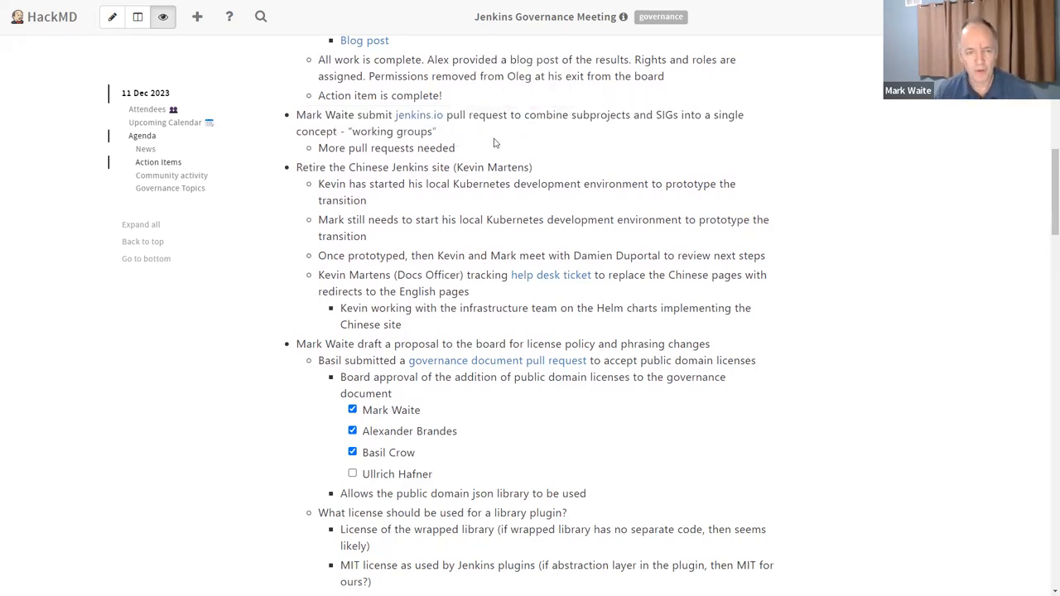
mouse_move(460, 149)
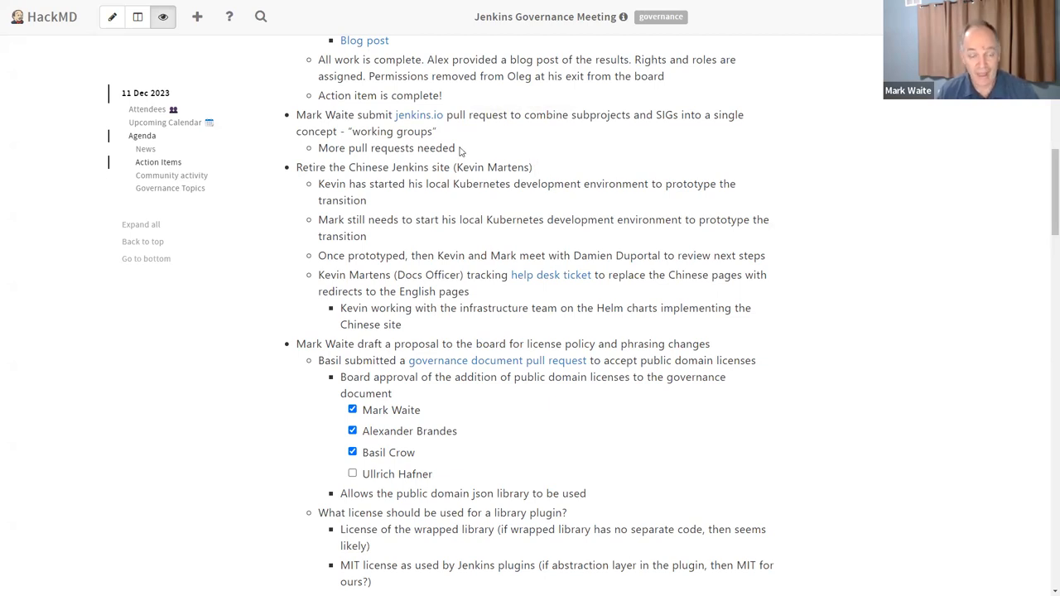
mouse_move(476, 152)
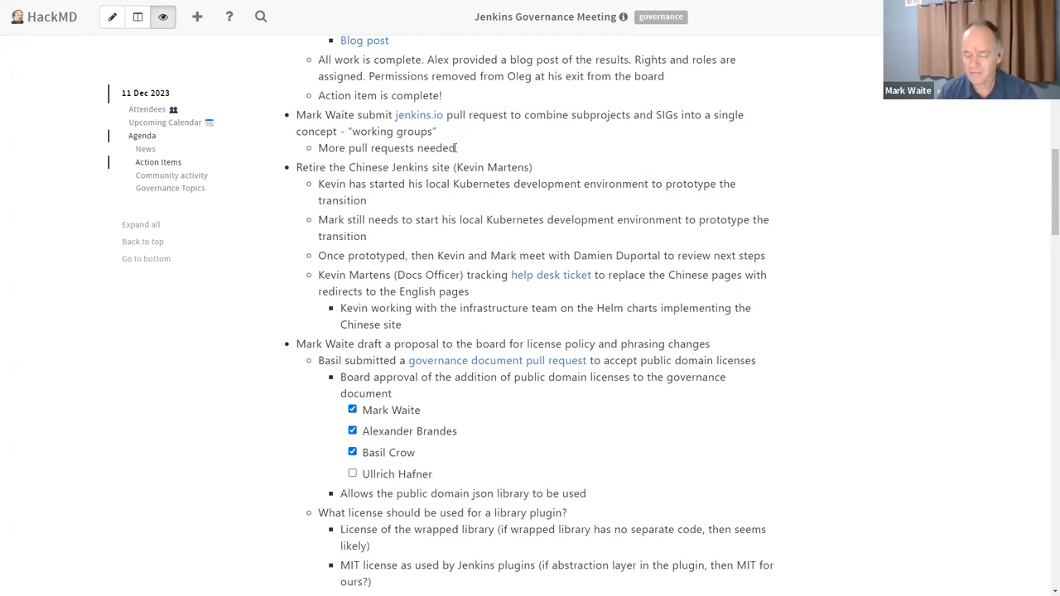
mouse_move(468, 147)
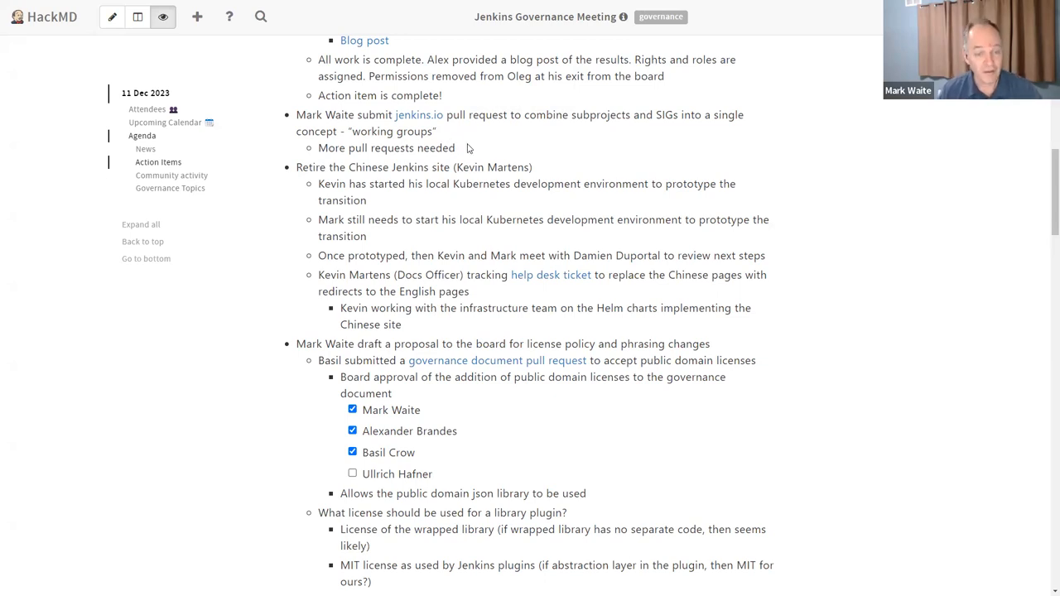
mouse_move(296, 165)
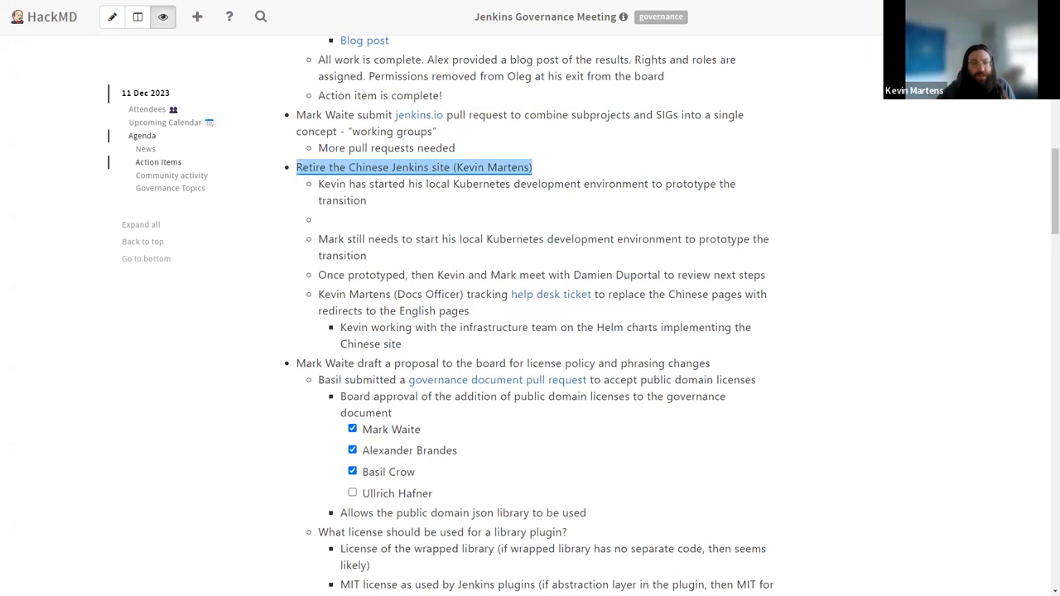
- Note Kevin must understand the configuration and consider redirecting Chinese URLs to English URLs
type("Need to understand")
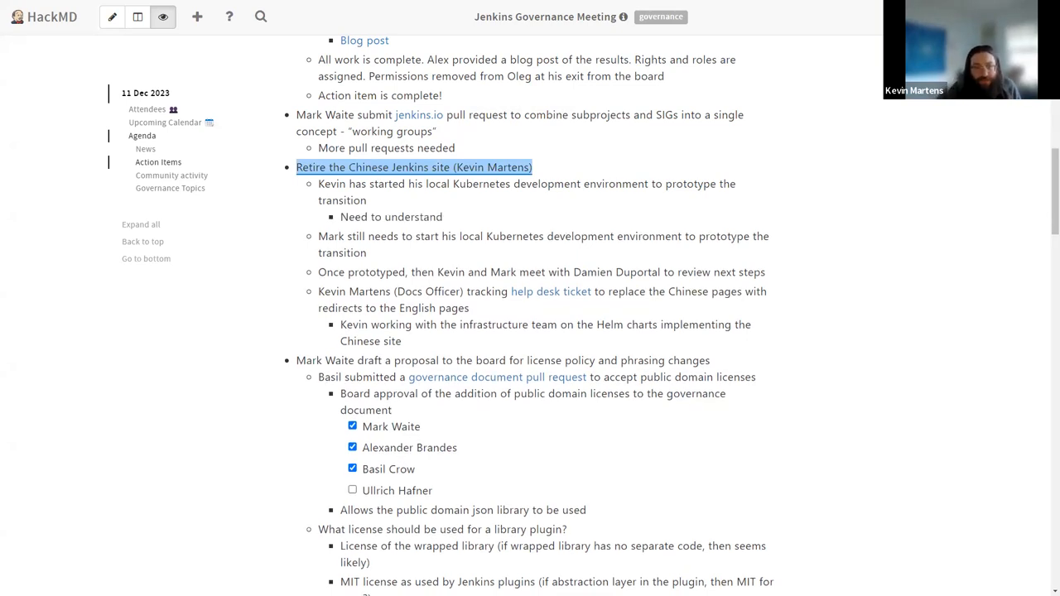
type("t")
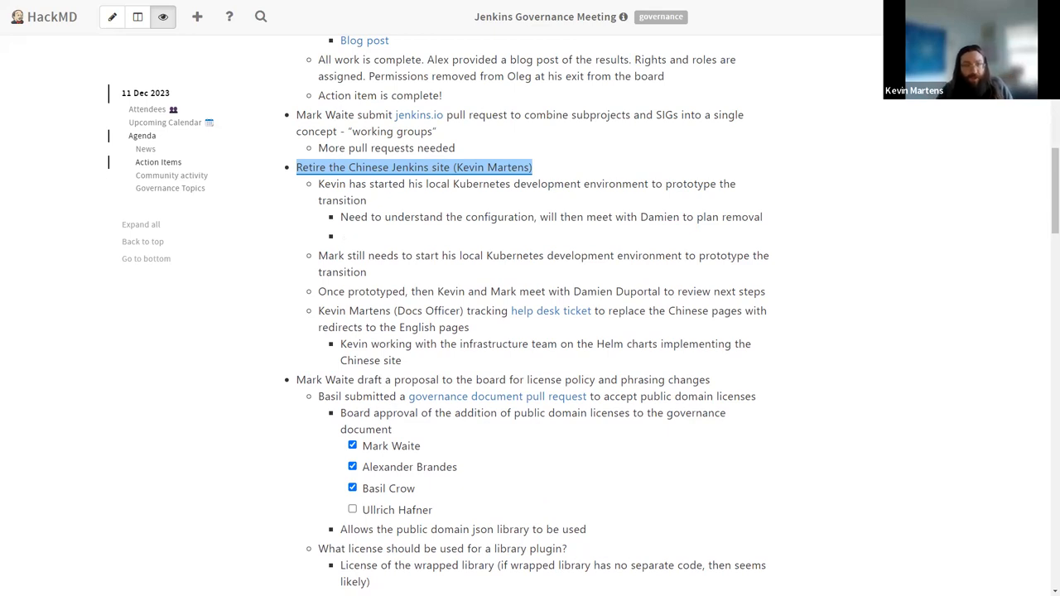
type("Codnsidering URL")
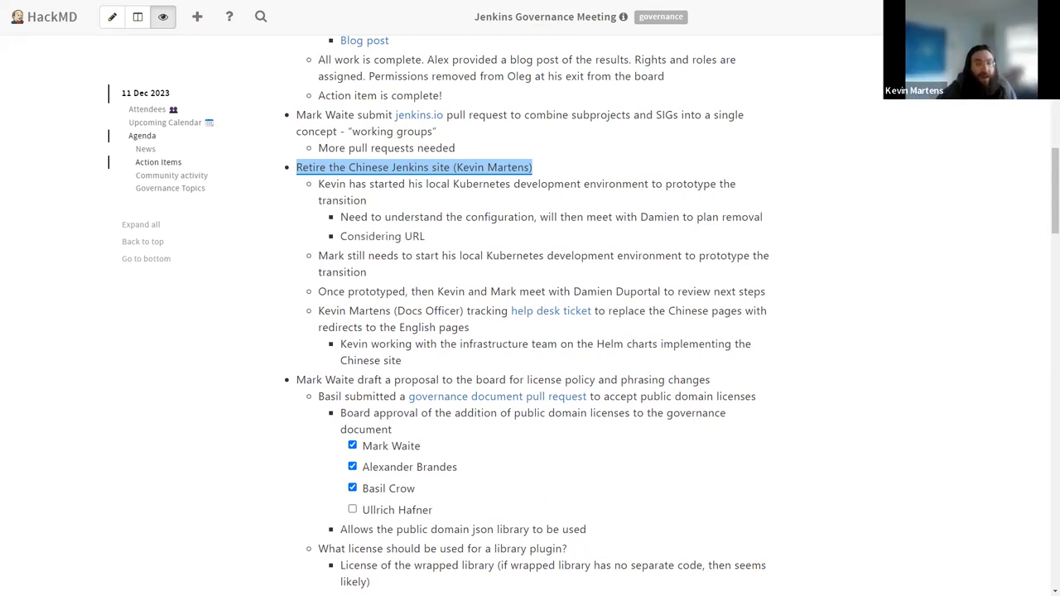
type("rediree")
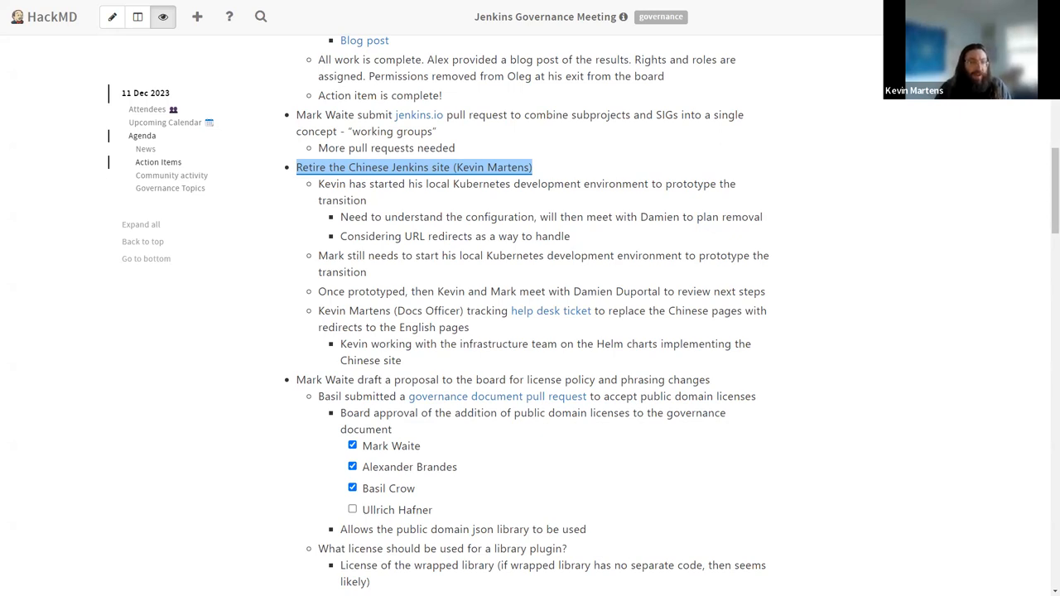
key("BackSpace")
type("map pages from Chinese")
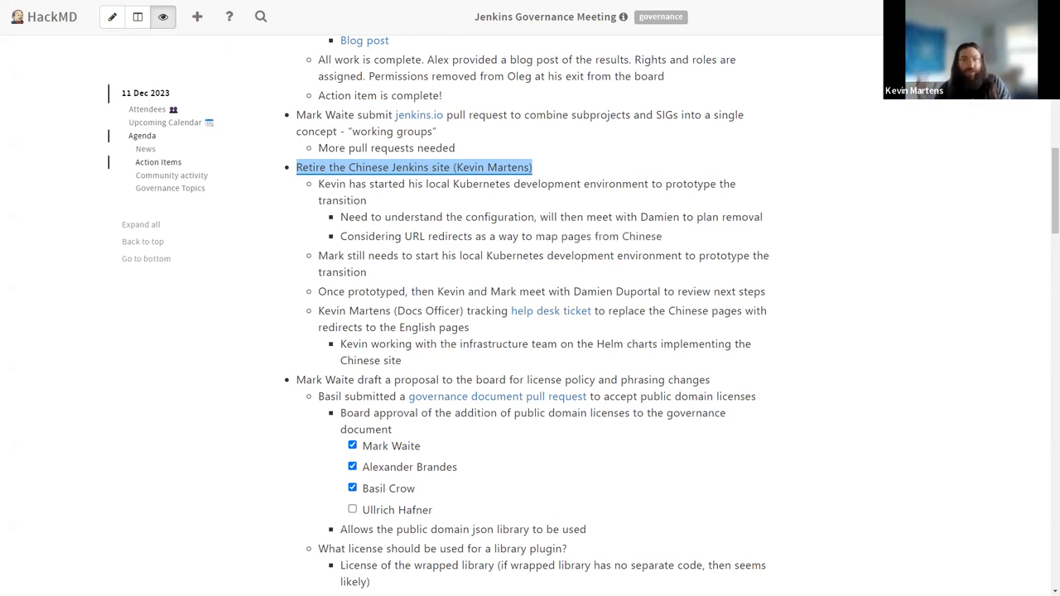
type("URL to English URL")
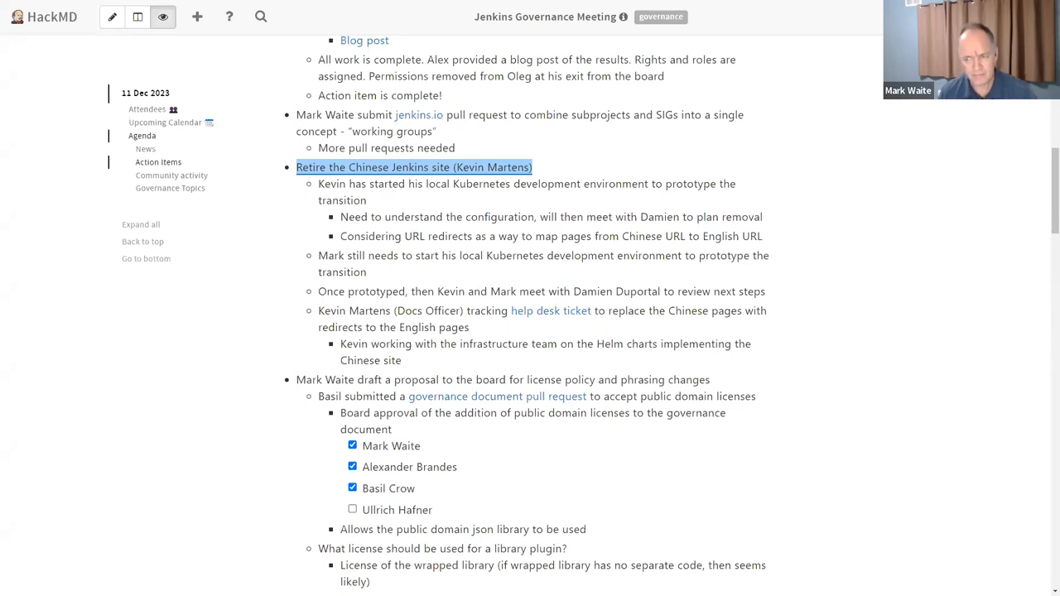
- Scroll down to the license policy proposal and board approval checklist
scroll("down", 3)
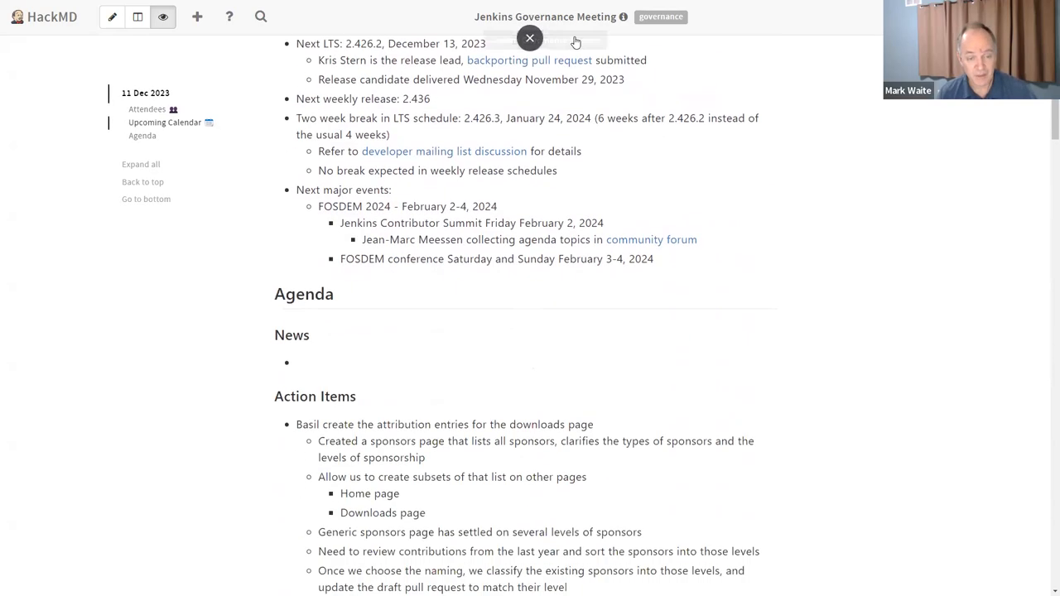
scroll("down", 3)
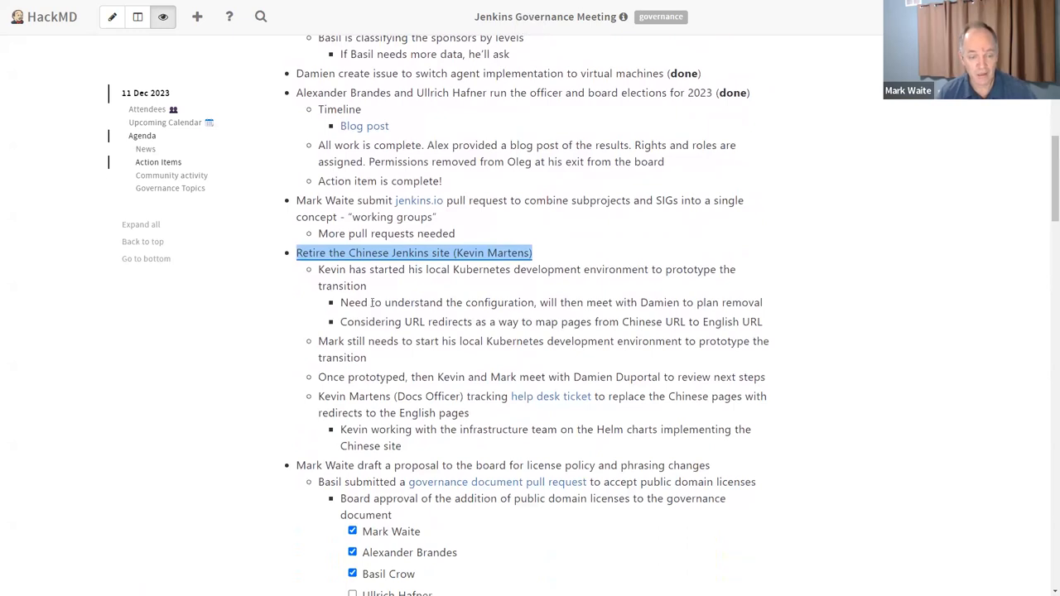
scroll("down", 3)
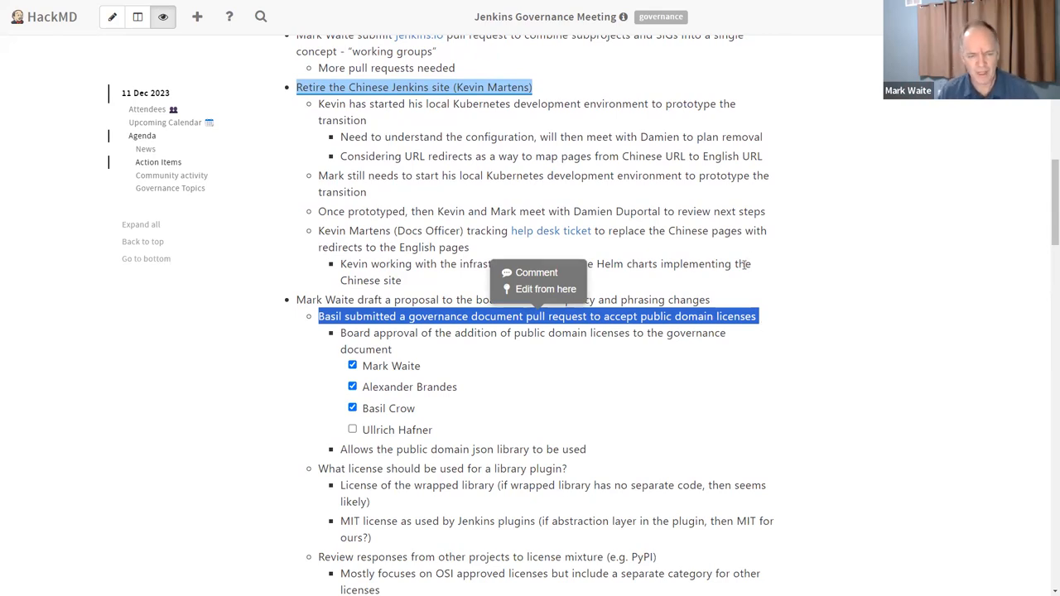
scroll("down", 3)
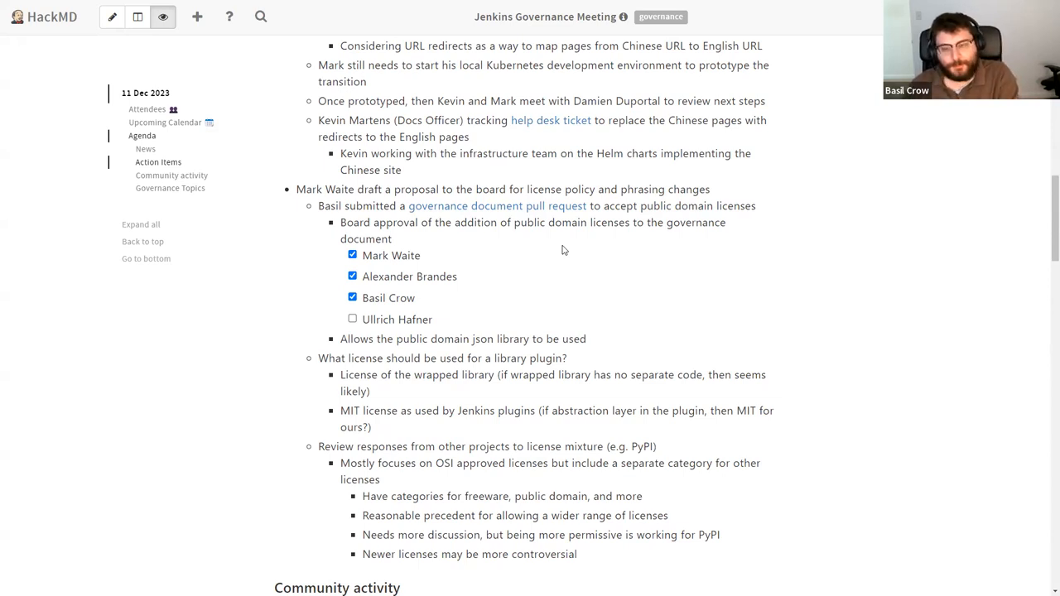
mouse_move(491, 253)
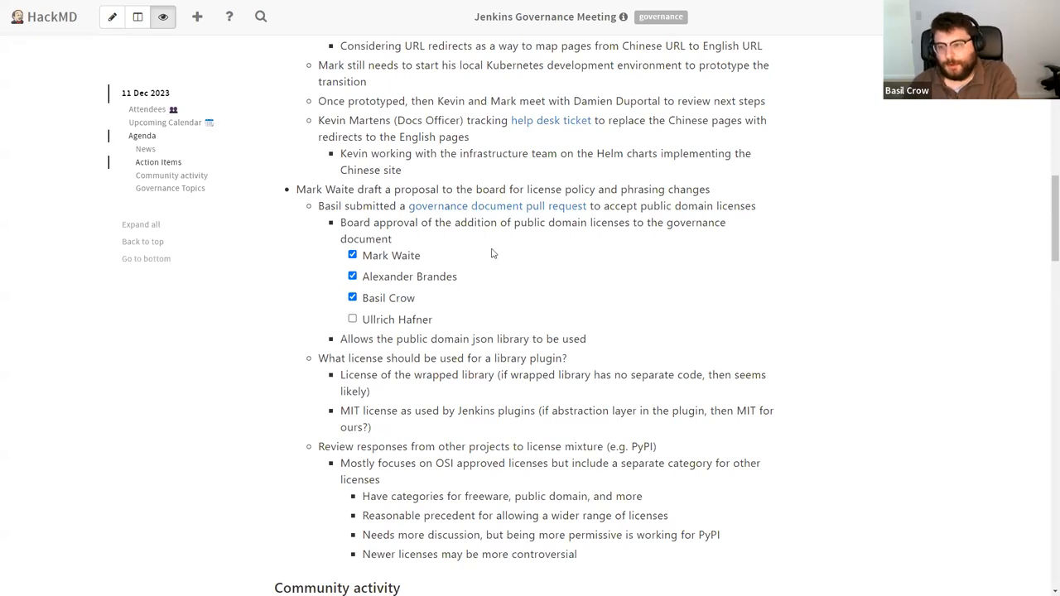
mouse_move(534, 236)
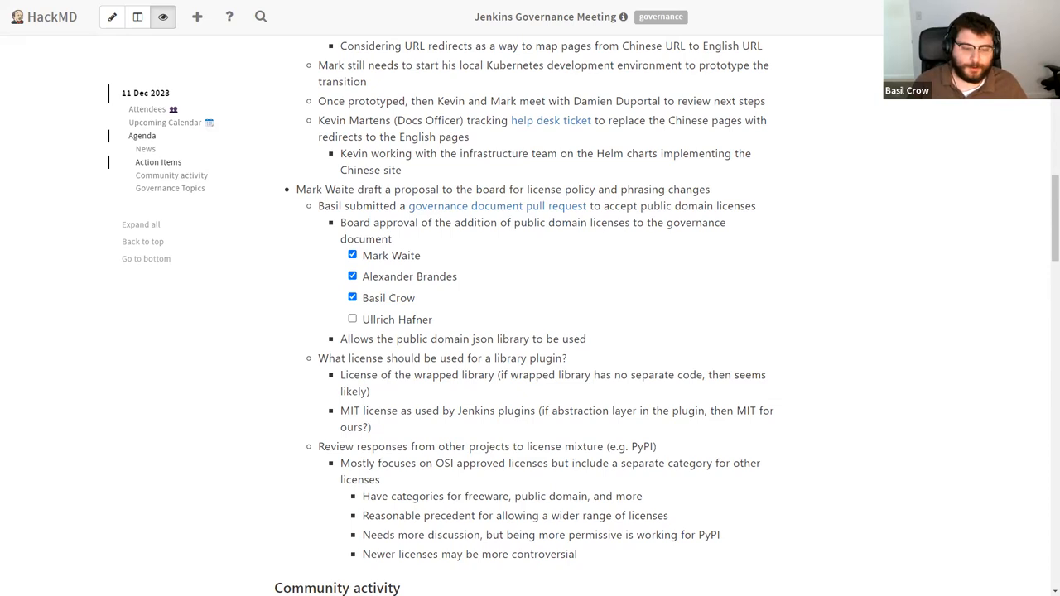
mouse_move(508, 324)
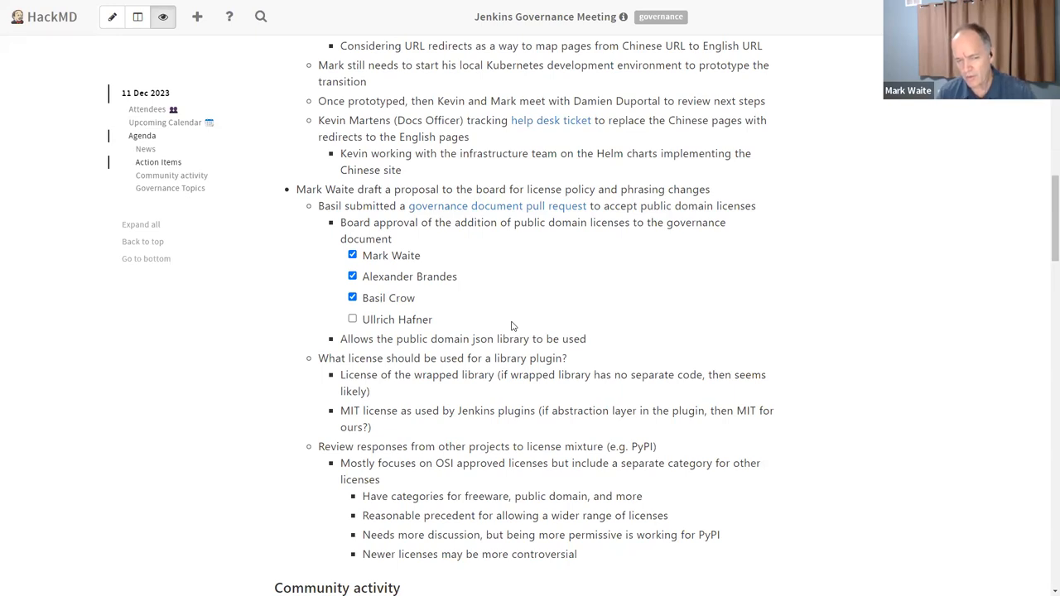
mouse_move(517, 327)
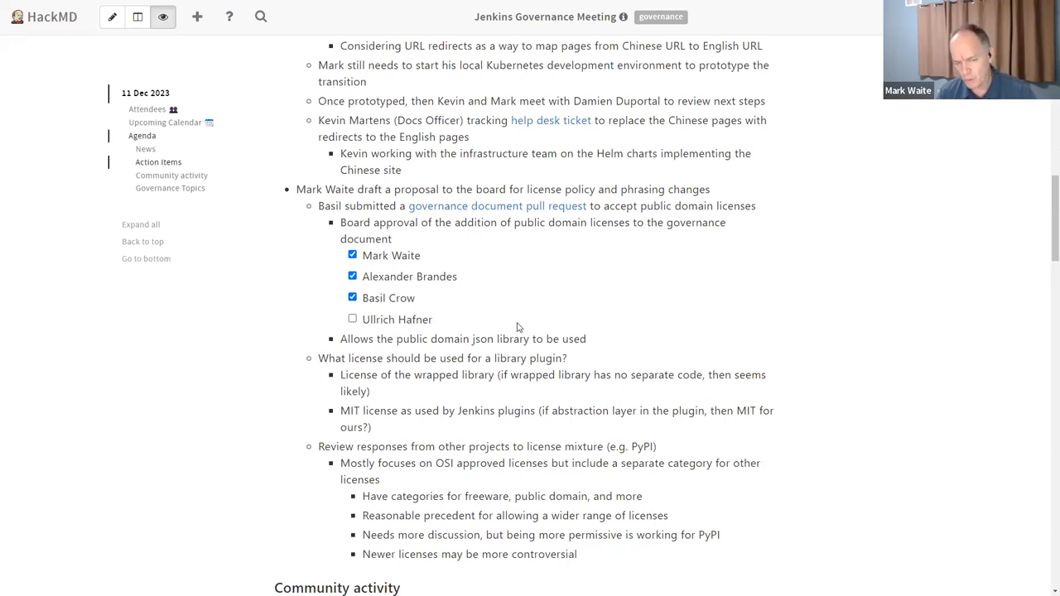
mouse_move(617, 339)
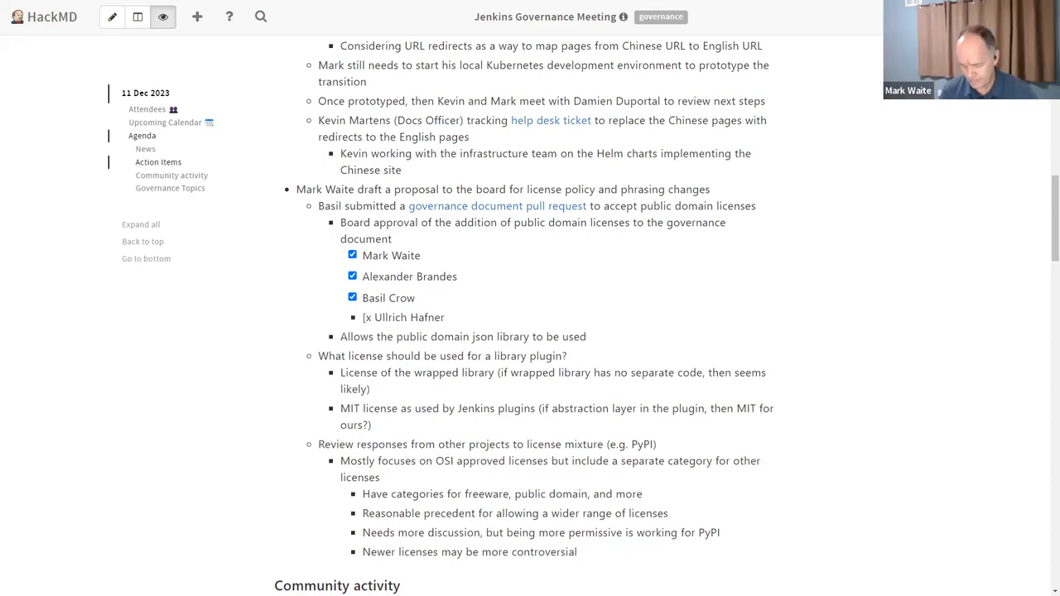
left_click(352, 318)
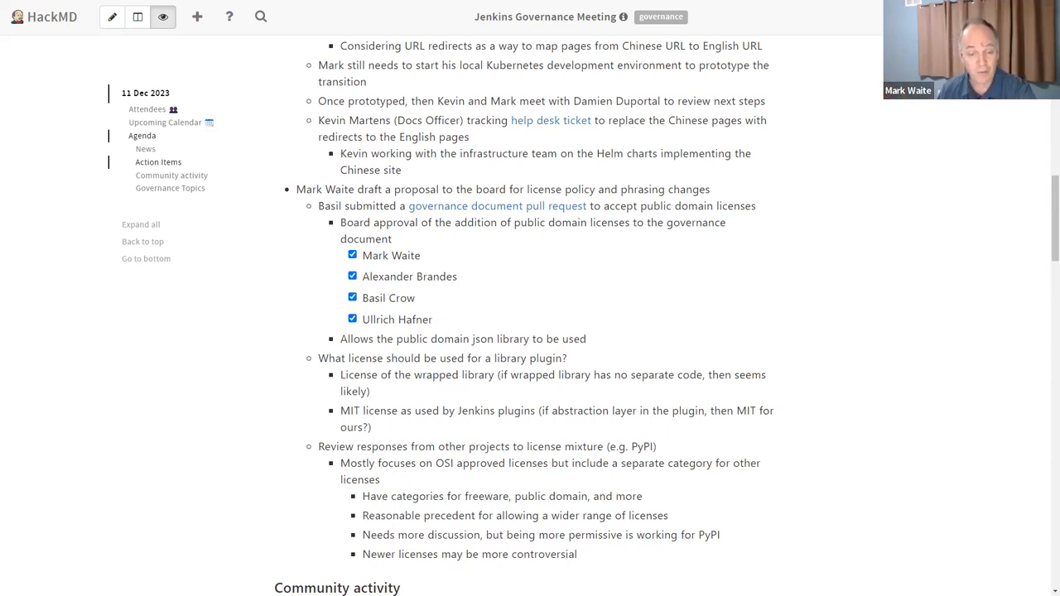
mouse_move(659, 399)
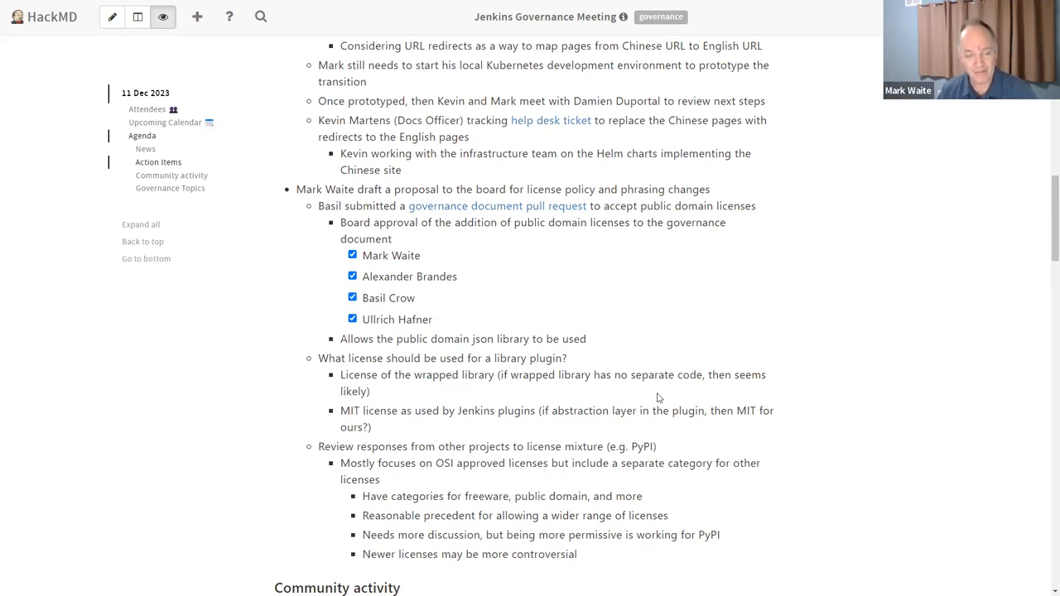
mouse_move(636, 355)
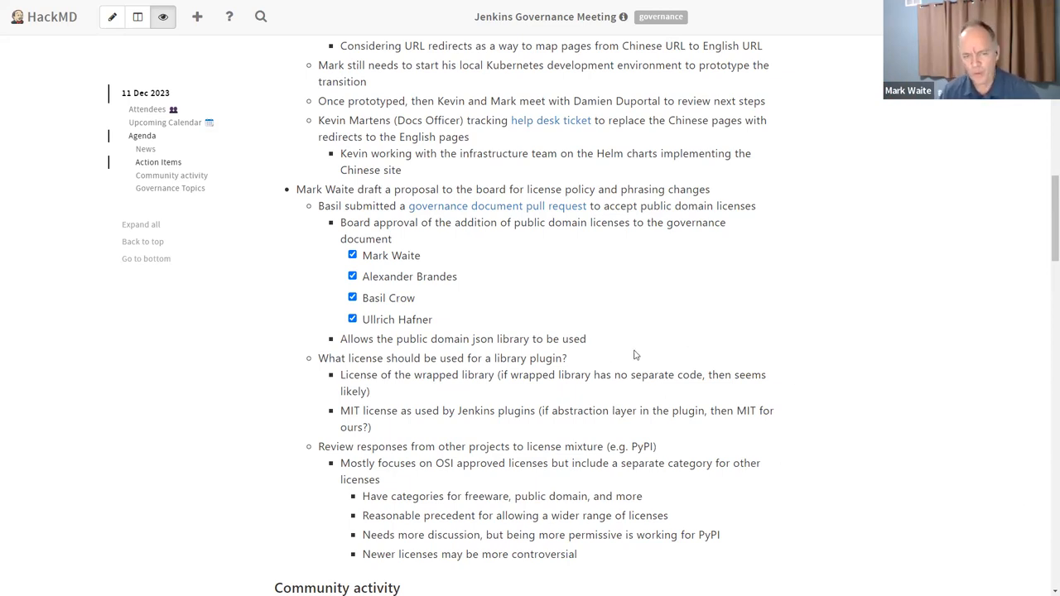
mouse_move(329, 410)
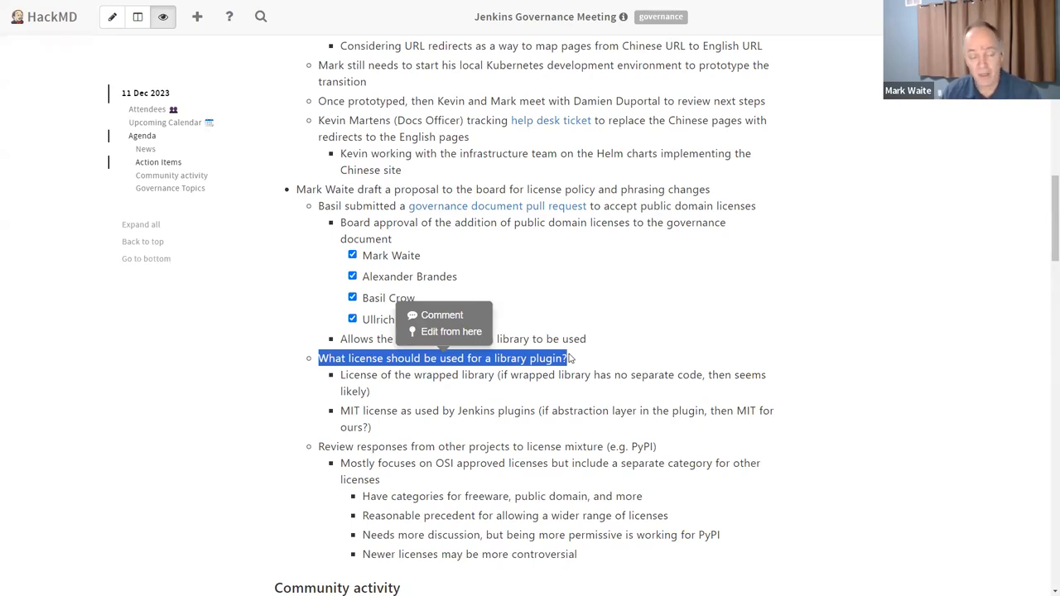
mouse_move(570, 358)
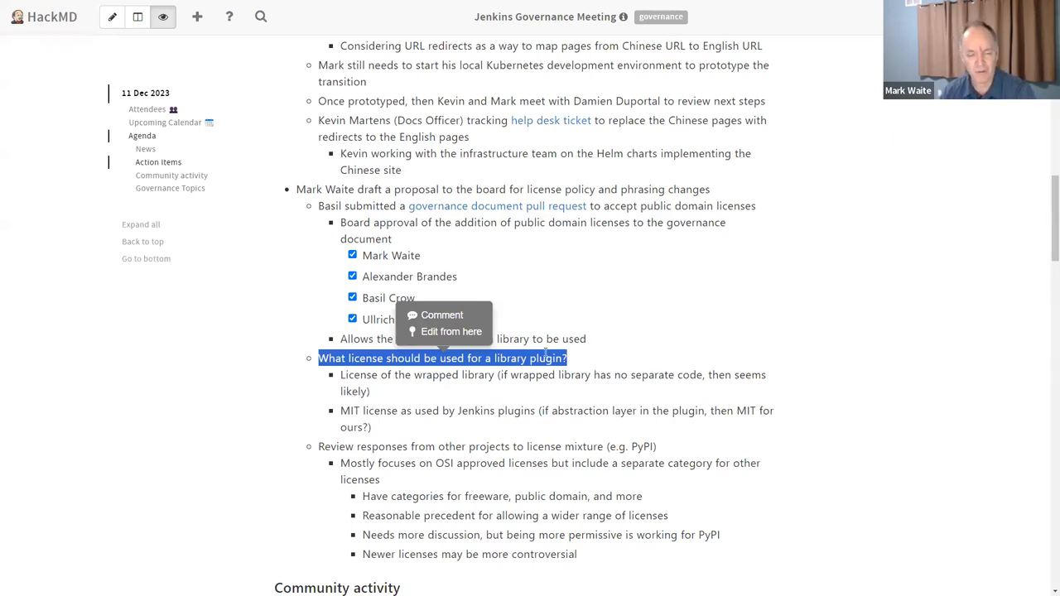
mouse_move(646, 366)
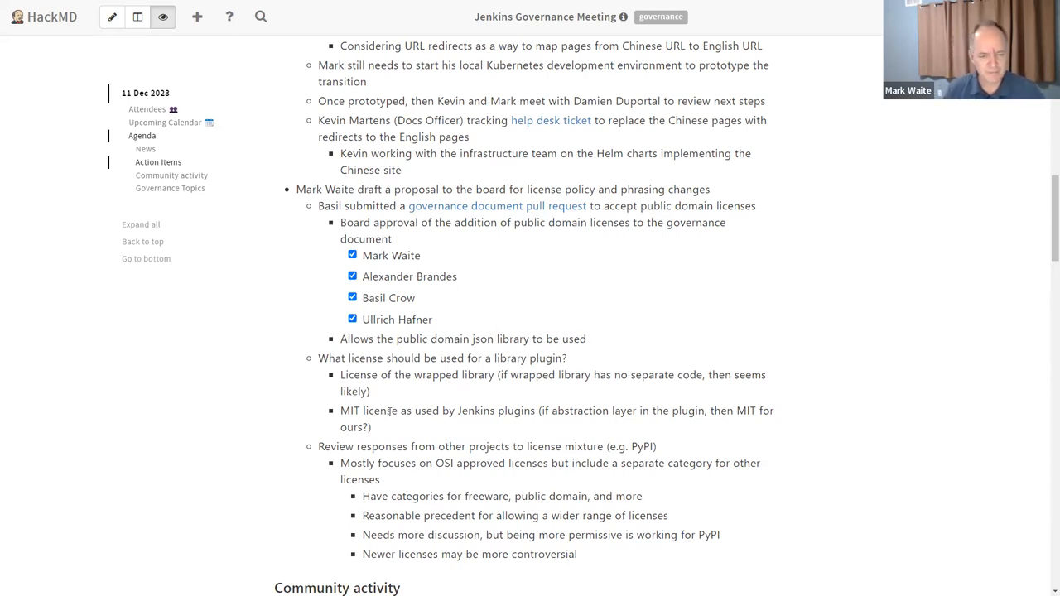
scroll("down", 3)
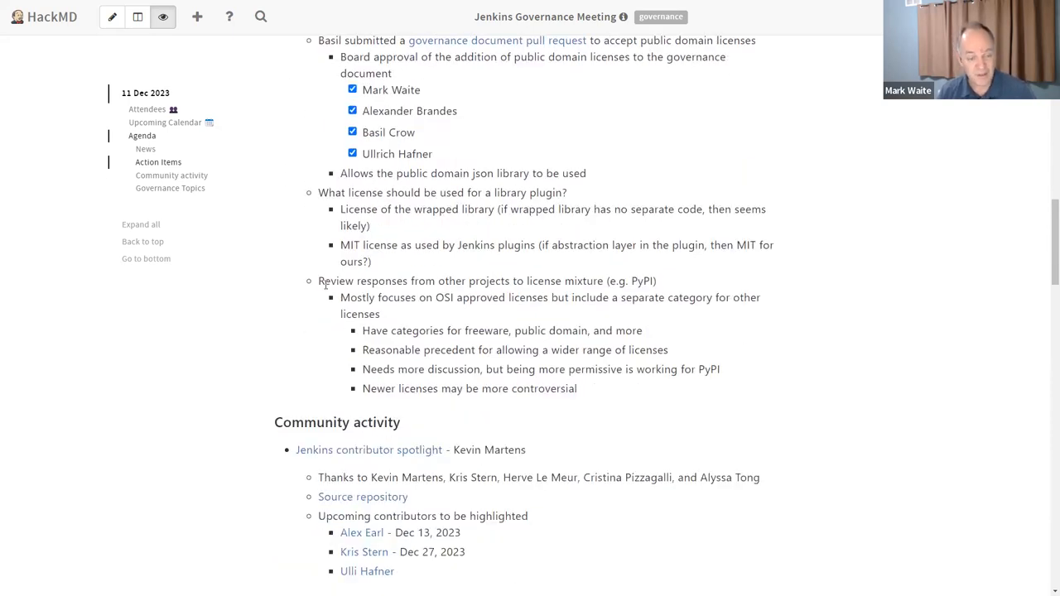
mouse_move(665, 284)
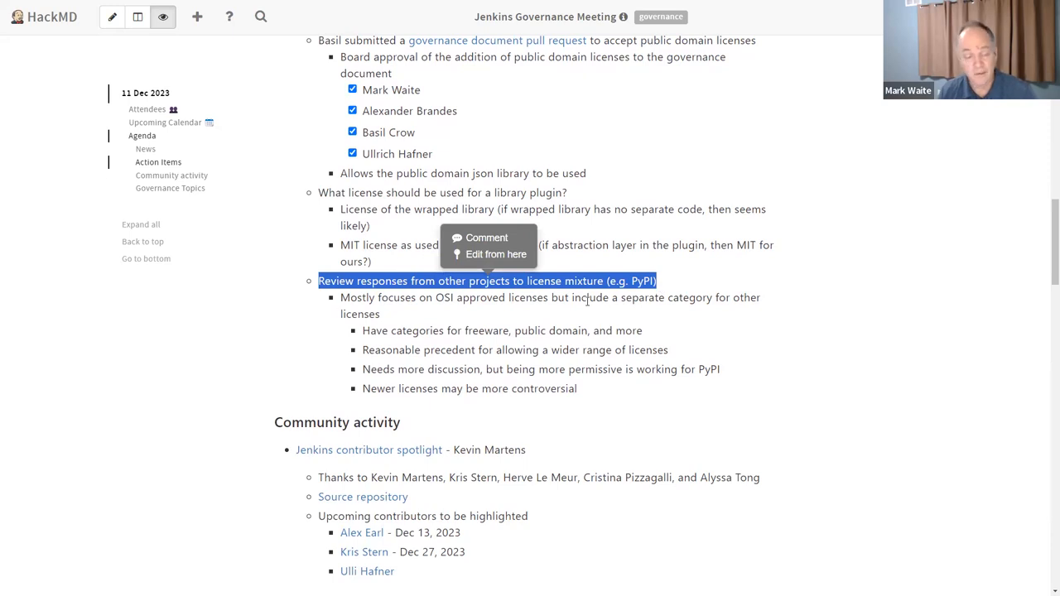
scroll("up", 3)
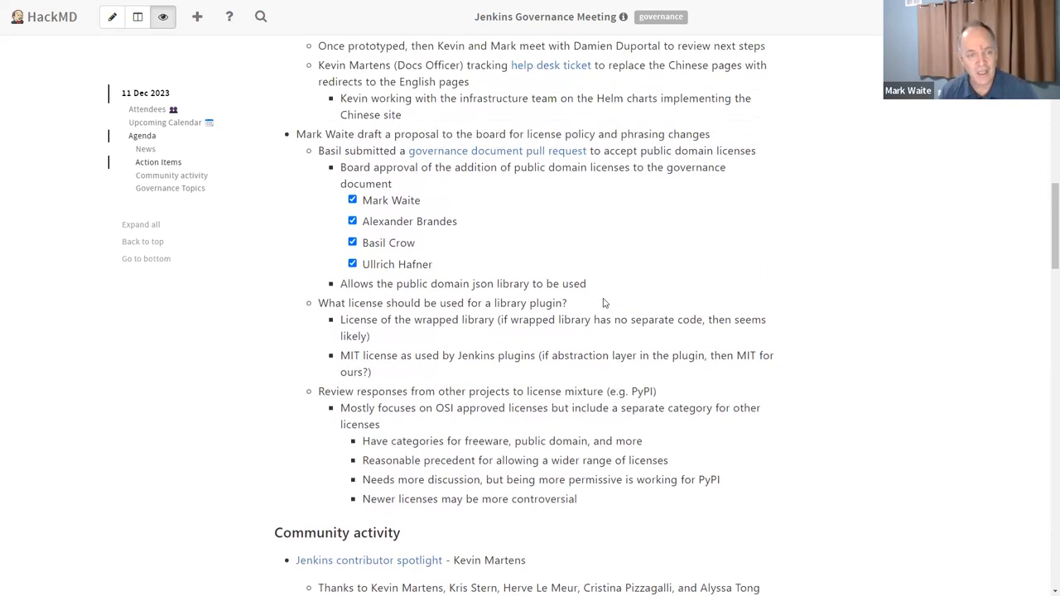
mouse_move(609, 298)
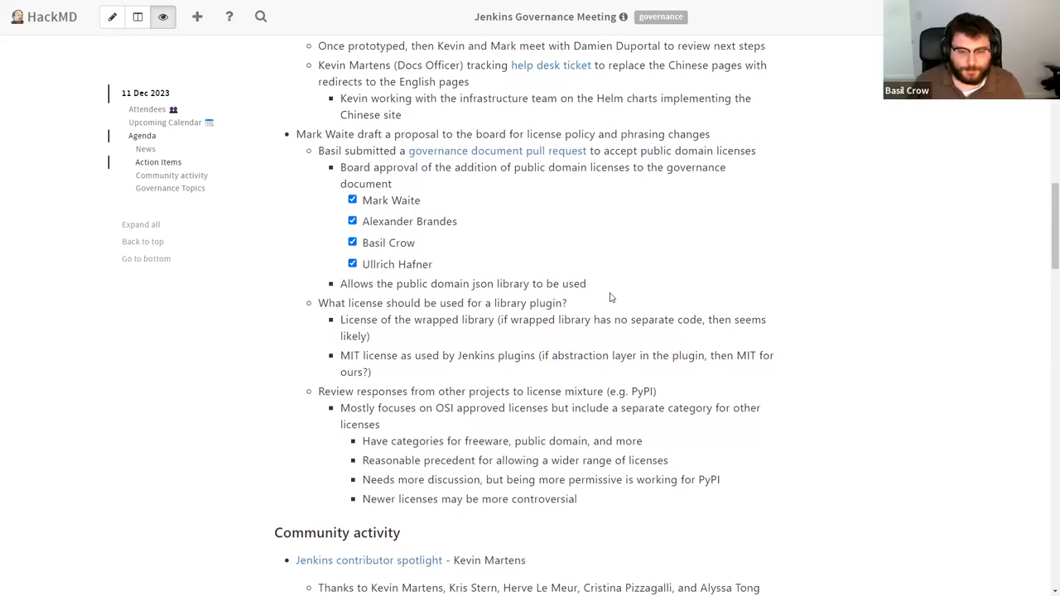
mouse_move(601, 290)
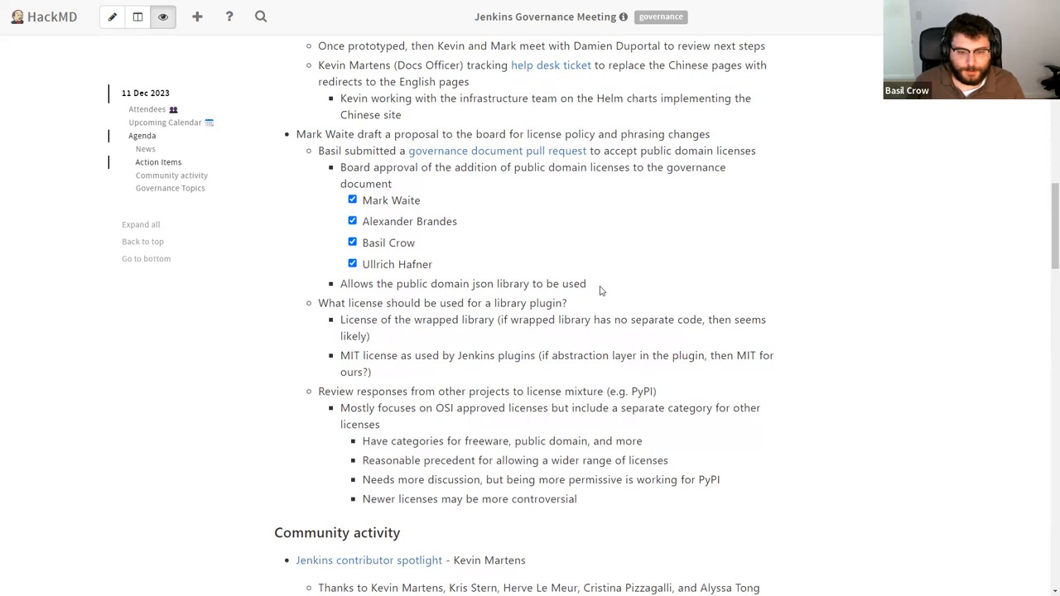
mouse_move(611, 288)
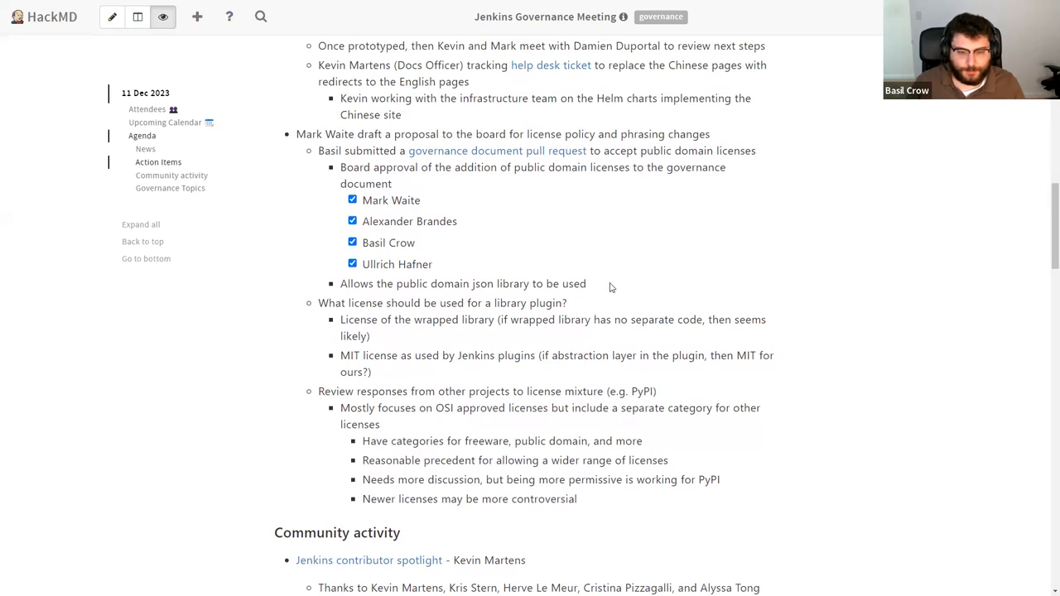
double_click(332, 391)
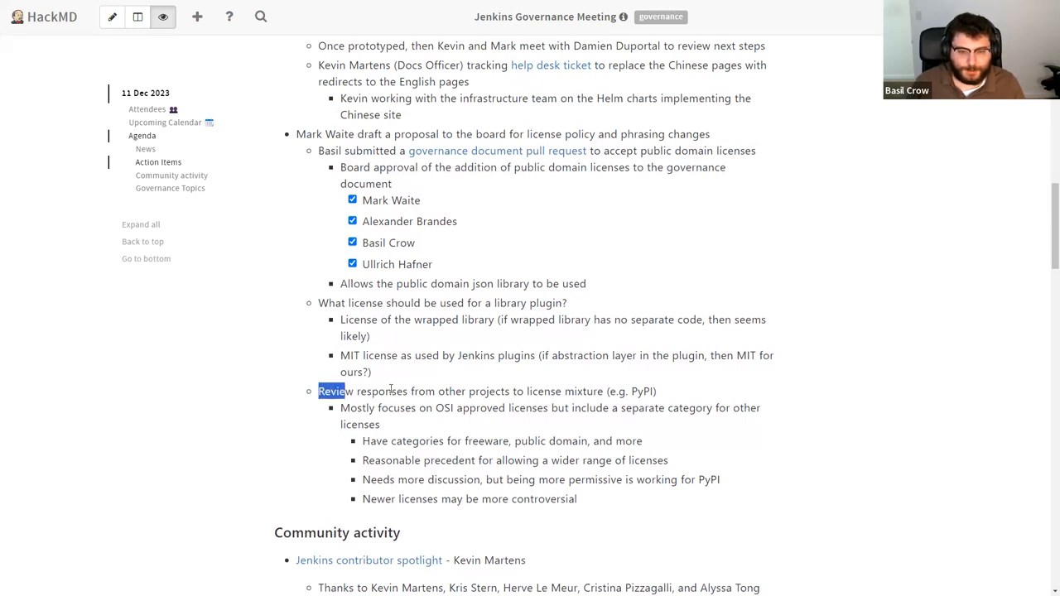
left_click_drag(319, 391, 658, 391)
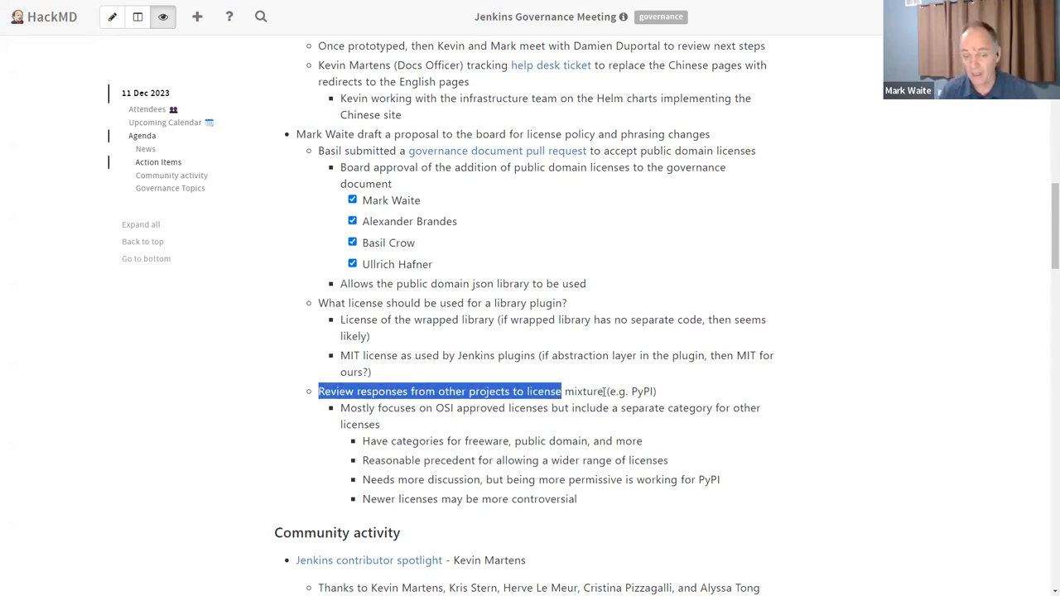
left_click(654, 391)
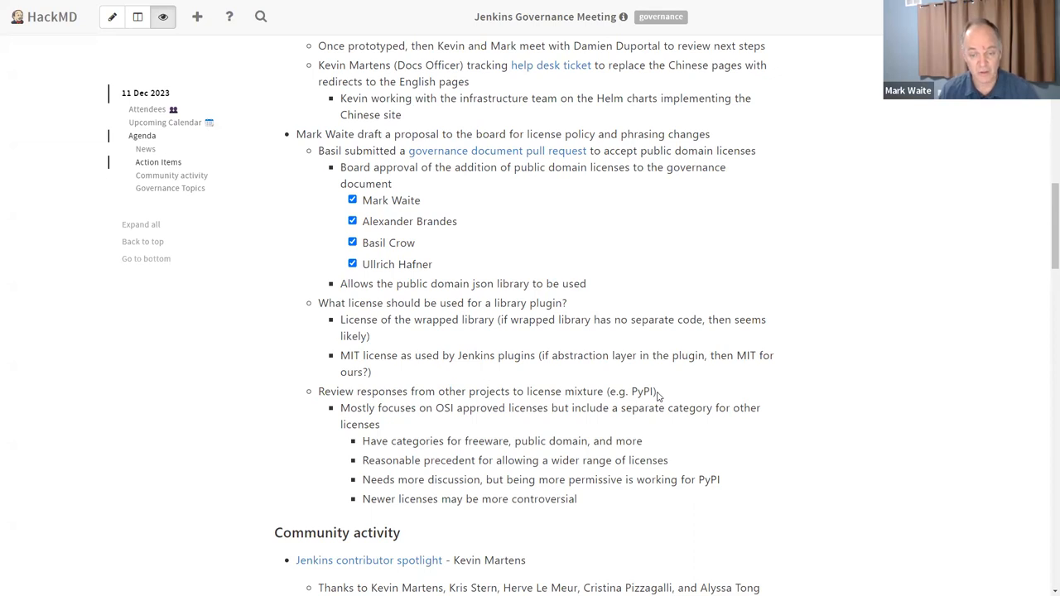
mouse_move(374, 171)
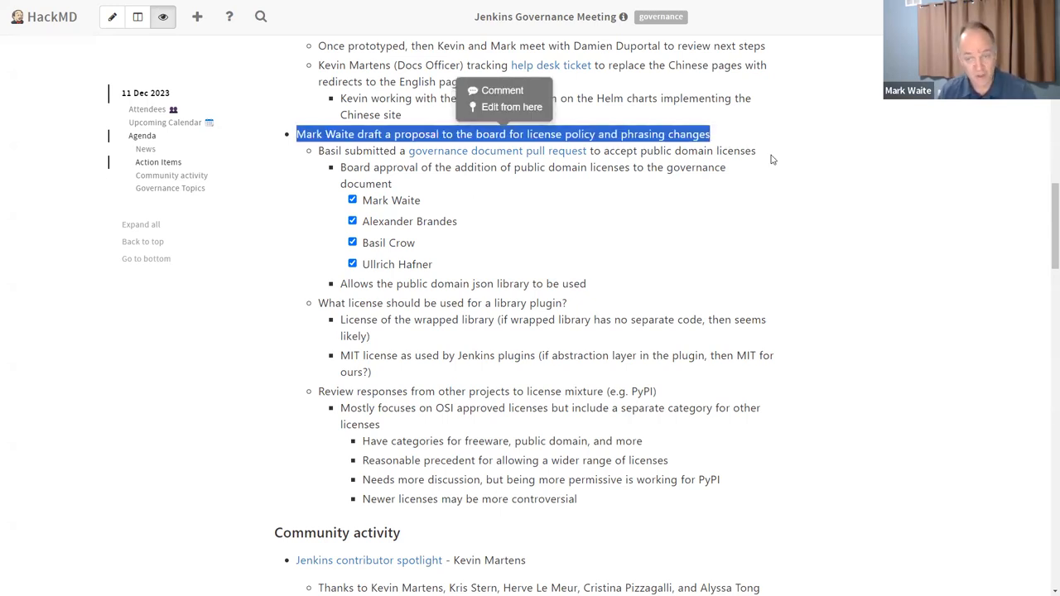
left_click(770, 159)
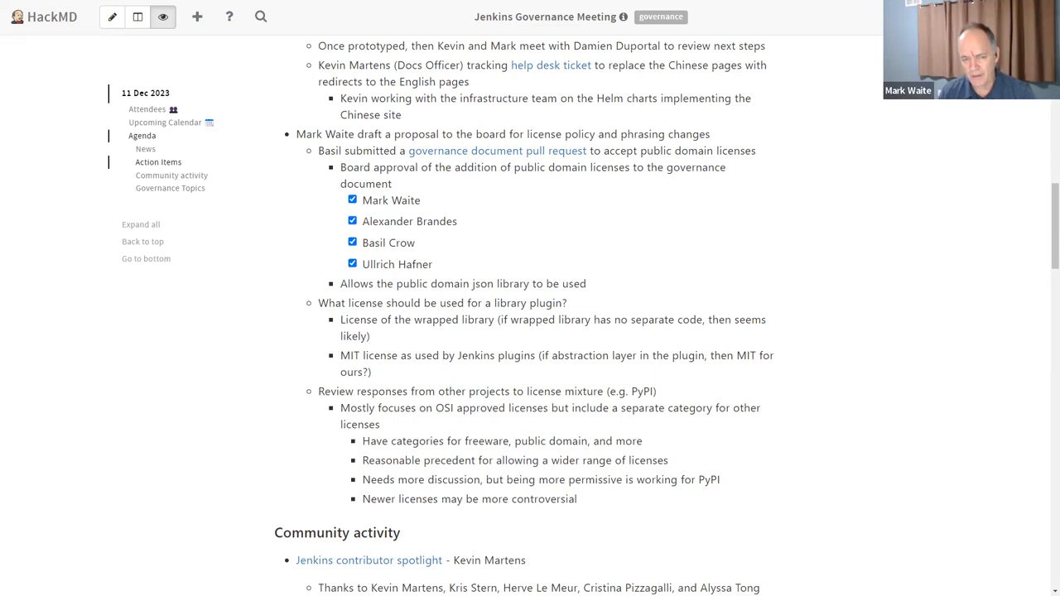
mouse_move(582, 337)
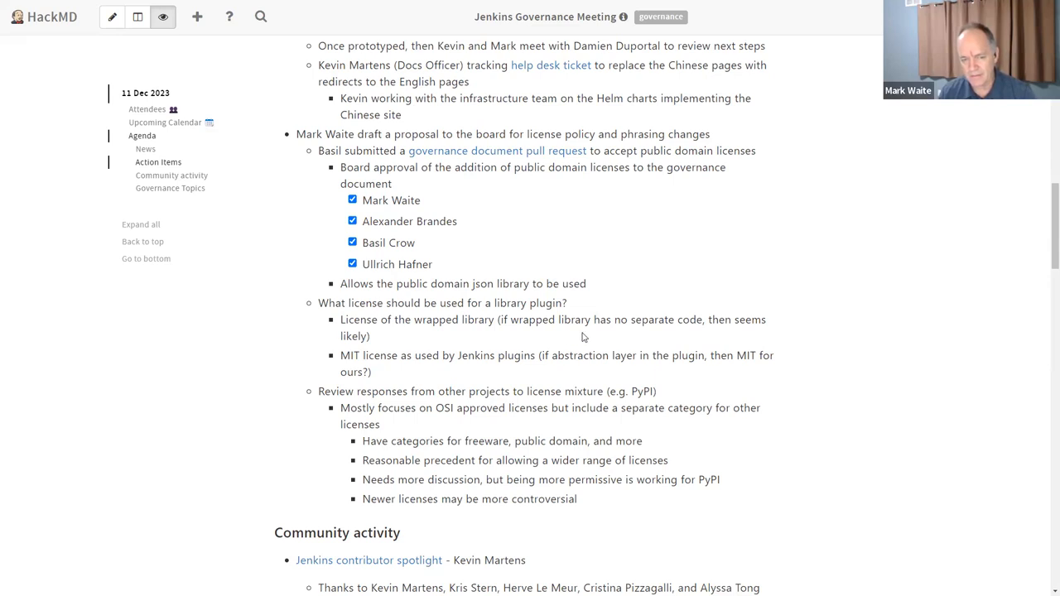
scroll("down", 3)
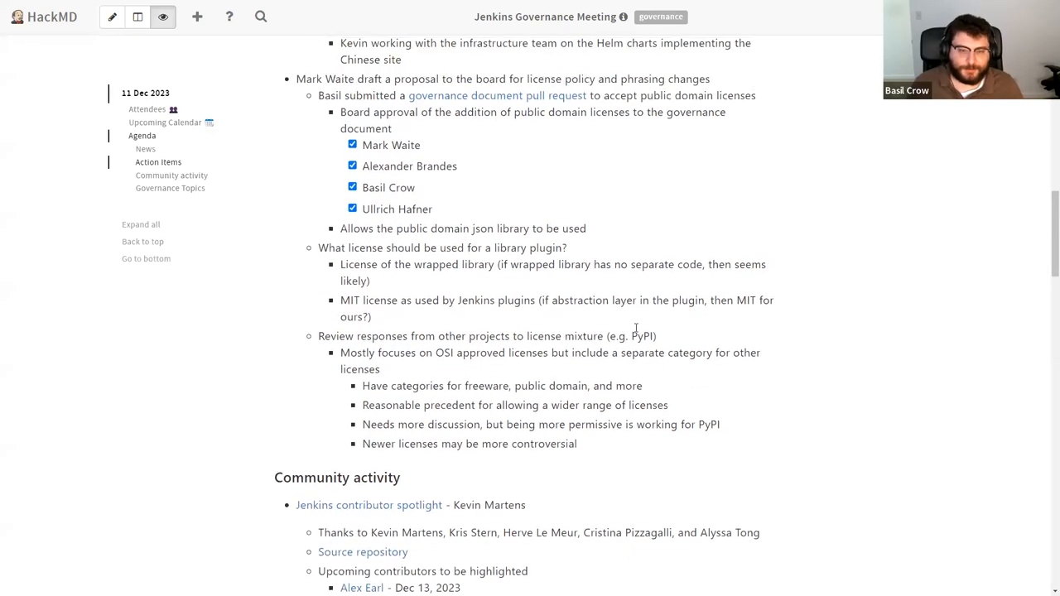
mouse_move(325, 249)
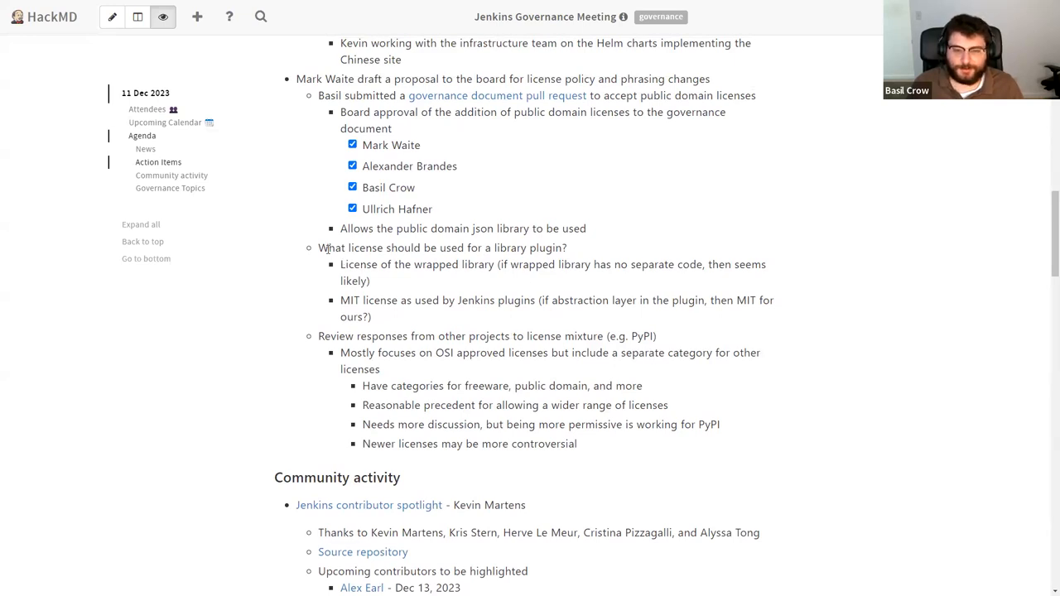
mouse_move(572, 259)
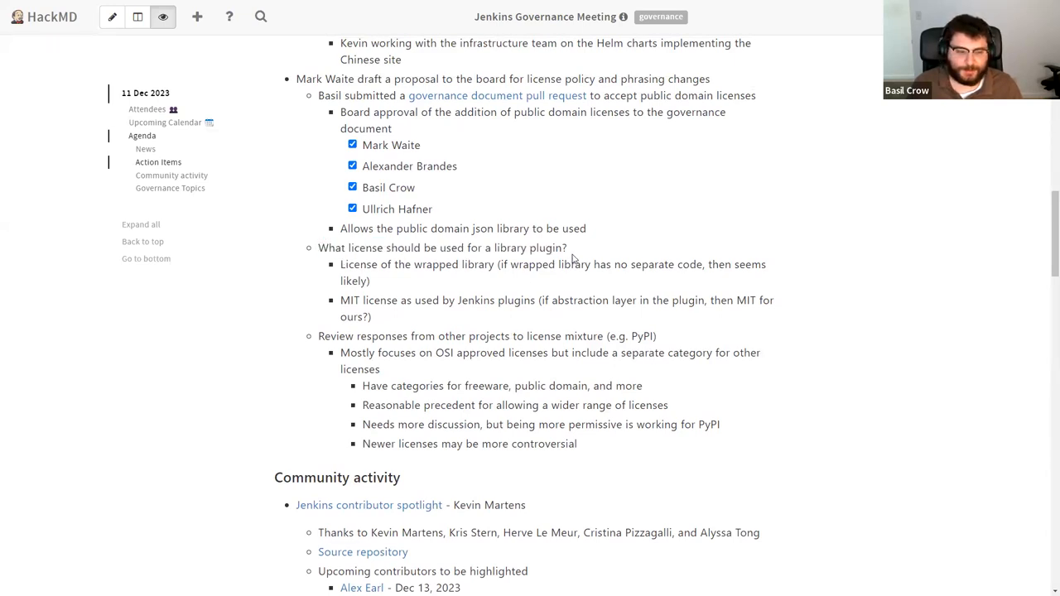
mouse_move(570, 253)
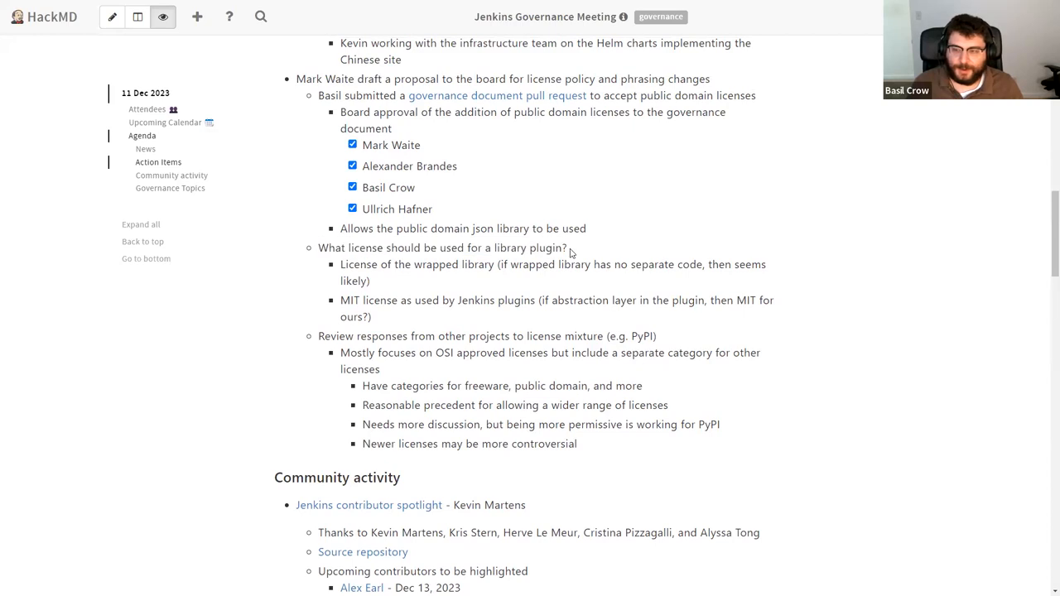
double_click(441, 248)
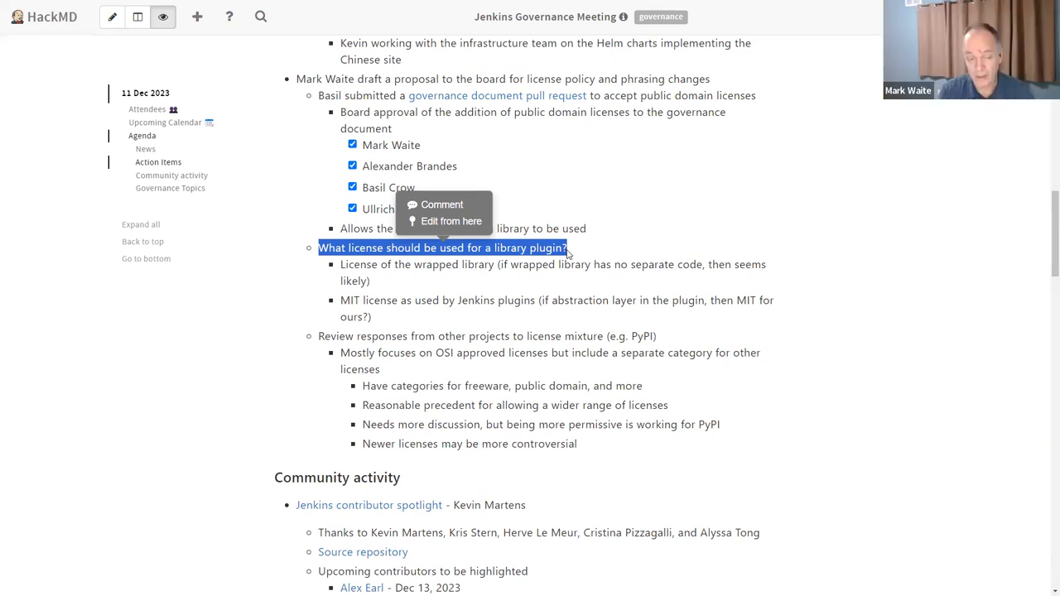
- Add the sub-bullet 'Close this action item next meeting, either' under the proposal
scroll("down", 3)
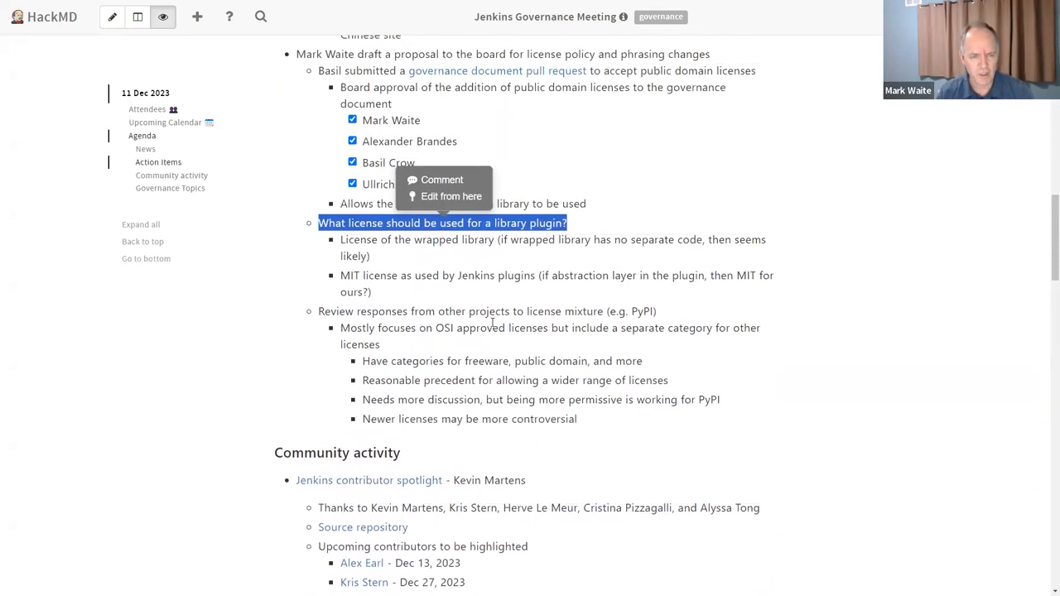
scroll("up", 3)
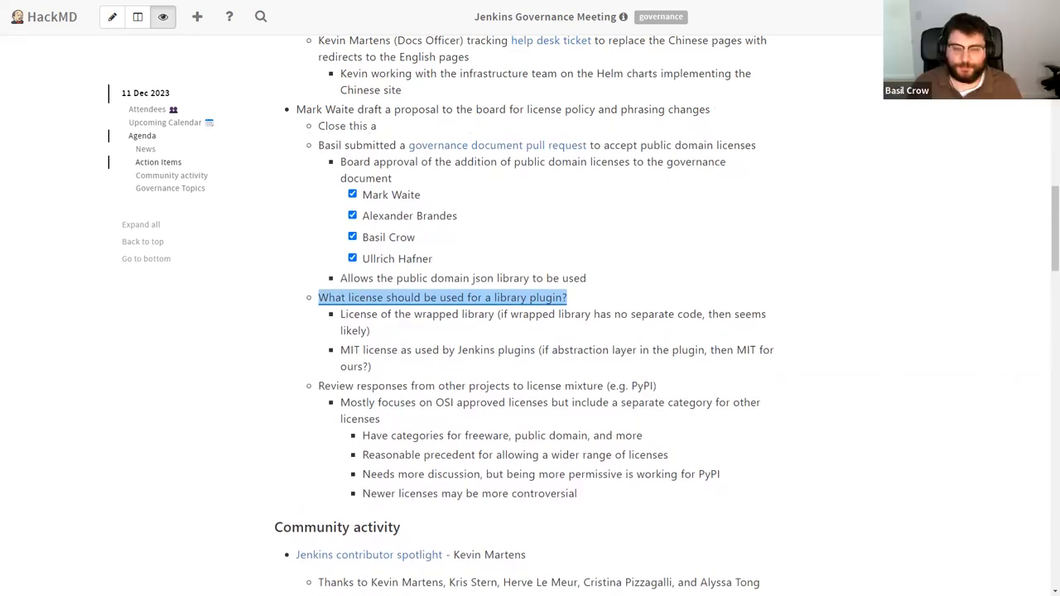
type("action item next meeting, either")
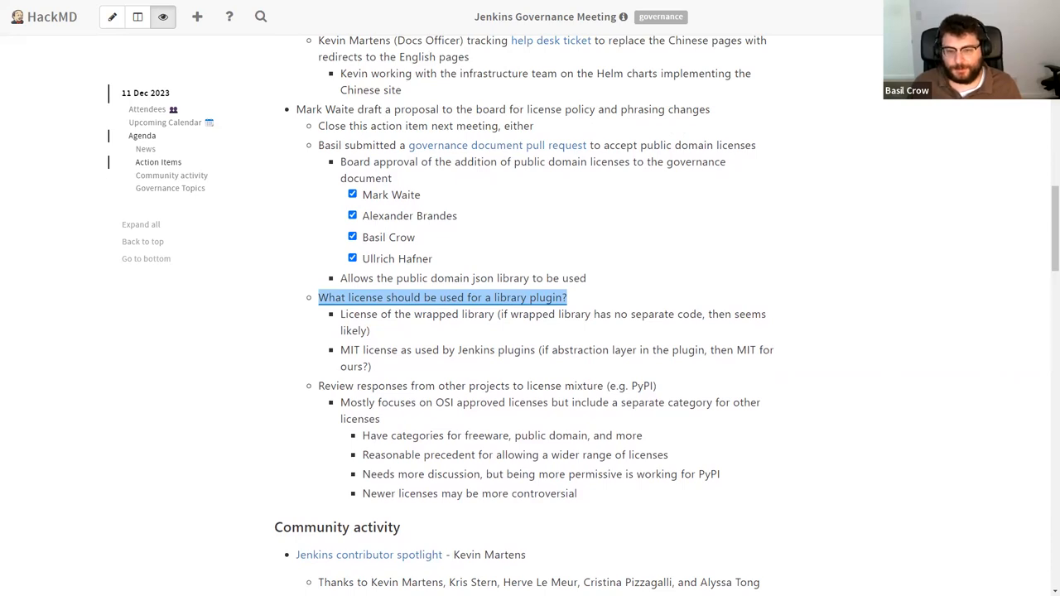
mouse_move(425, 313)
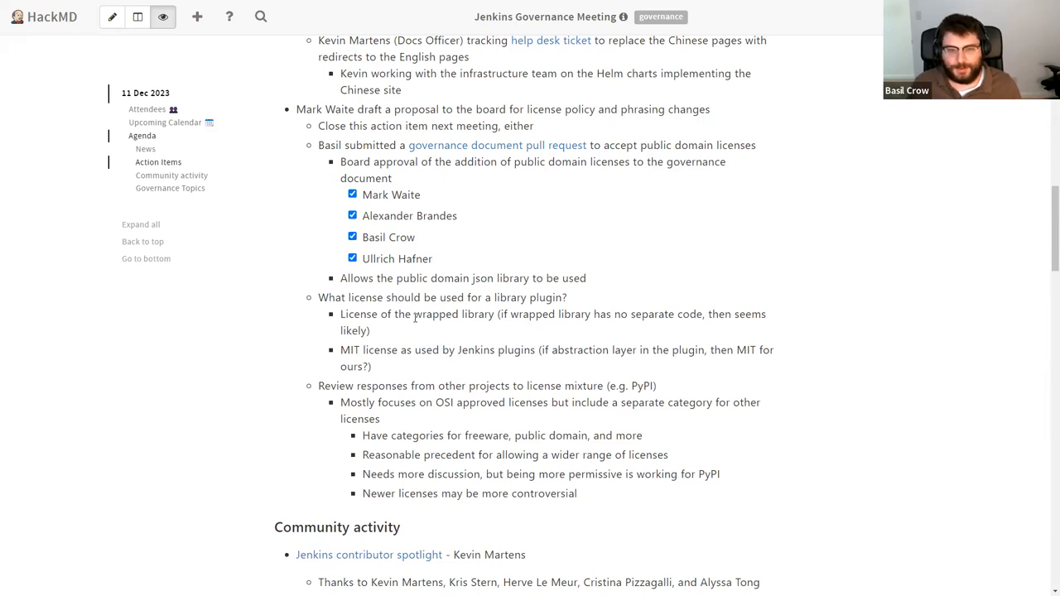
mouse_move(383, 379)
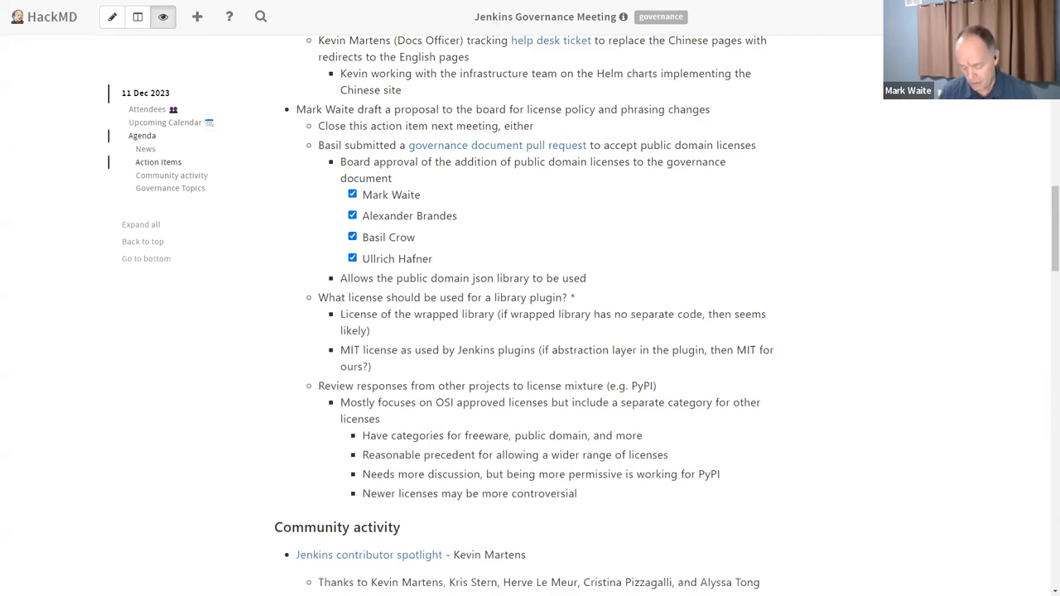
- Reword the note to 'Choose the alternative next meeting, close the action item'
scroll("down", 3)
type("Choose the")
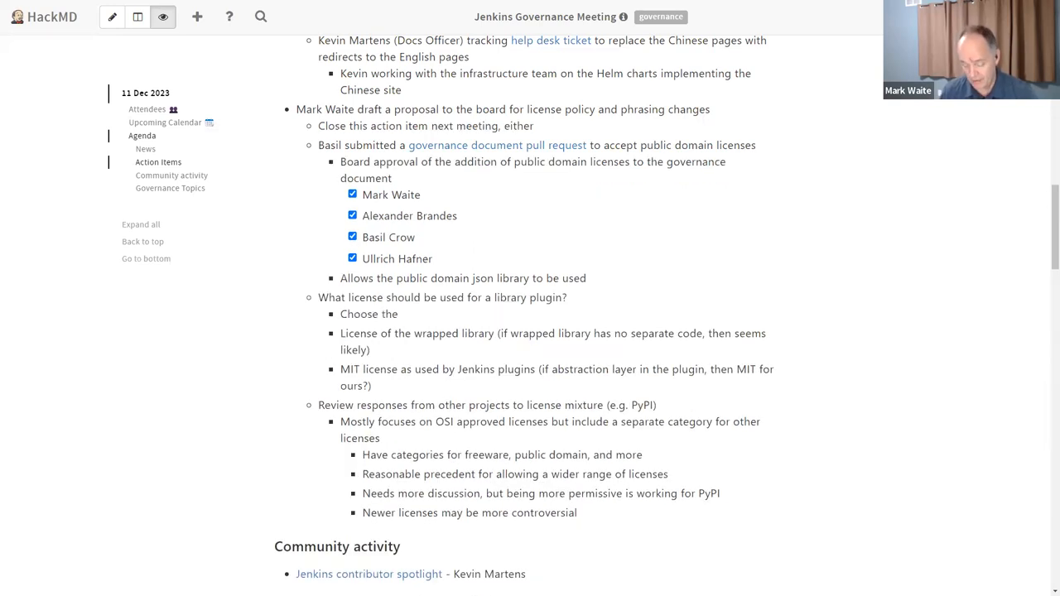
type("alternative next meeting, close the action i")
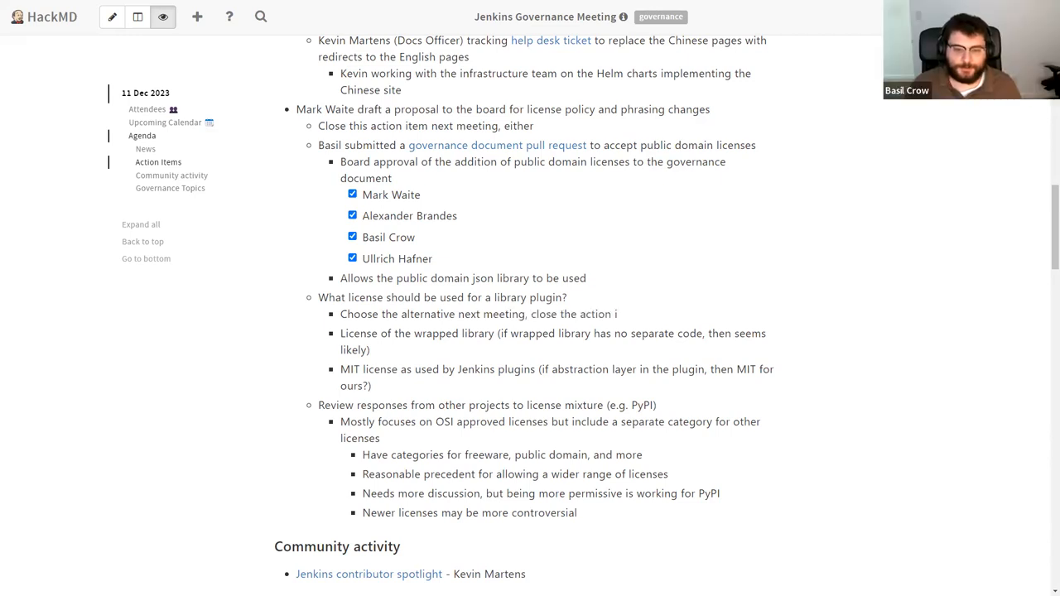
type("tem")
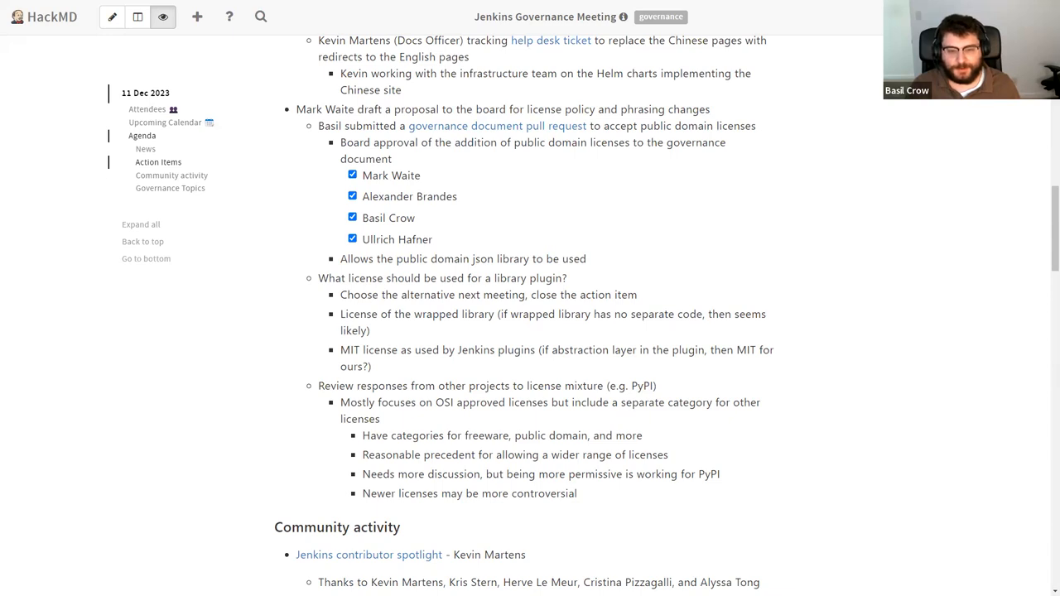
mouse_move(472, 445)
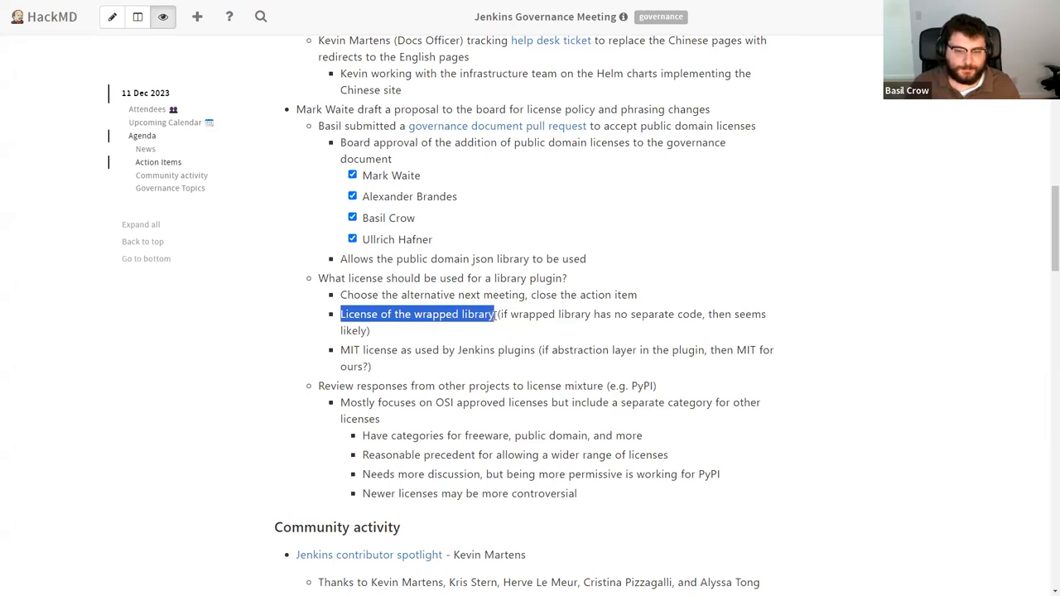
left_click(417, 313)
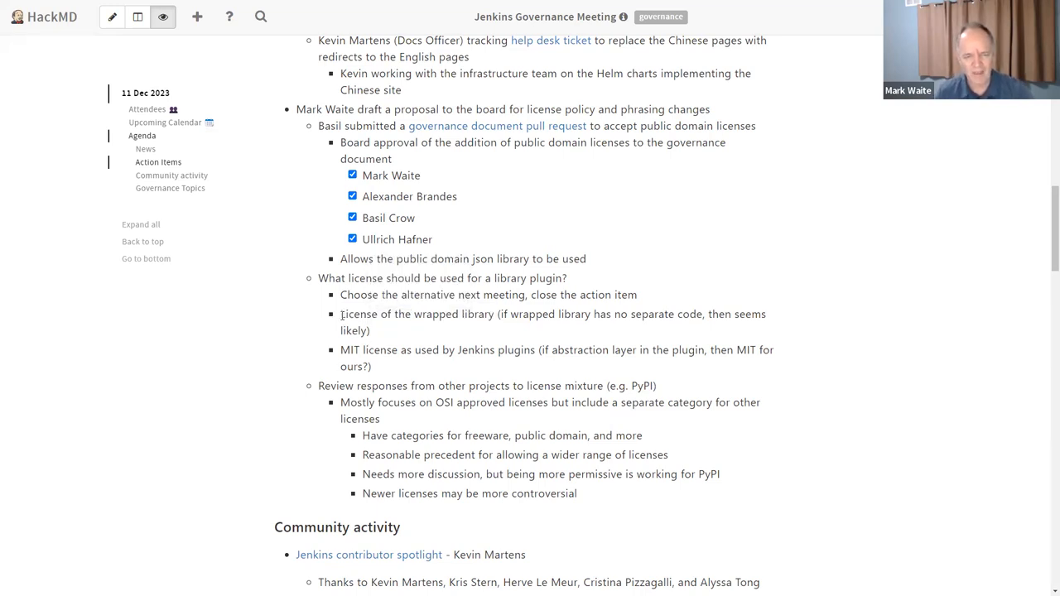
double_click(417, 314)
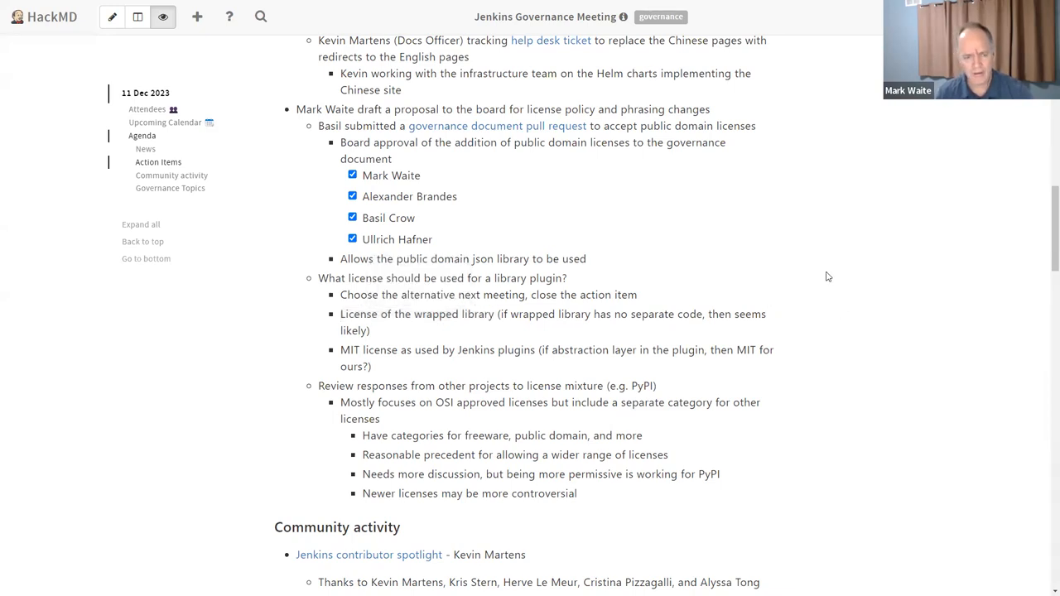
- Scroll down to Community activity, showing the contributor spotlight and Artifactory bandwidth project
scroll("down", 3)
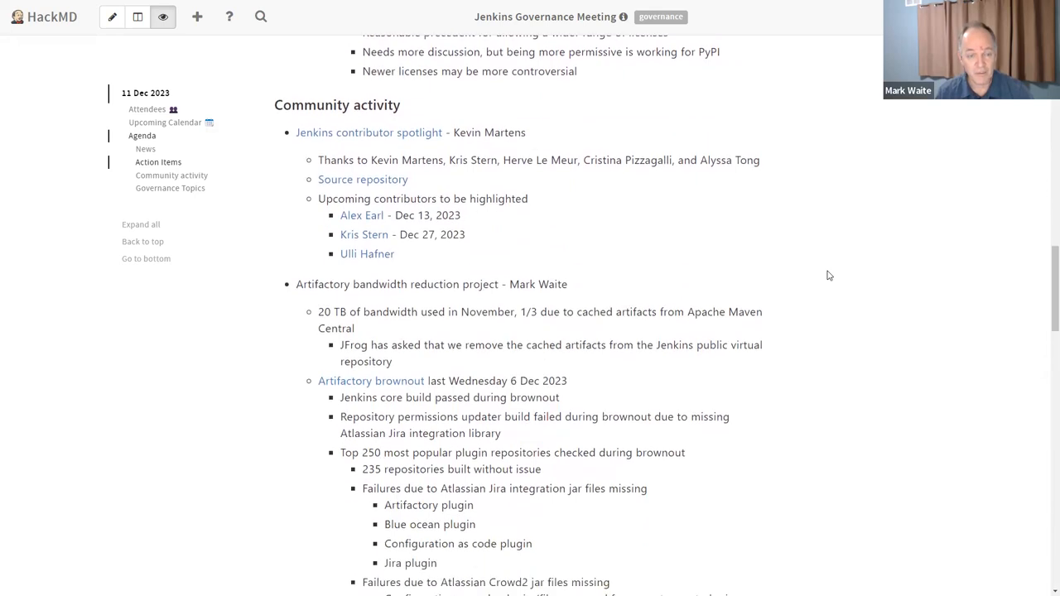
scroll("down", 3)
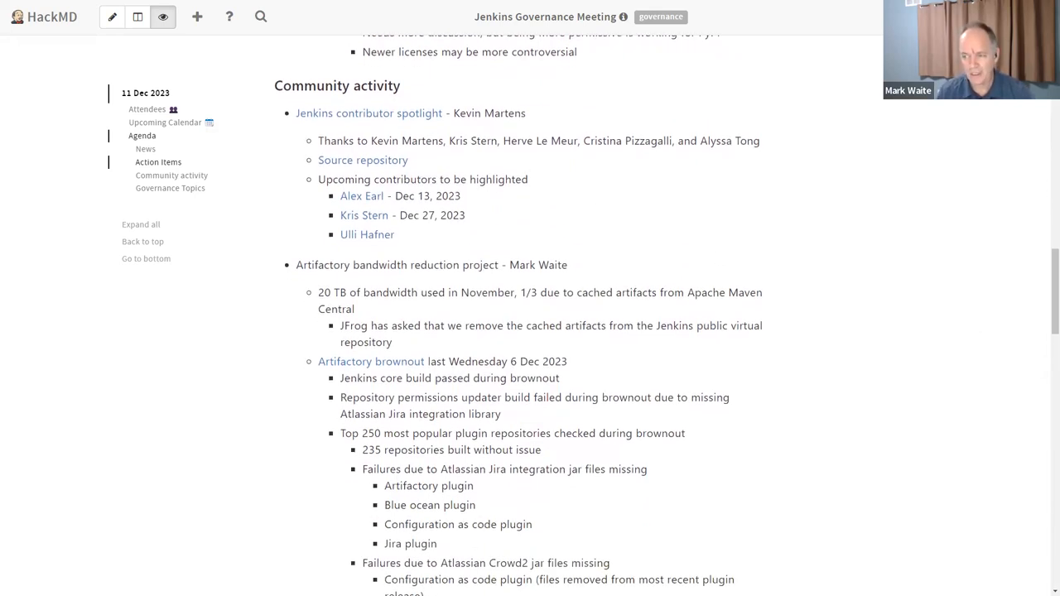
mouse_move(368, 113)
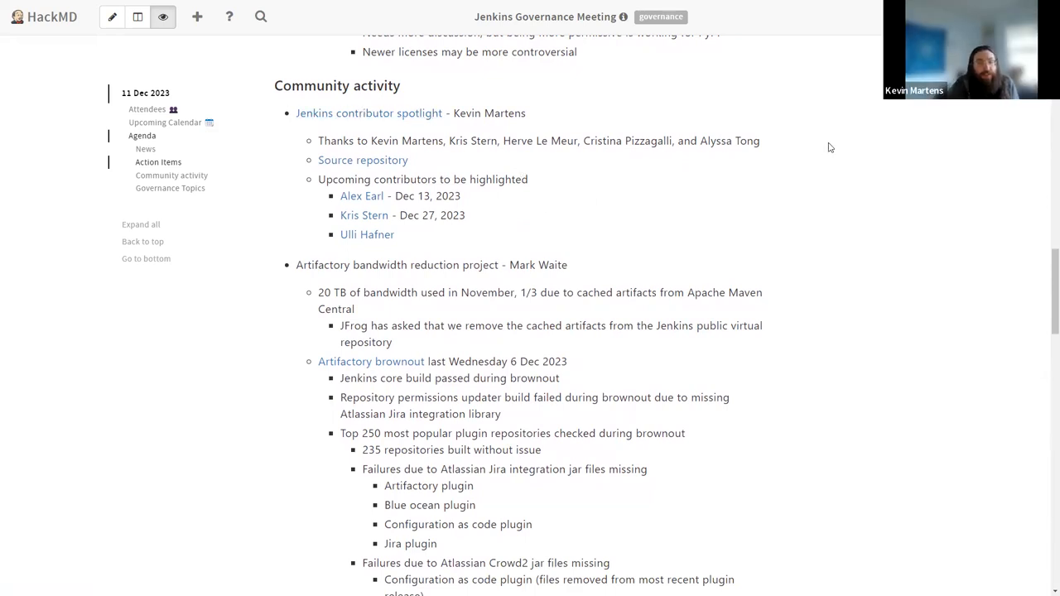
mouse_move(415, 127)
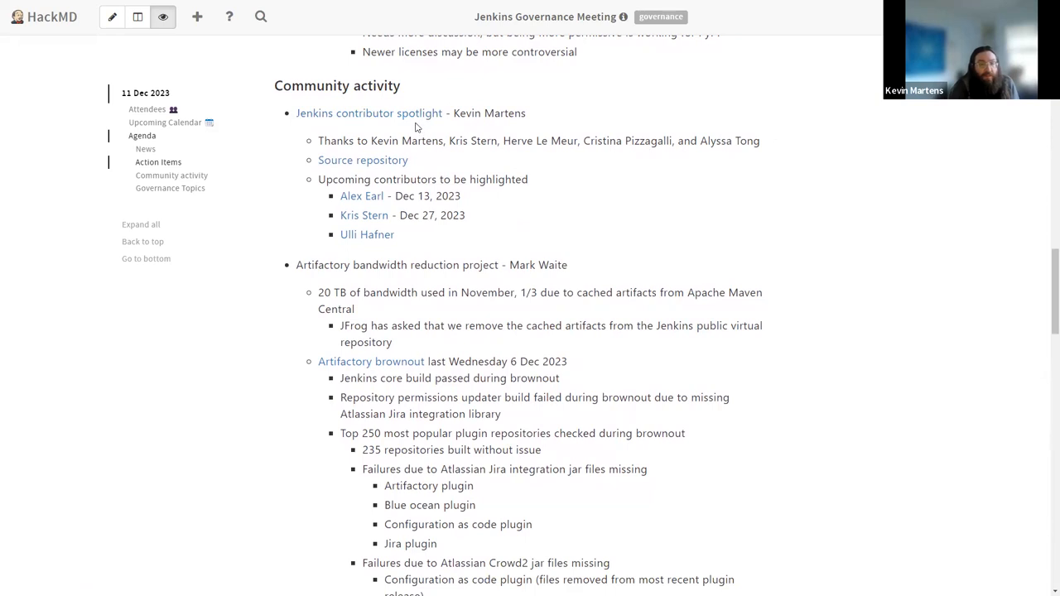
mouse_move(814, 132)
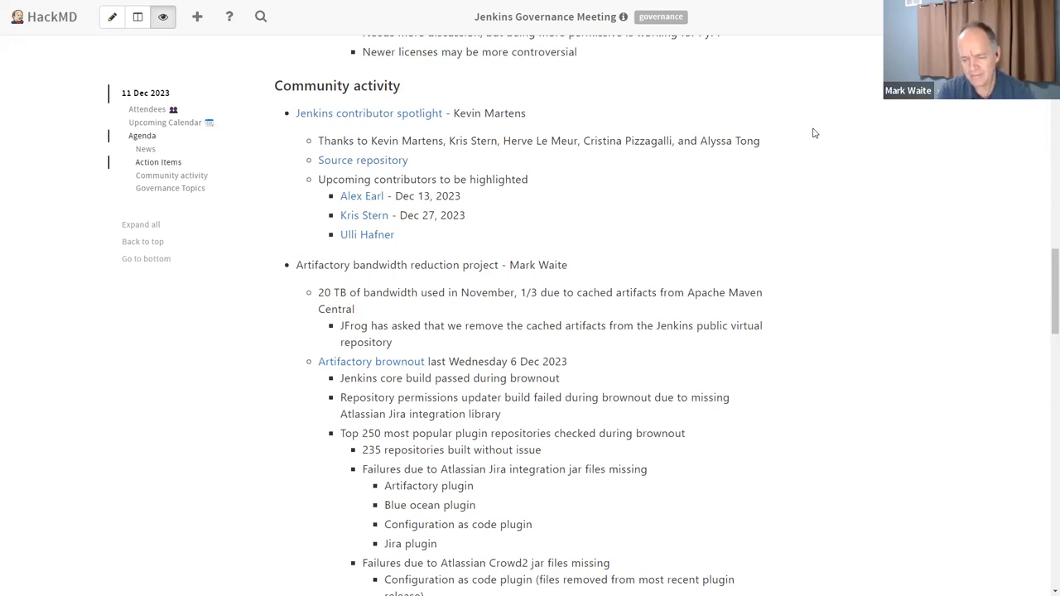
mouse_move(743, 153)
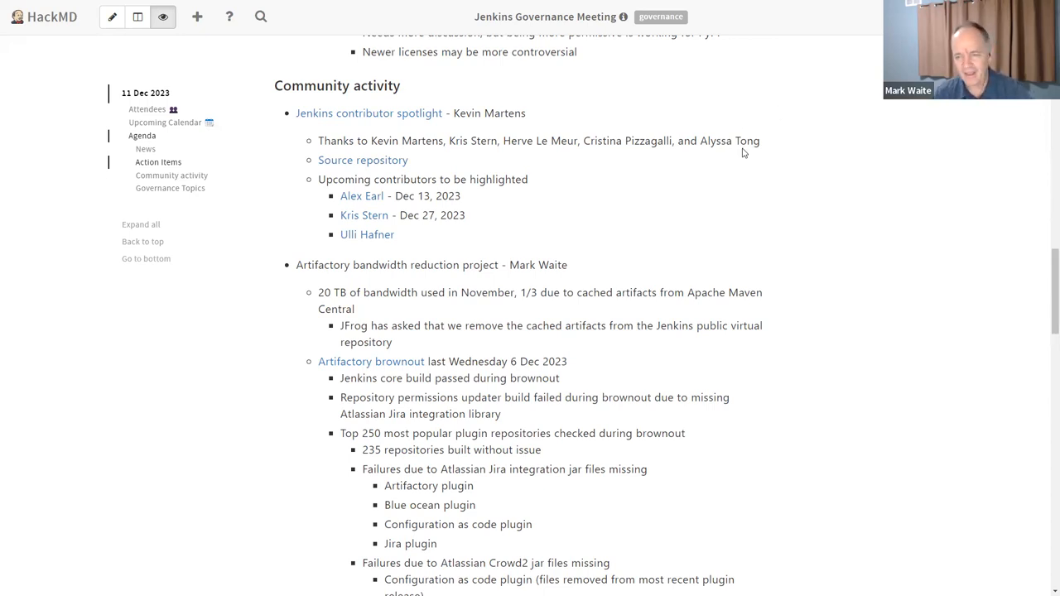
scroll("up", 3)
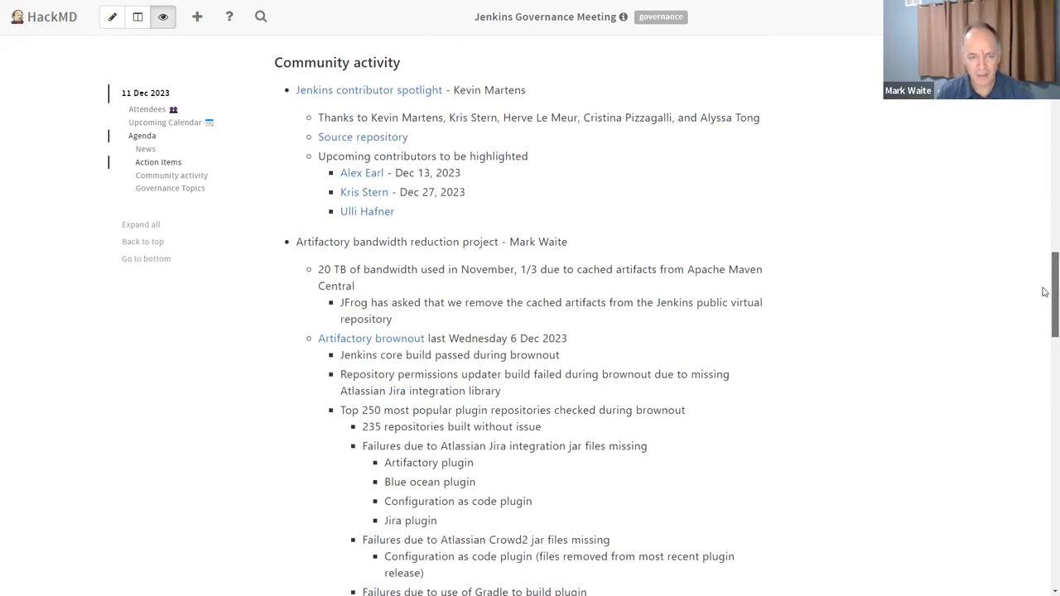
scroll("down", 3)
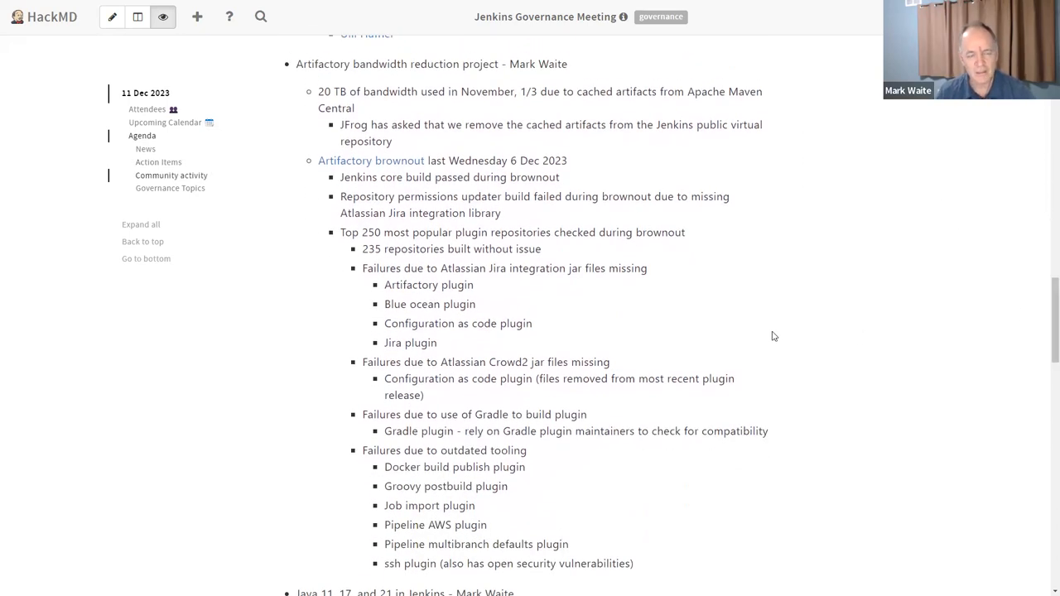
mouse_move(625, 293)
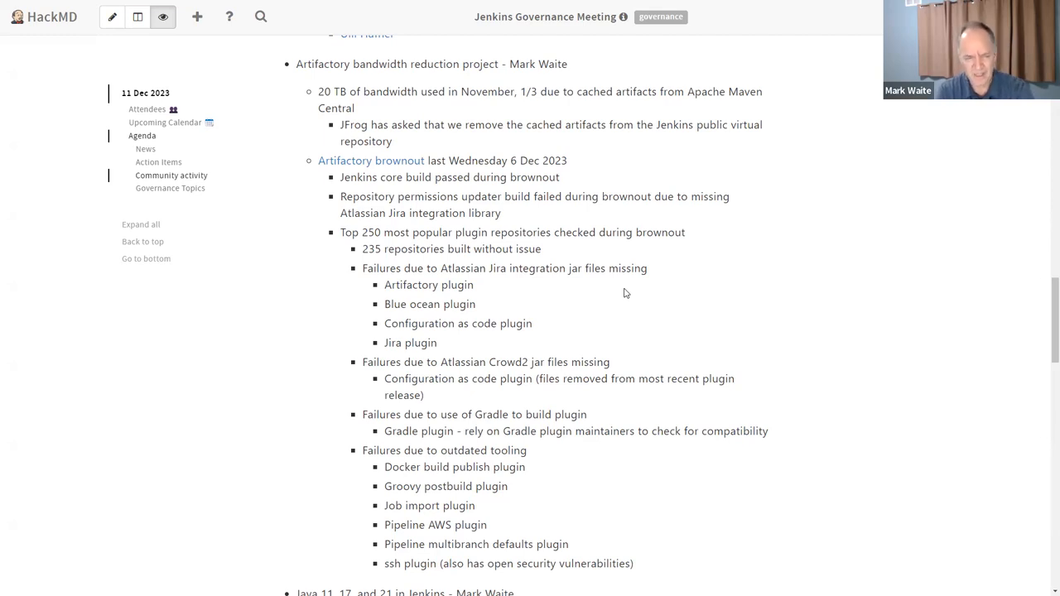
mouse_move(542, 251)
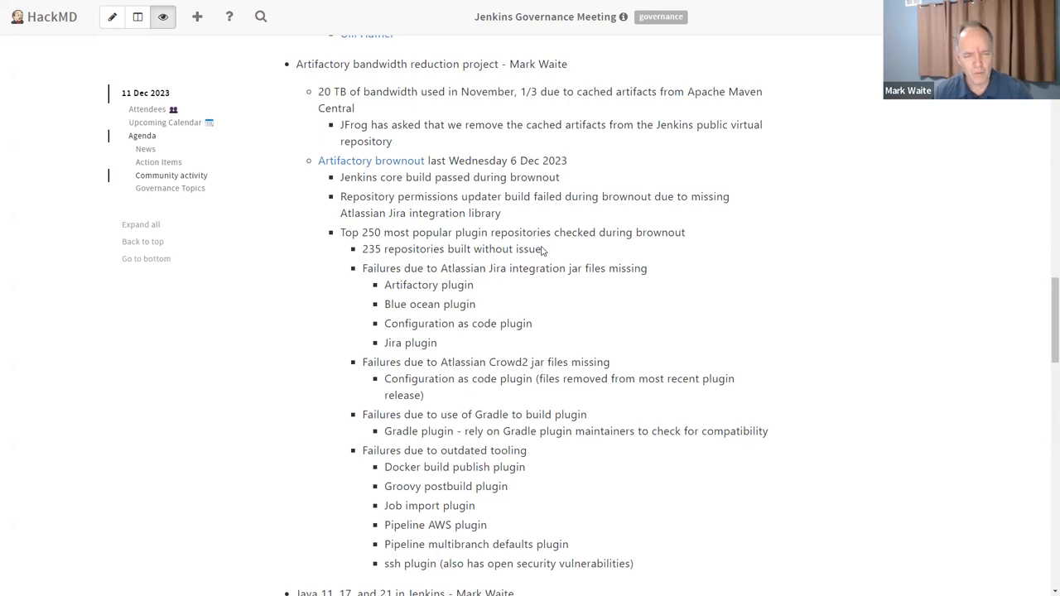
mouse_move(544, 253)
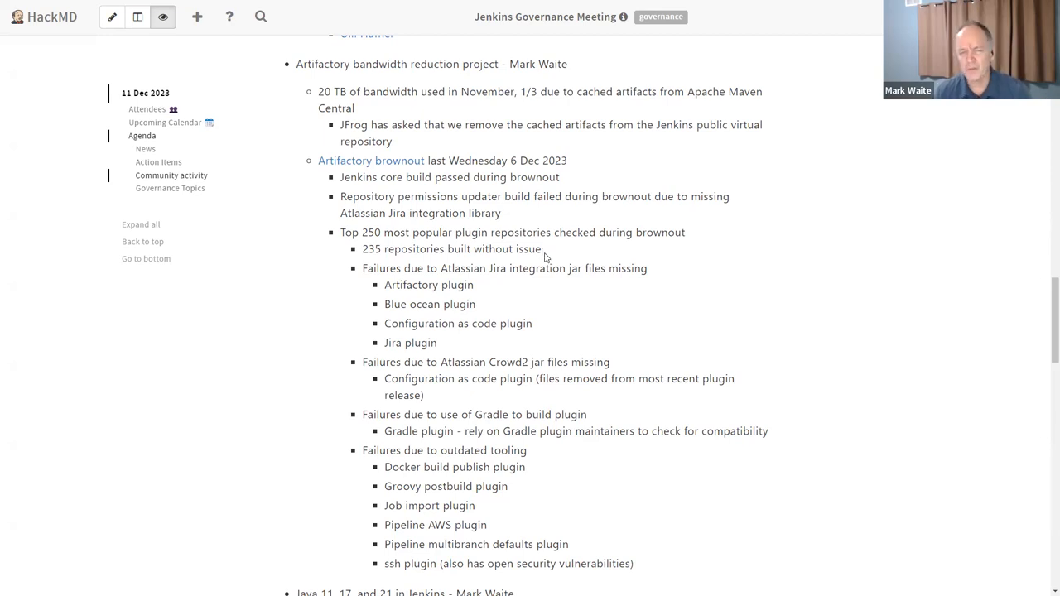
mouse_move(547, 263)
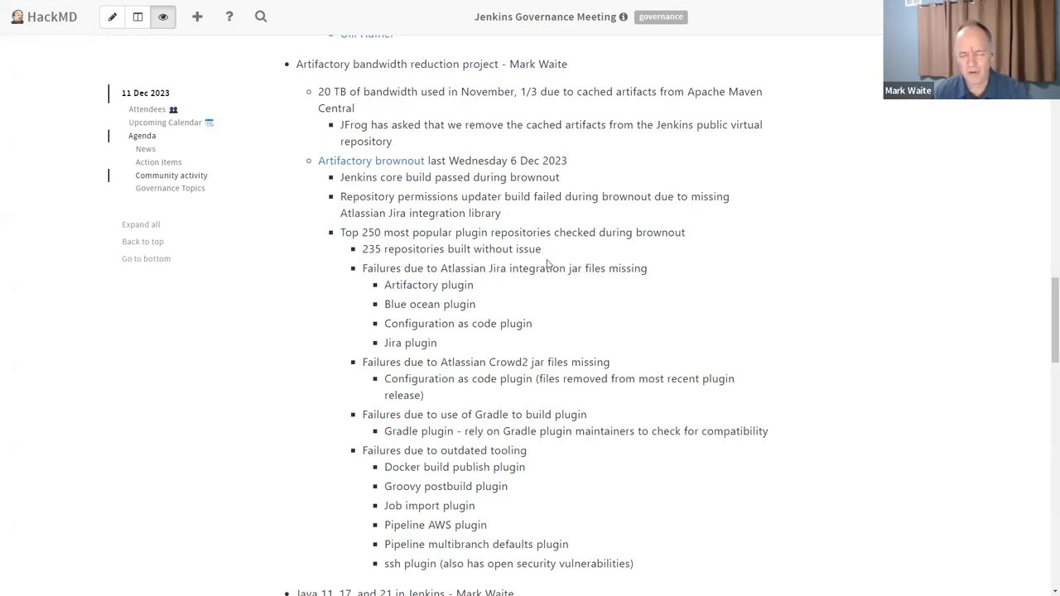
mouse_move(527, 265)
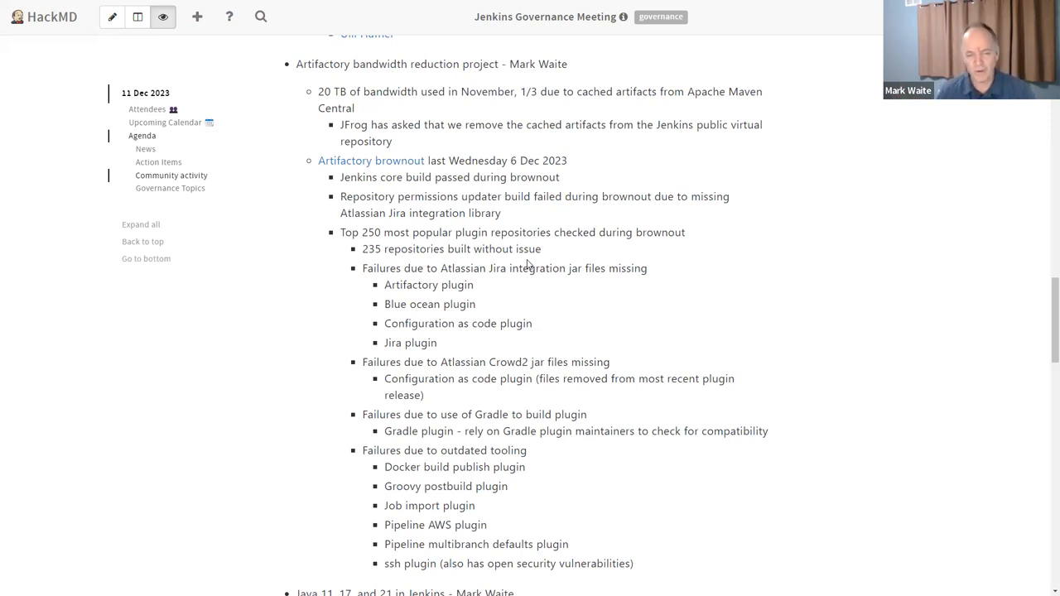
mouse_move(365, 272)
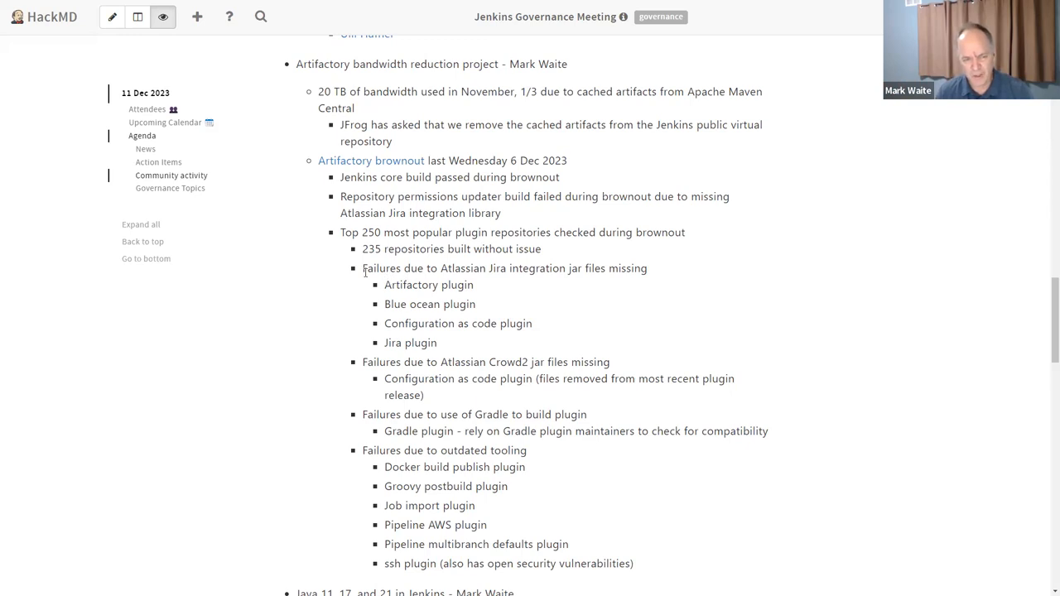
triple_click(504, 267)
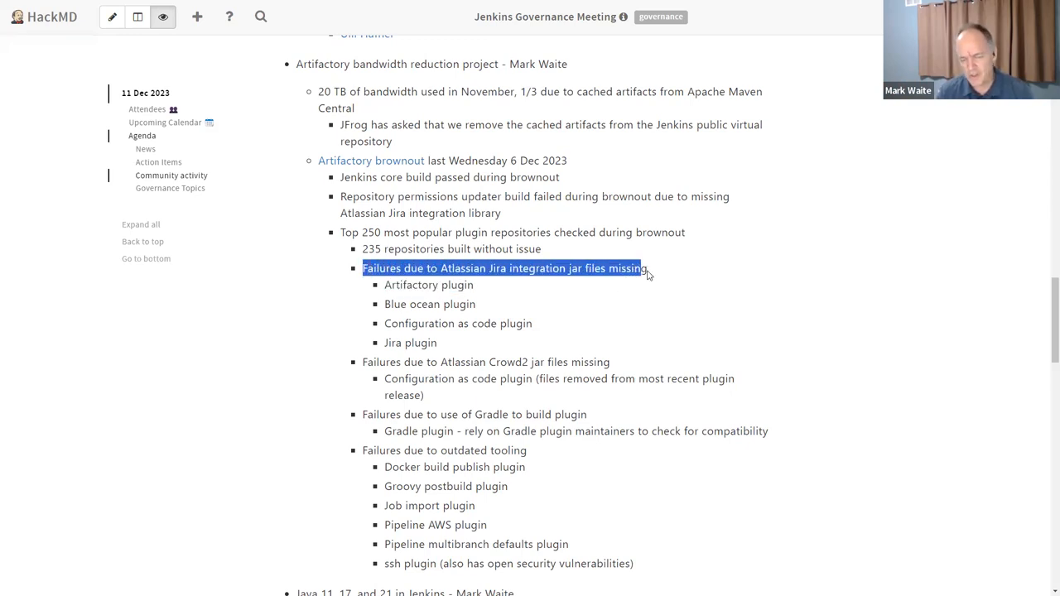
left_click(358, 368)
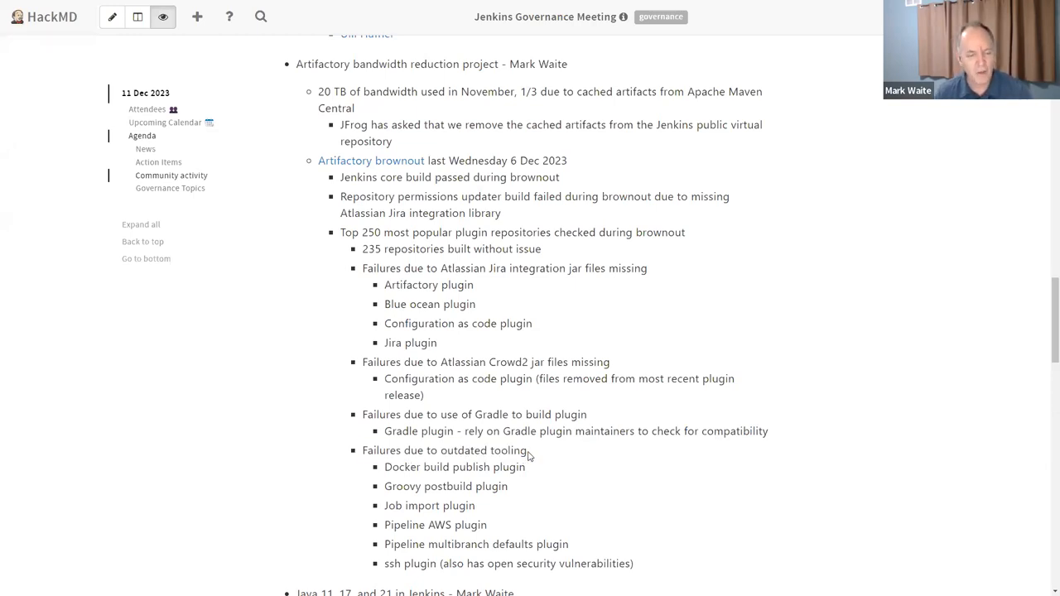
mouse_move(576, 163)
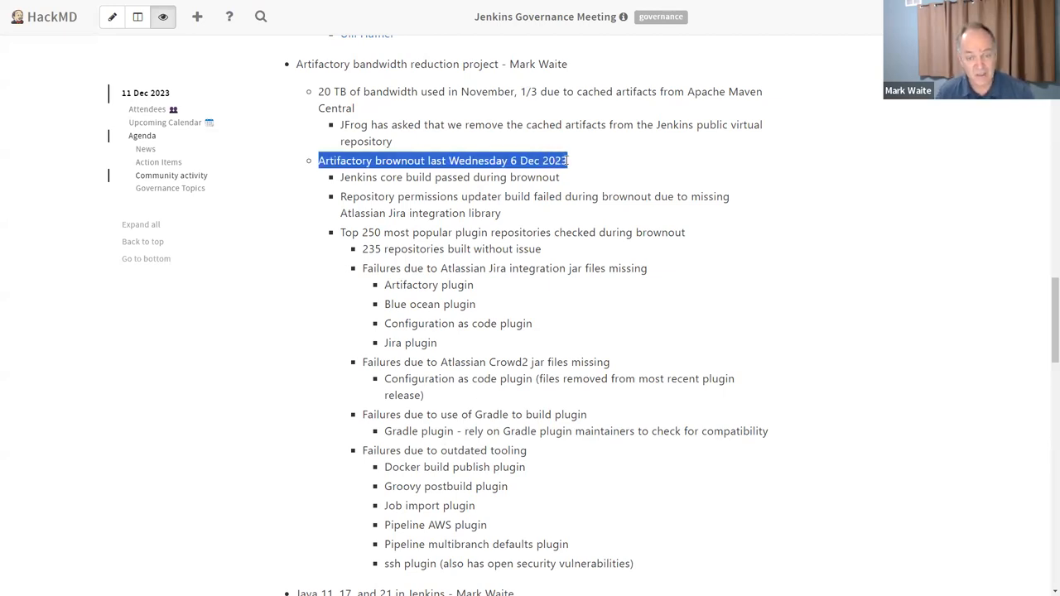
left_click(596, 175)
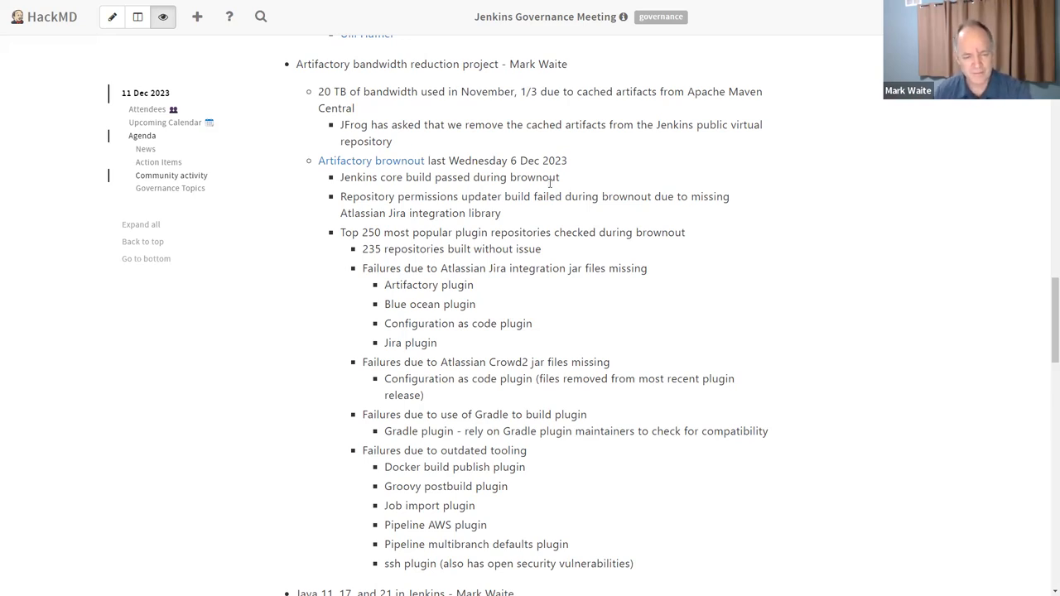
scroll("down", 3)
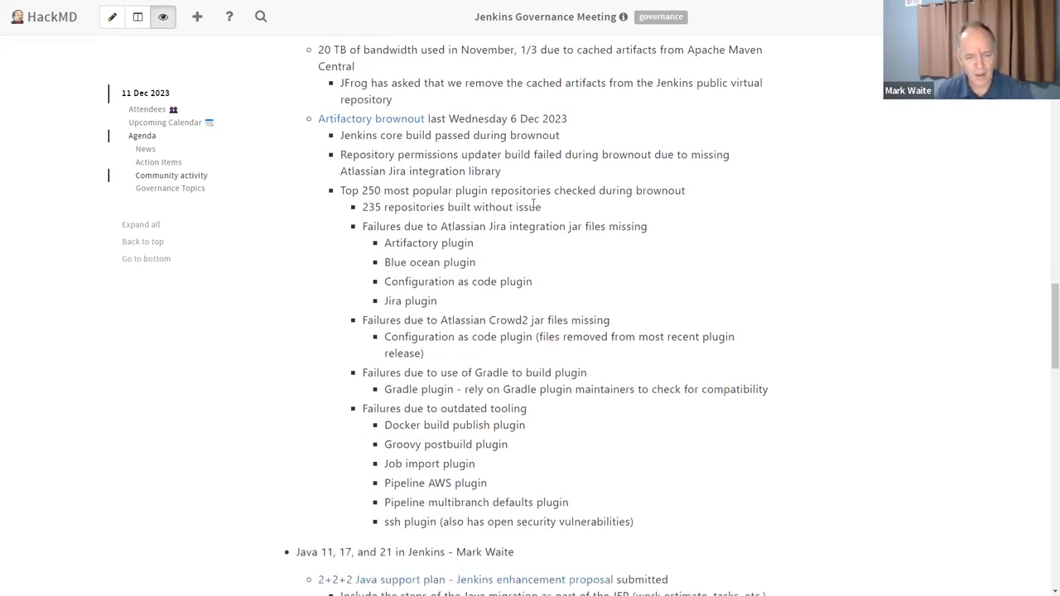
scroll("down", 3)
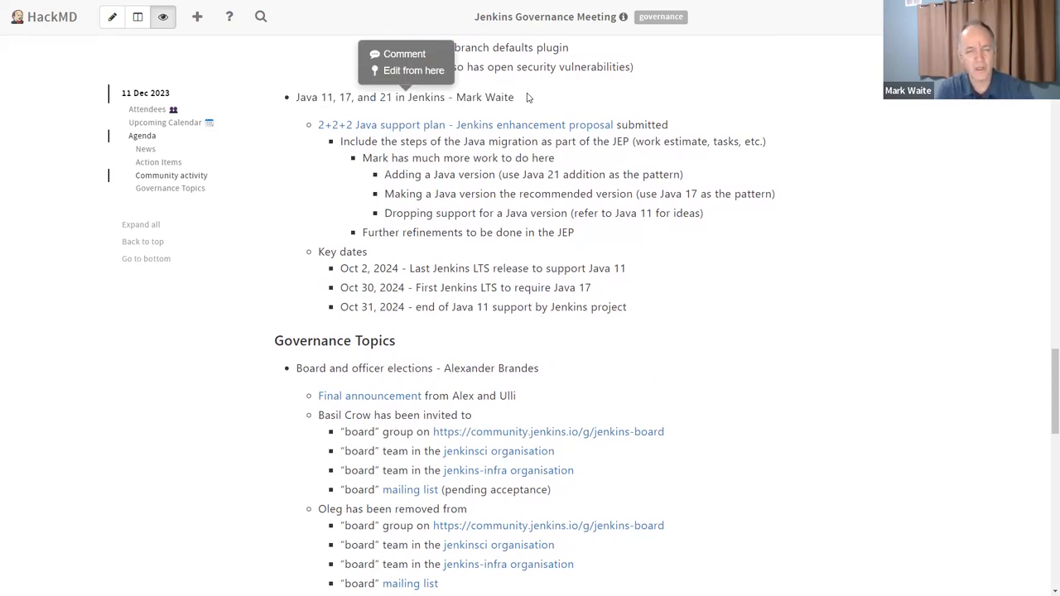
mouse_move(680, 129)
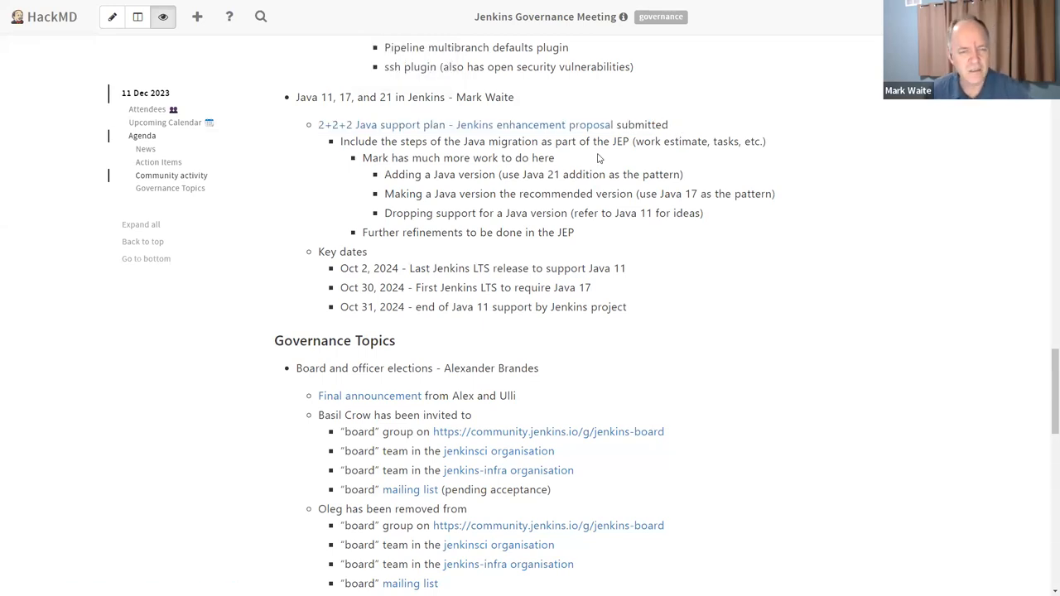
- Highlight the Java plan's further refinements note, then scroll to Governance Topics
left_click_drag(583, 174, 682, 174)
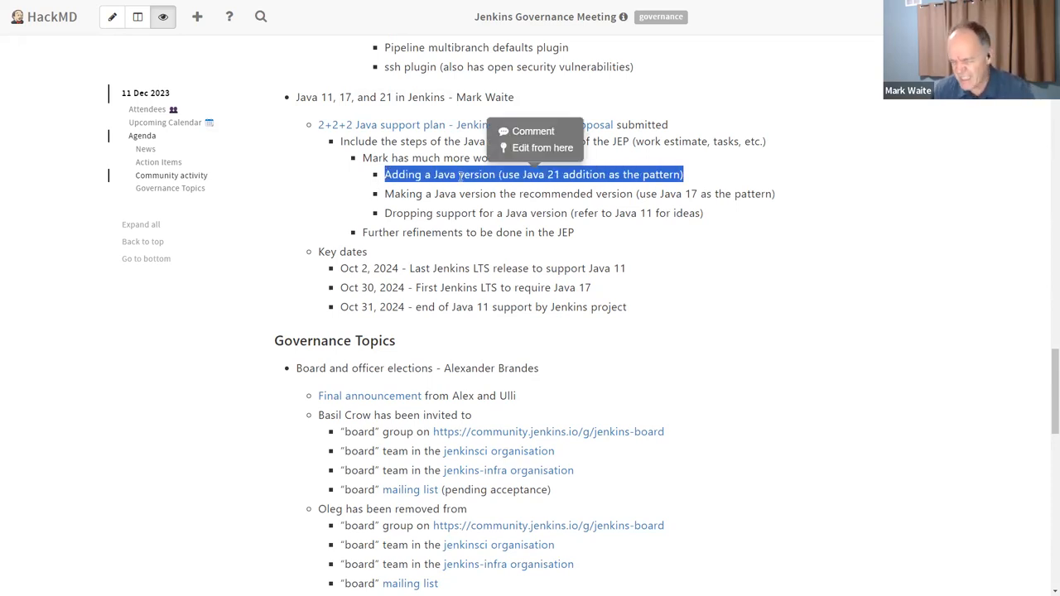
mouse_move(783, 197)
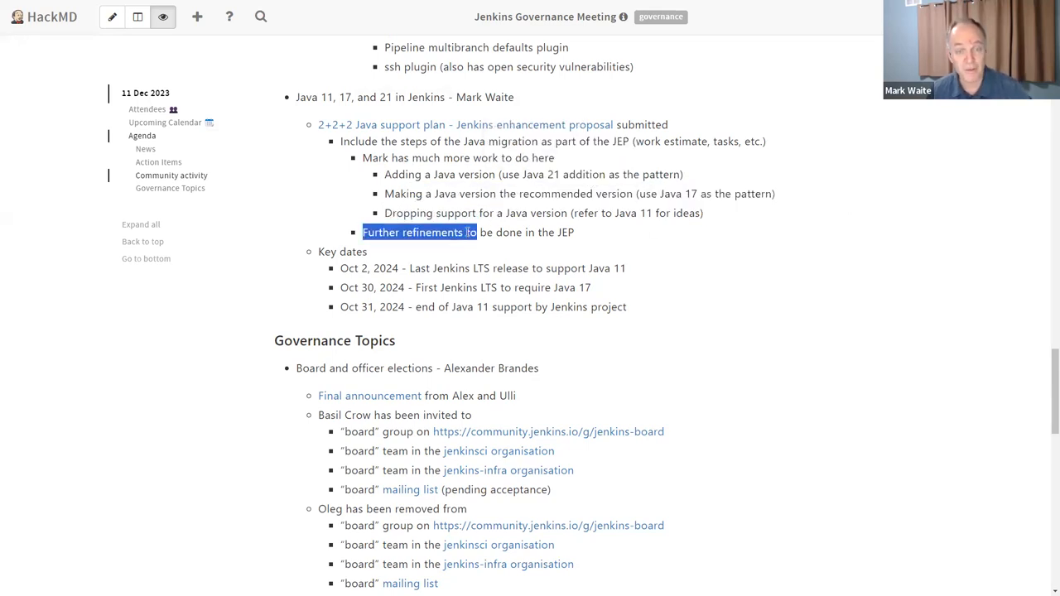
double_click(543, 213)
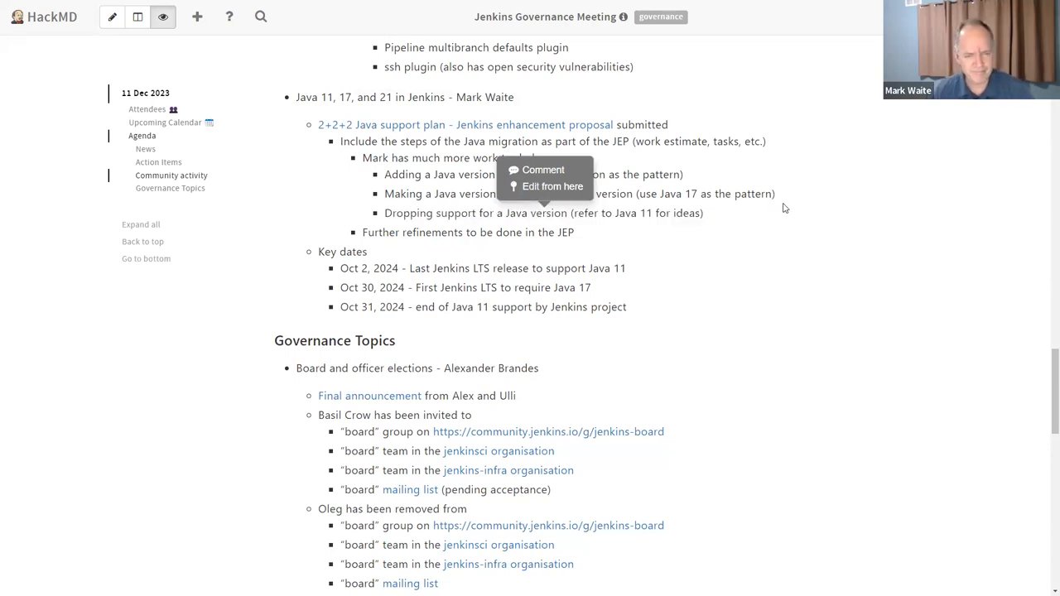
mouse_move(791, 206)
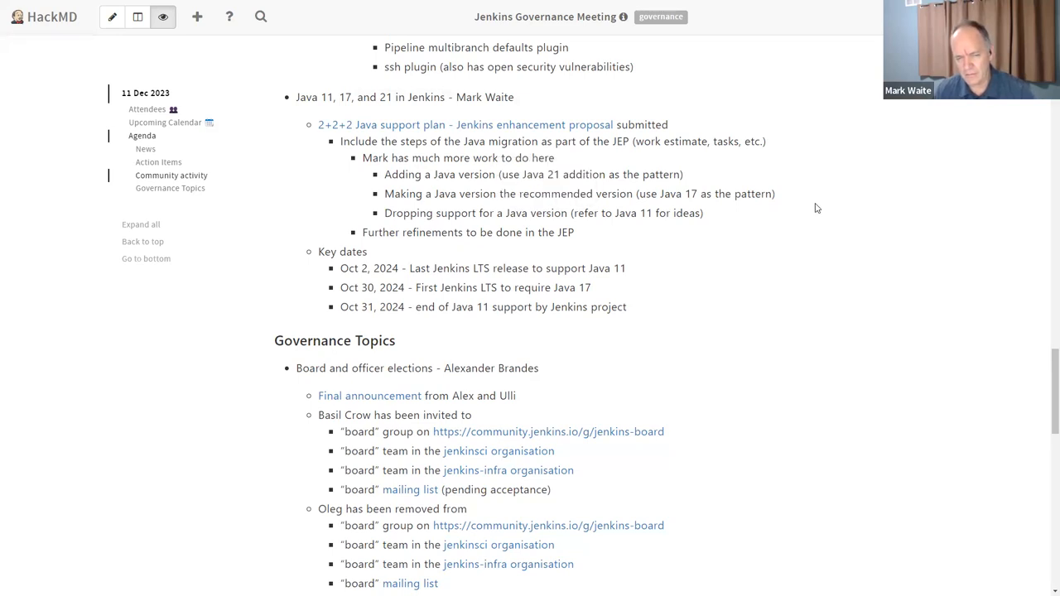
scroll("down", 3)
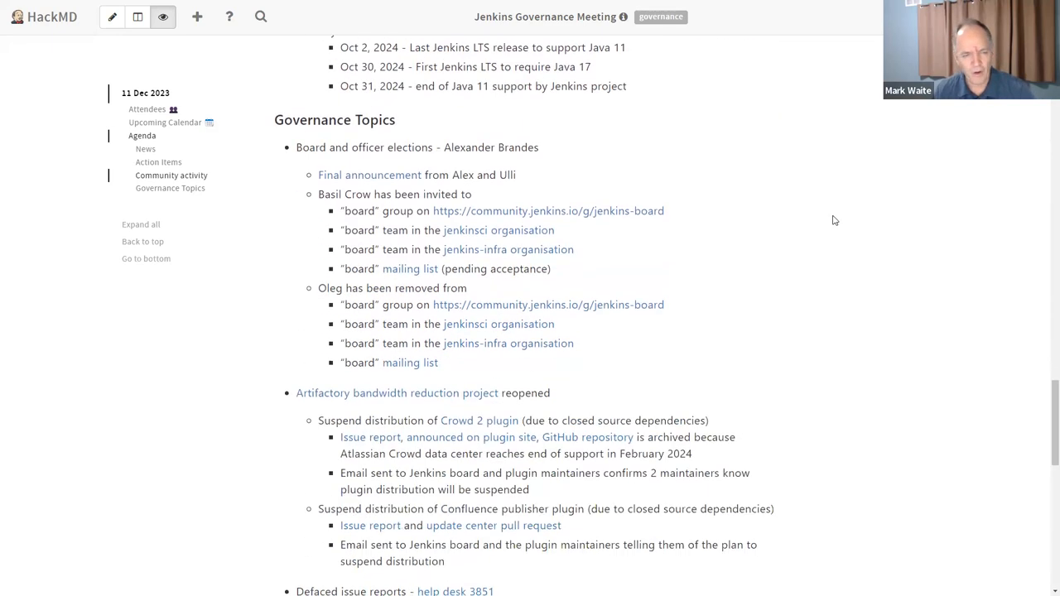
mouse_move(658, 167)
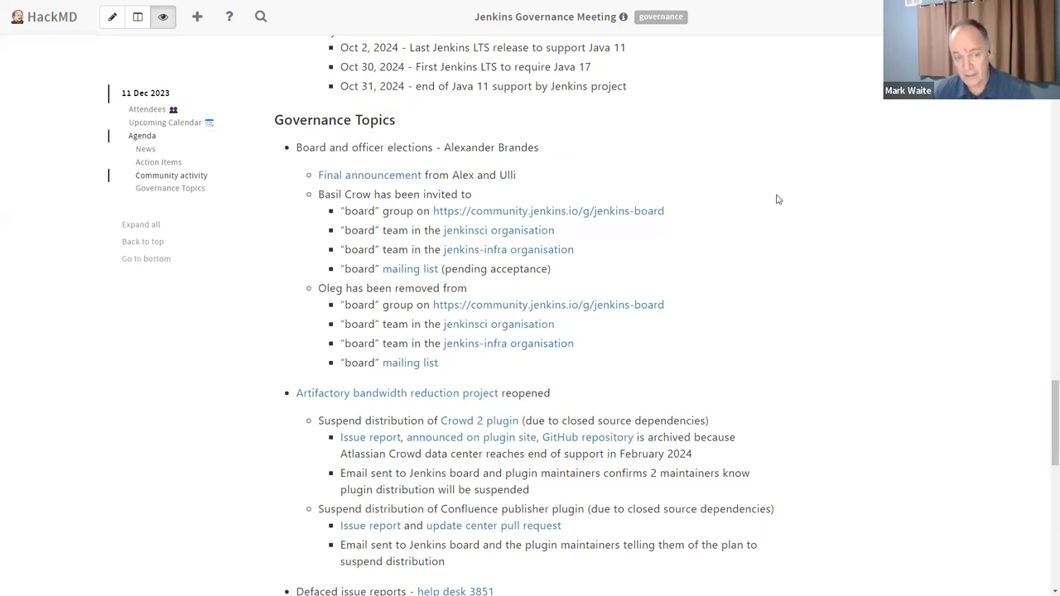
mouse_move(318, 194)
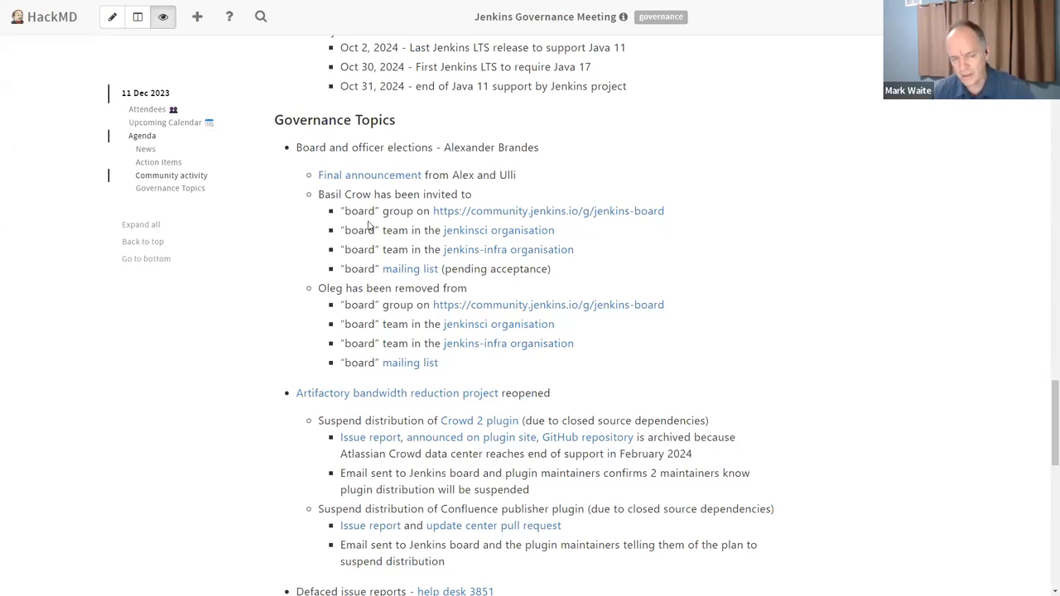
mouse_move(767, 224)
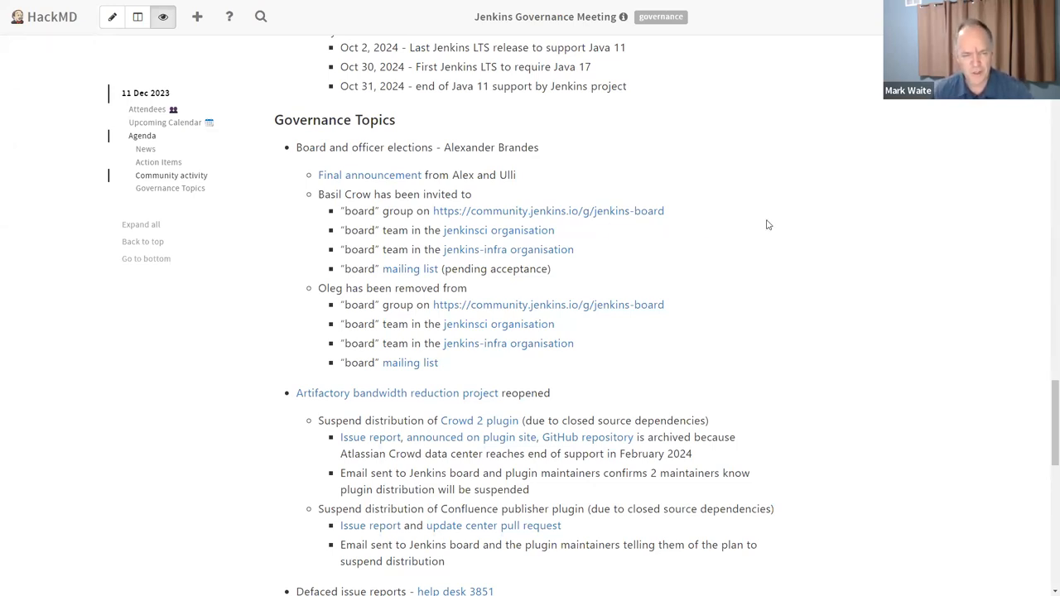
mouse_move(735, 221)
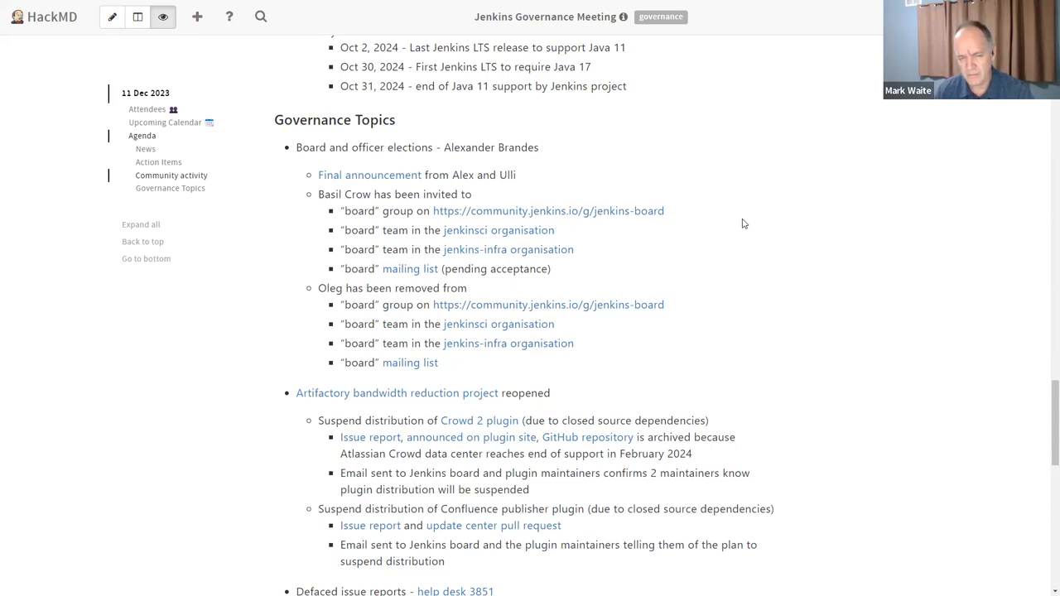
- Scroll past the board elections list toward the Artifactory bandwidth reduction item
scroll("down", 3)
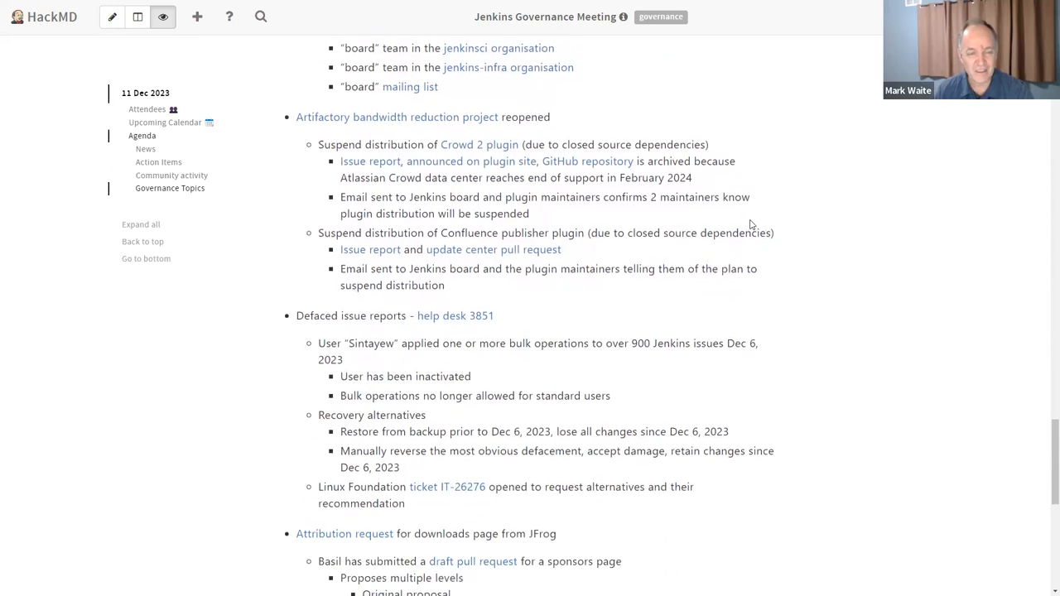
mouse_move(479, 144)
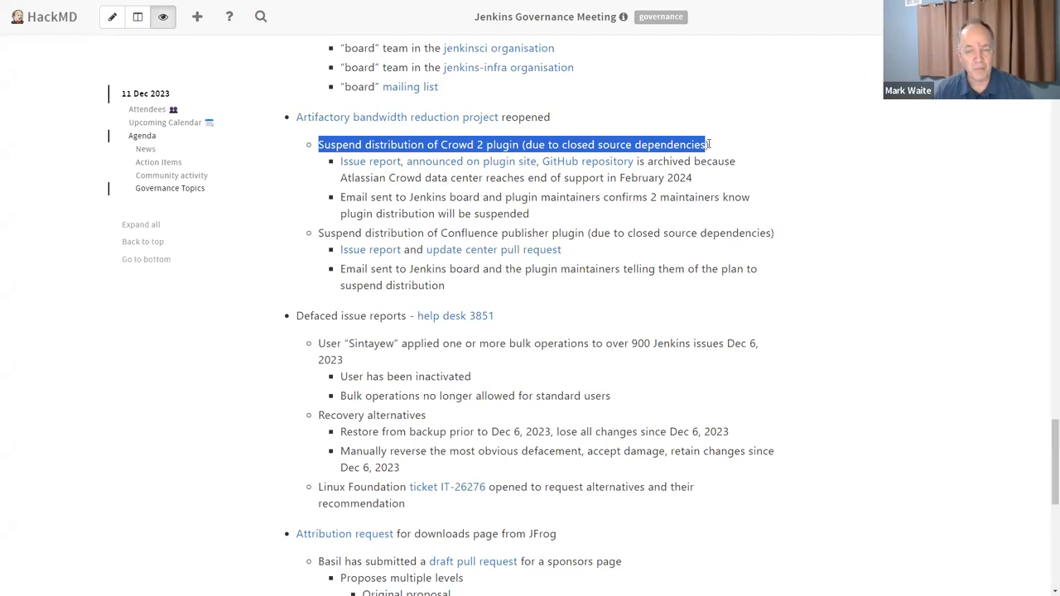
- Clear the Crowd 2 plugin line highlight and scroll toward the Defaced issue reports topic
left_click(750, 147)
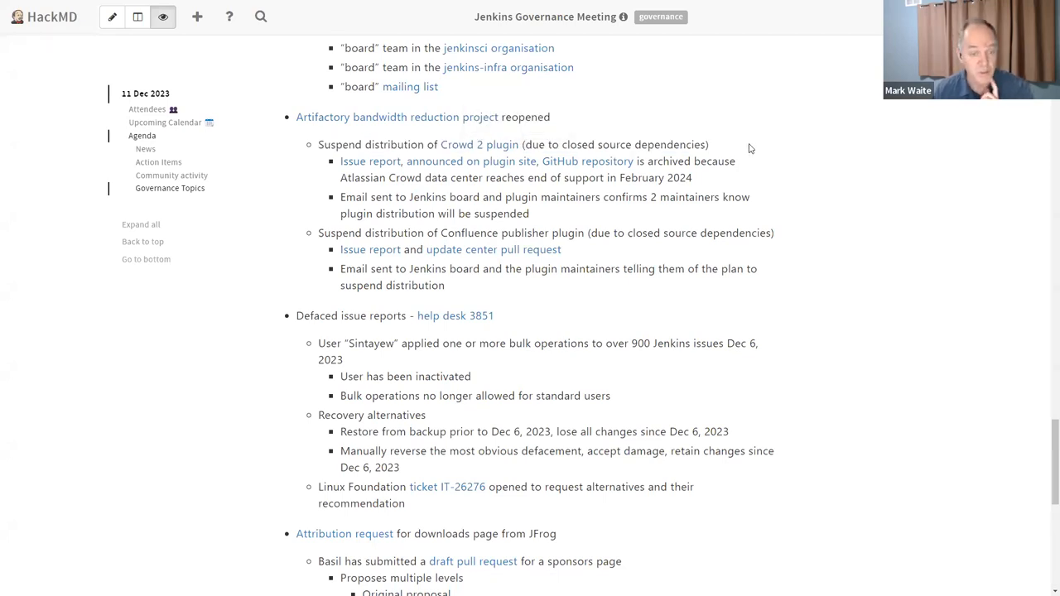
mouse_move(457, 199)
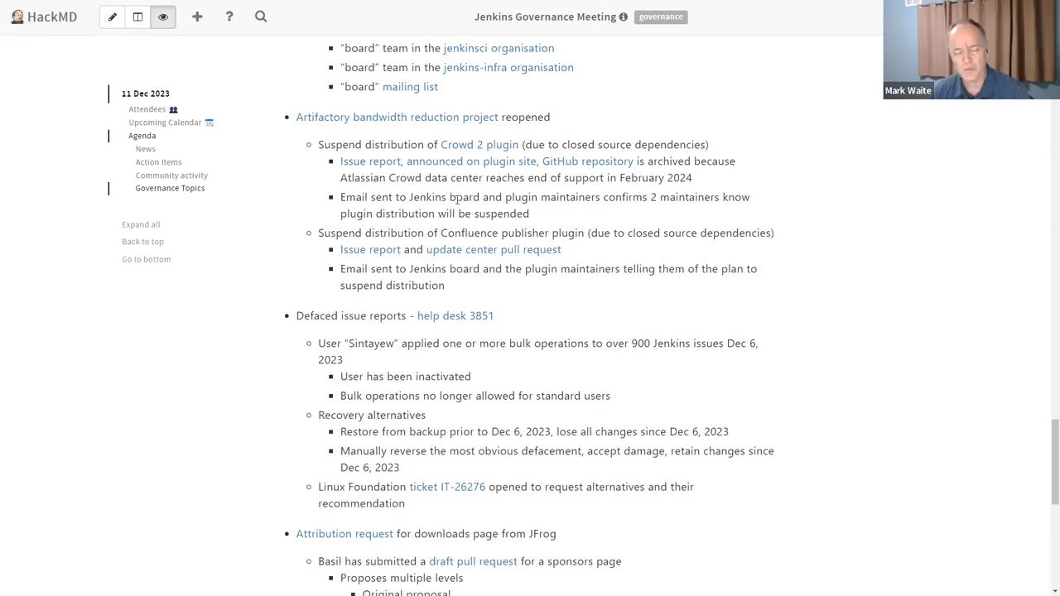
mouse_move(765, 180)
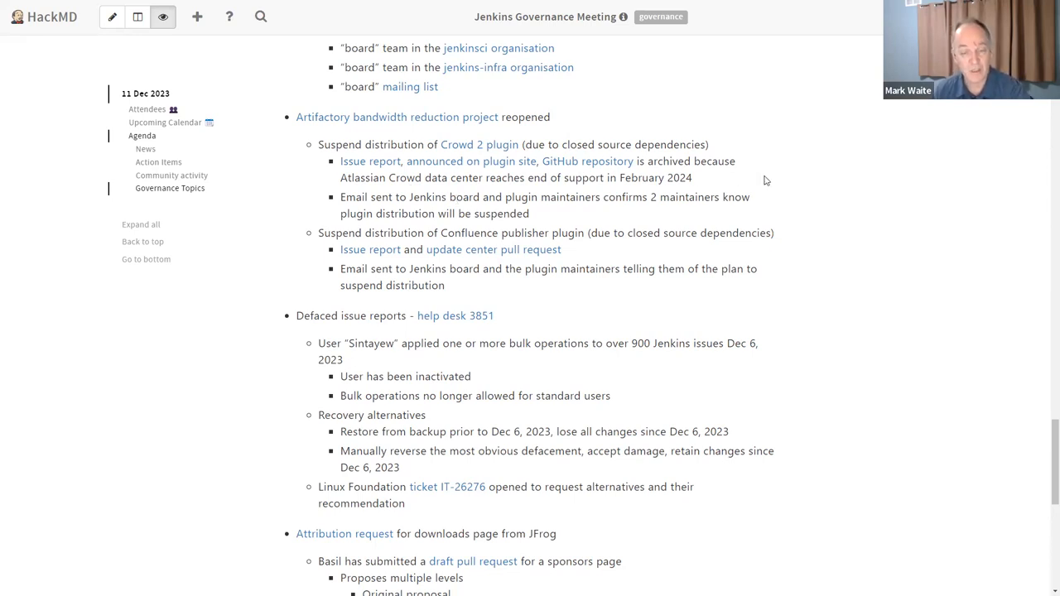
mouse_move(756, 184)
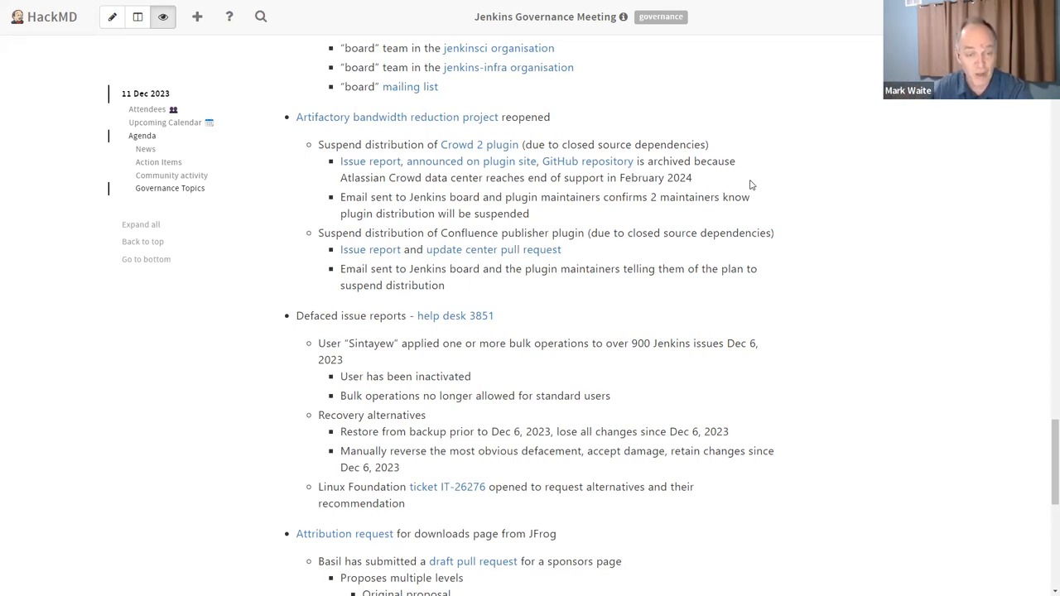
mouse_move(447, 232)
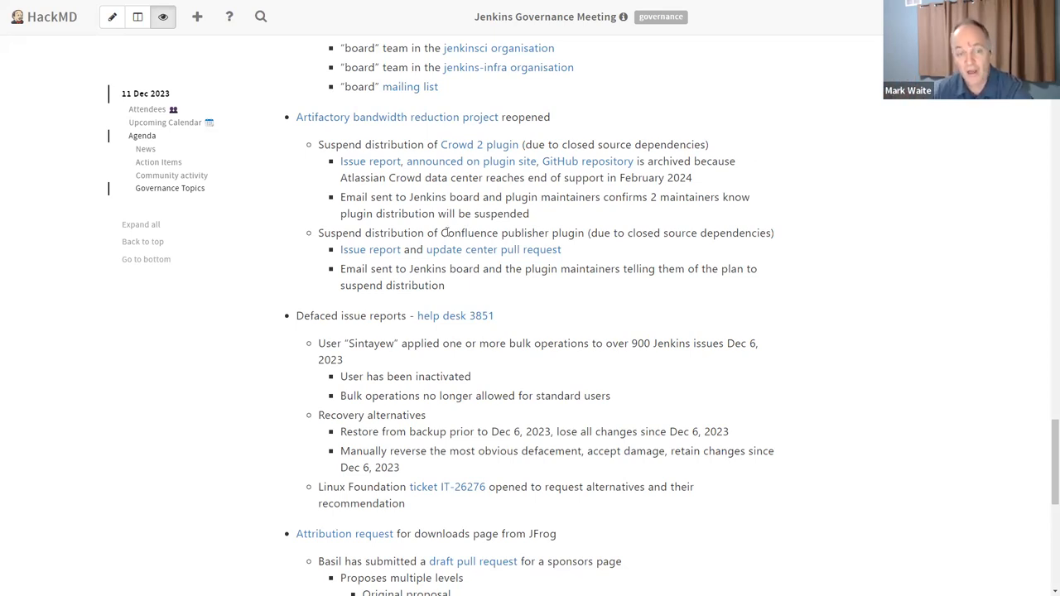
double_click(512, 232)
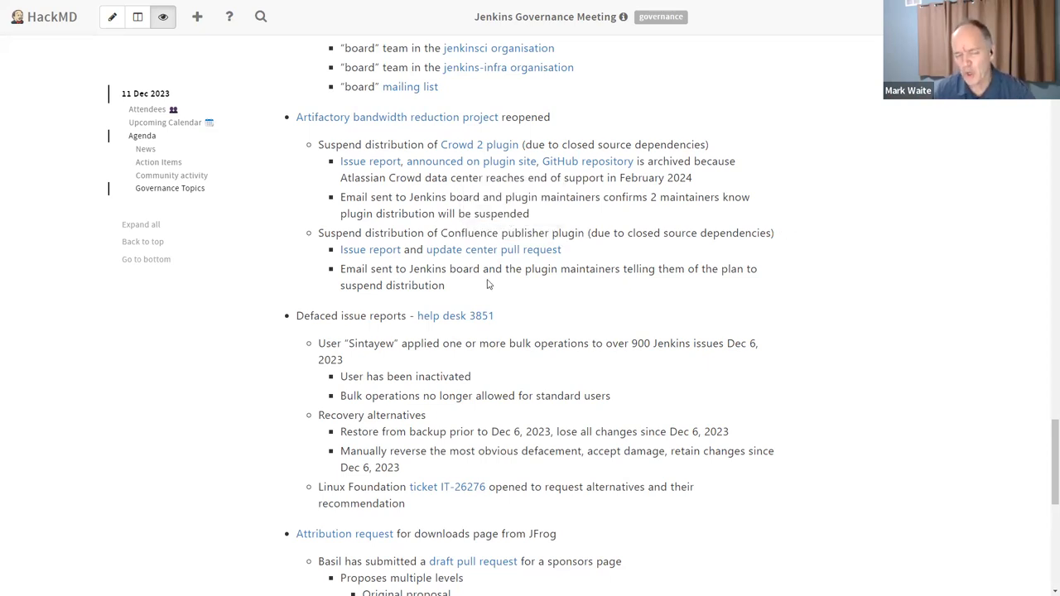
mouse_move(495, 281)
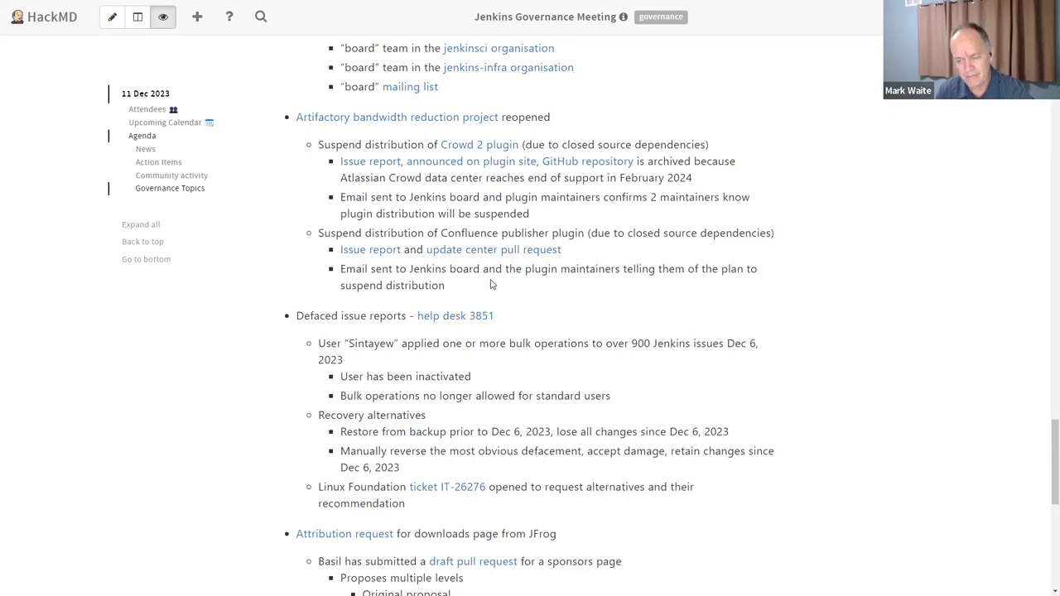
scroll("down", 3)
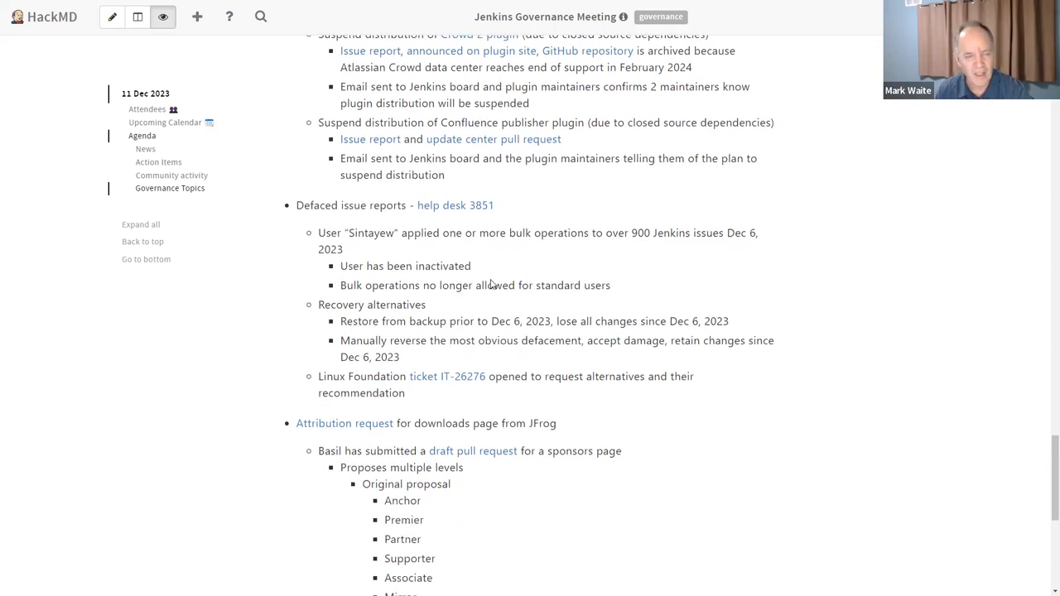
- Highlight the defacing user's name in the Defaced issue reports item
scroll("down", 3)
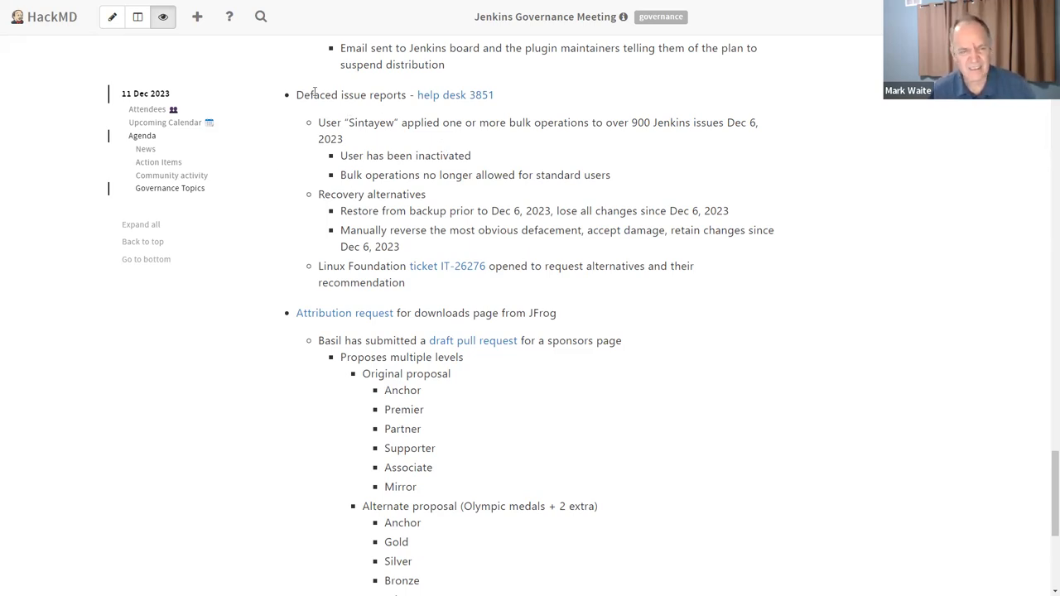
double_click(371, 122)
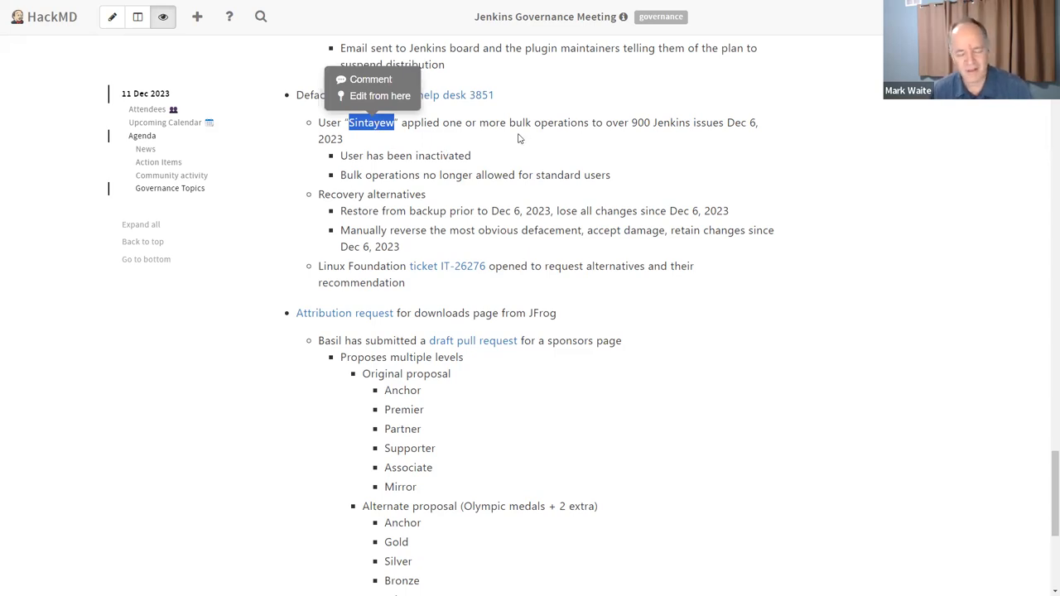
mouse_move(632, 136)
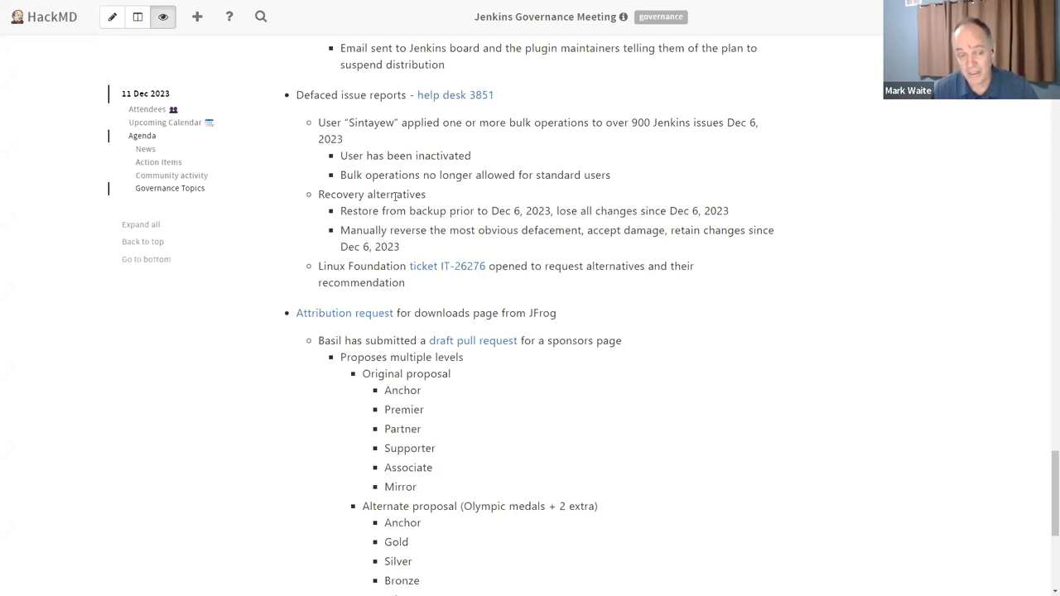
mouse_move(428, 196)
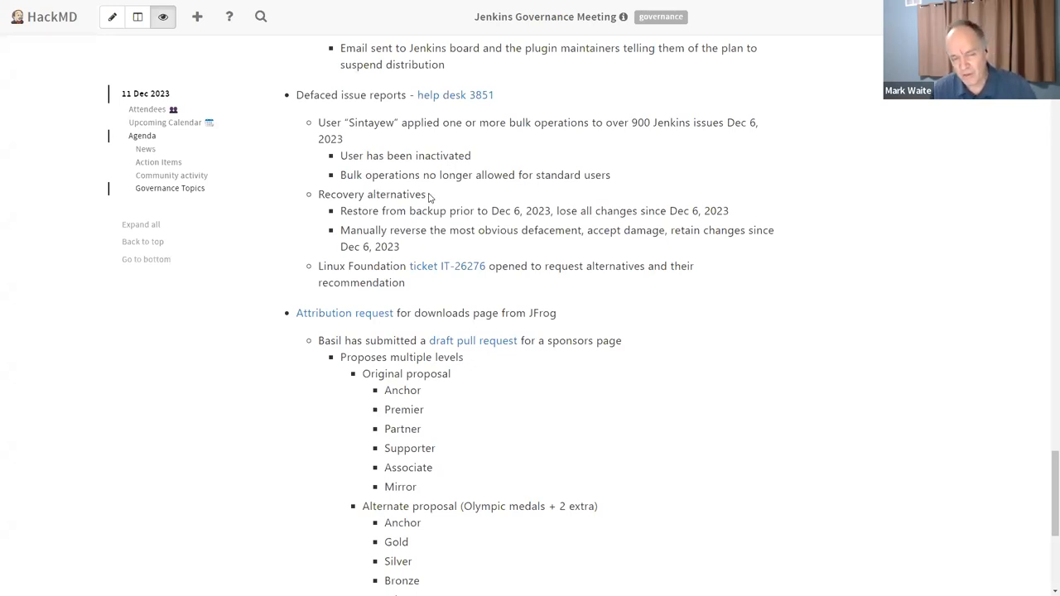
mouse_move(439, 197)
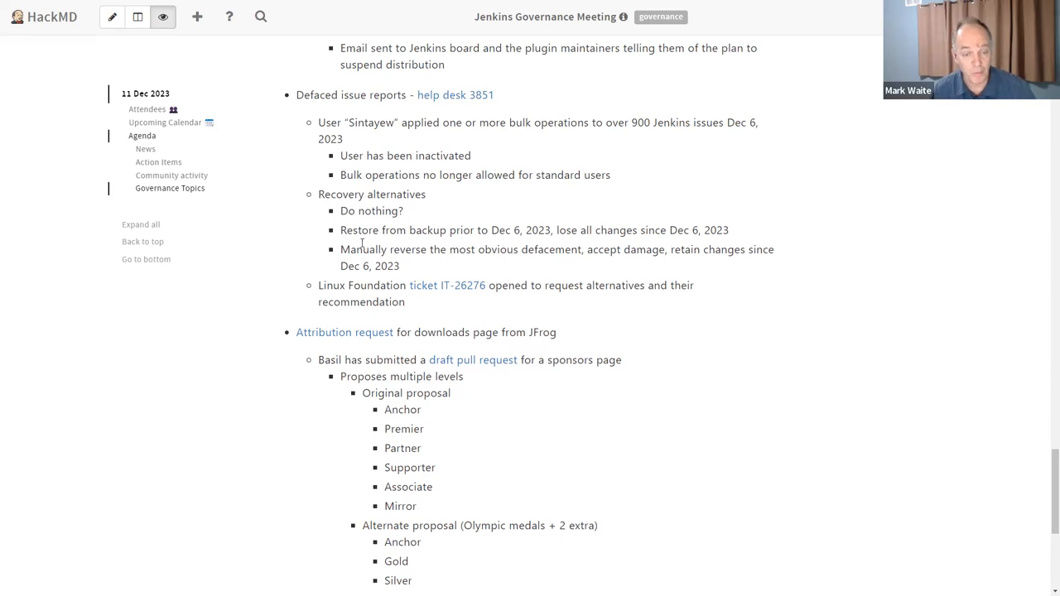
- Select the whole 'Restore from backup' recovery alternative line
left_click_drag(340, 230, 638, 230)
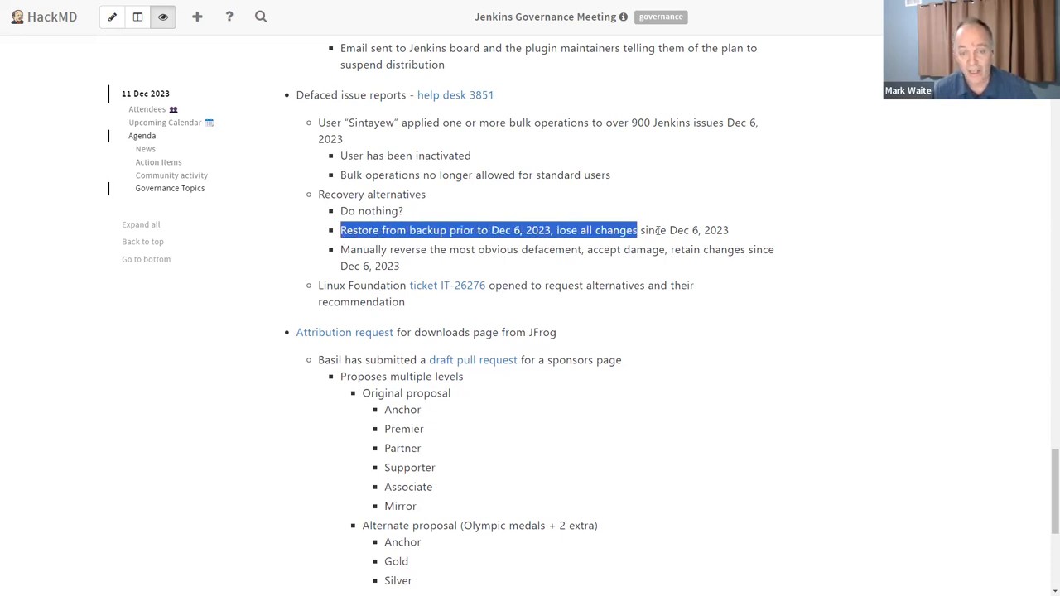
left_click_drag(637, 230, 728, 230)
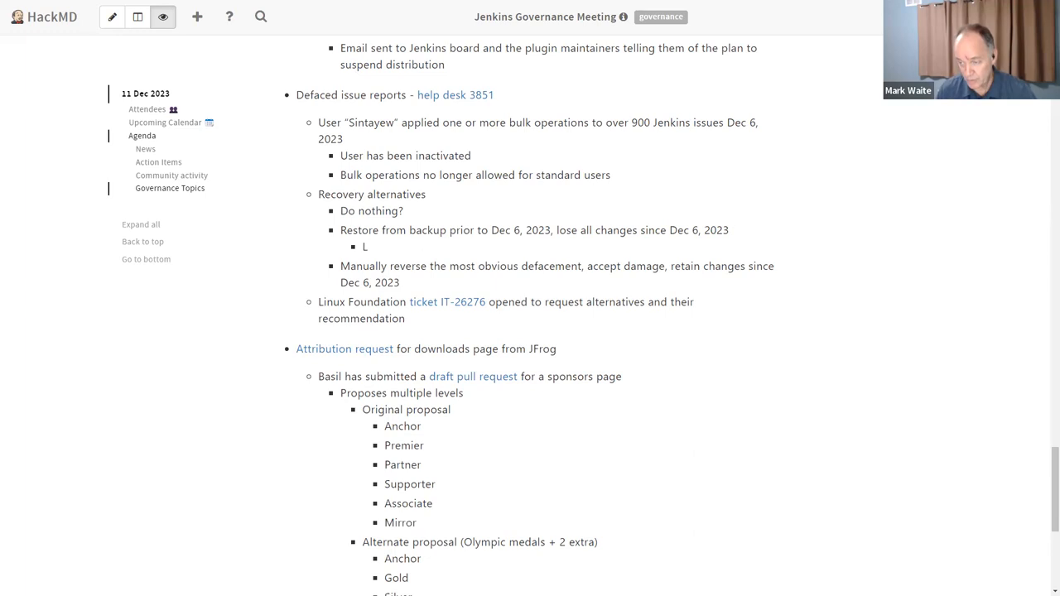
- Type 'ose epic li' into the restore-from-backup sub-bullet about damaged epics
type("ose epic li")
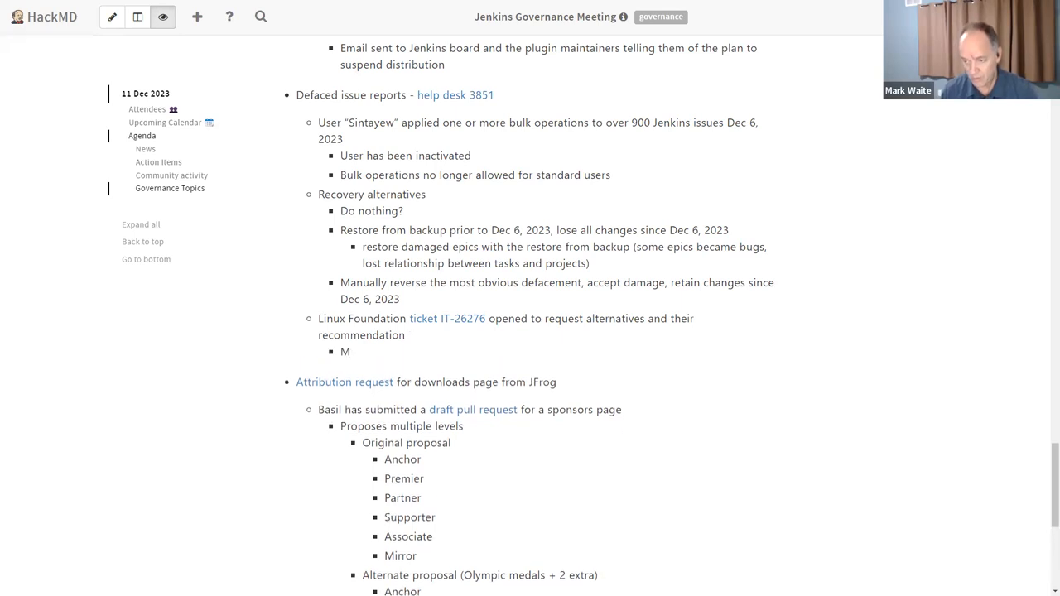
- Type 'ark requ' so the ticket reads 'Mark request a restore from backup'
type("ark request a restore from backup by the Linux Foundation")
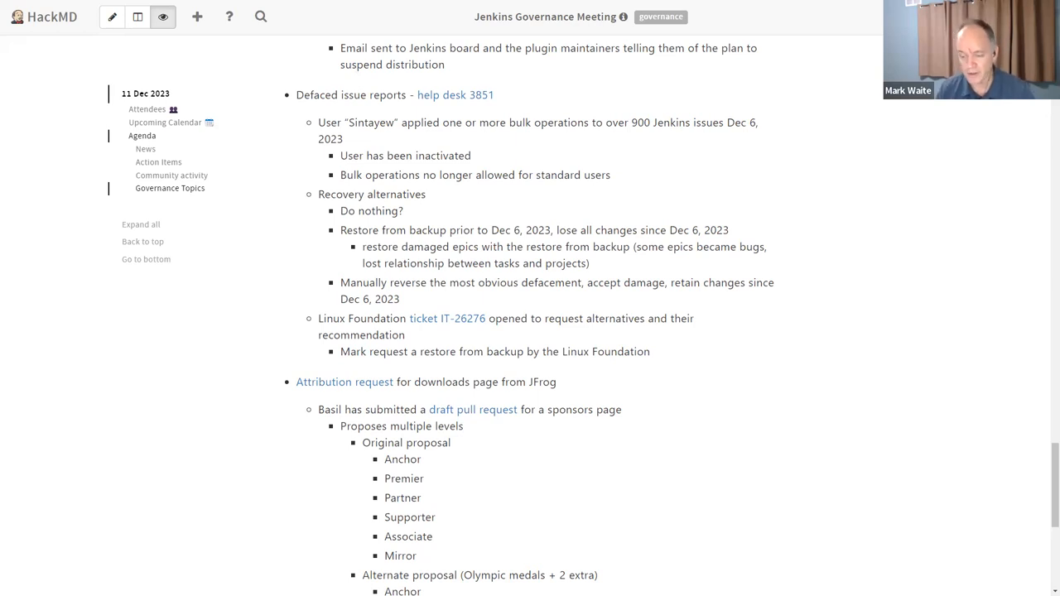
mouse_move(847, 484)
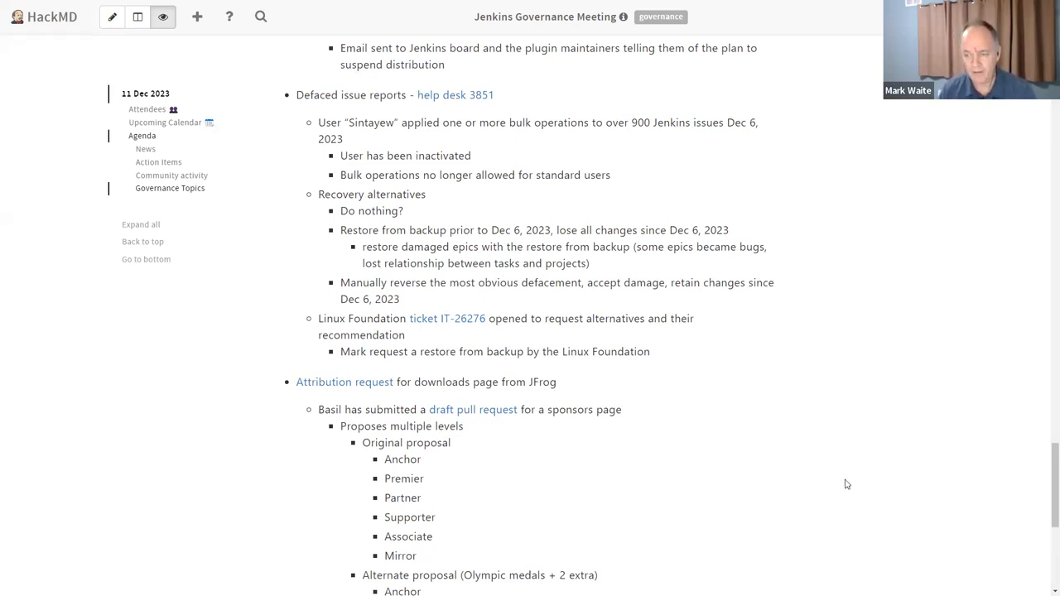
scroll("down", 3)
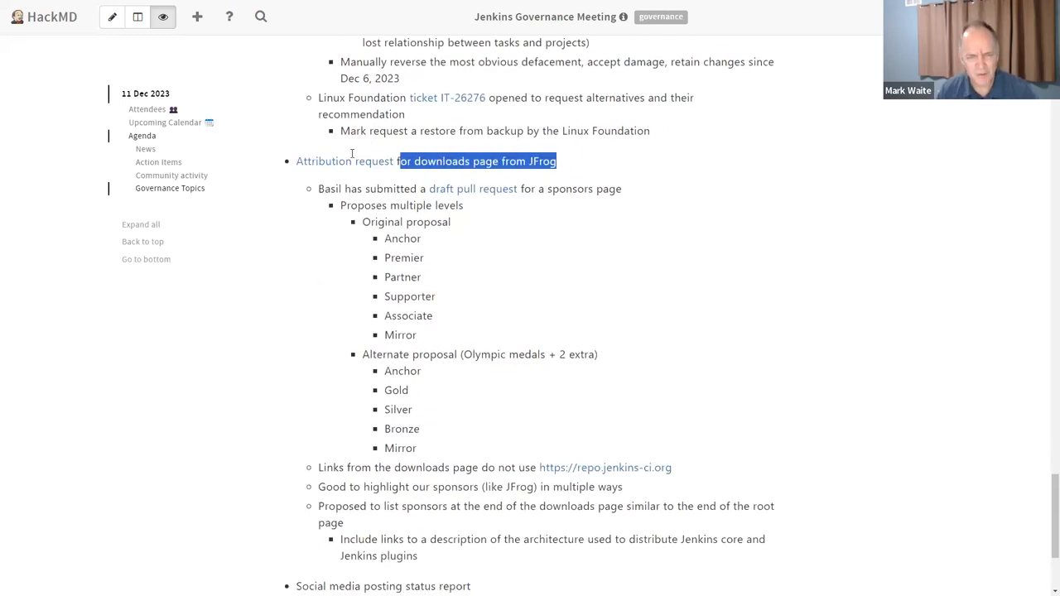
- Clear the accidental selection and scroll past the JFrog attribution request section
left_click(739, 231)
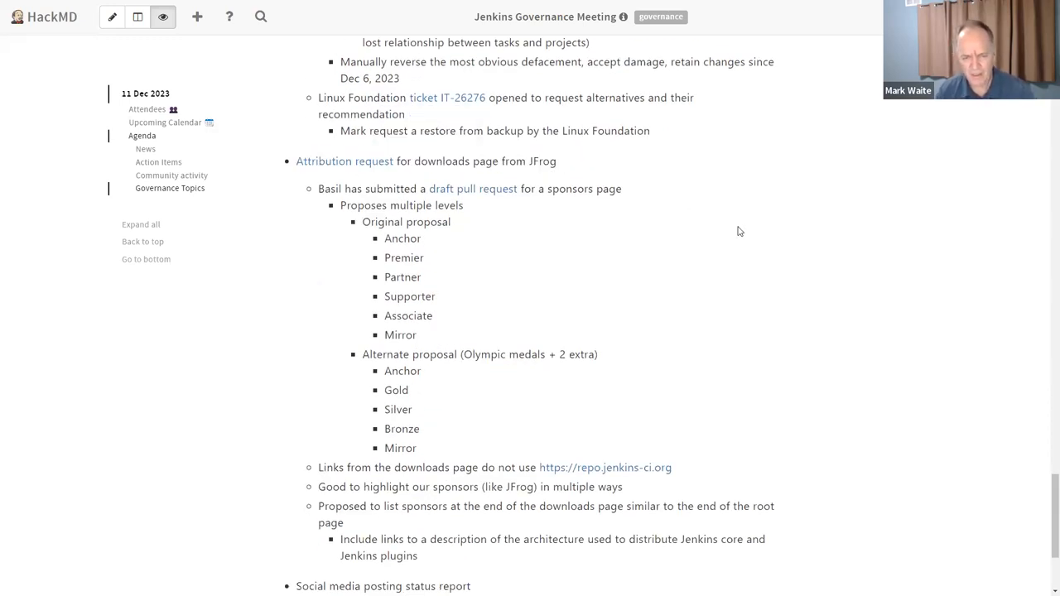
scroll("down", 3)
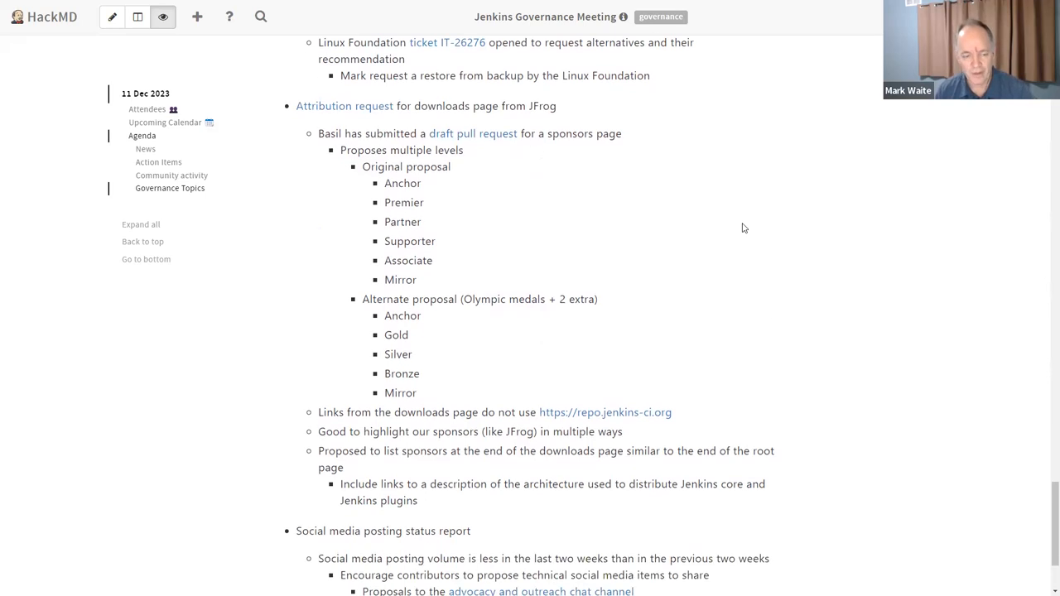
mouse_move(405, 288)
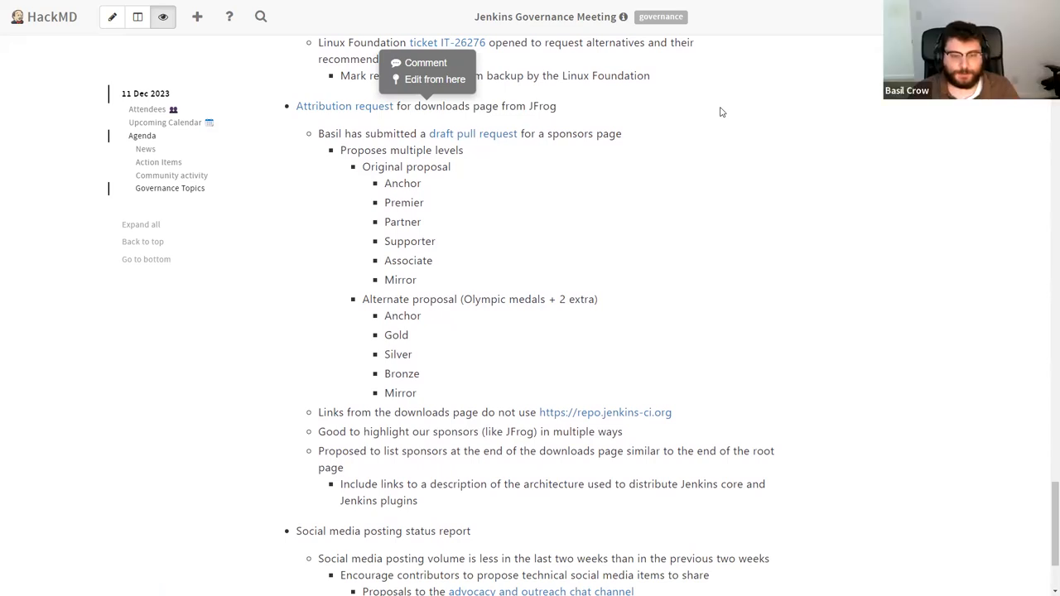
mouse_move(603, 145)
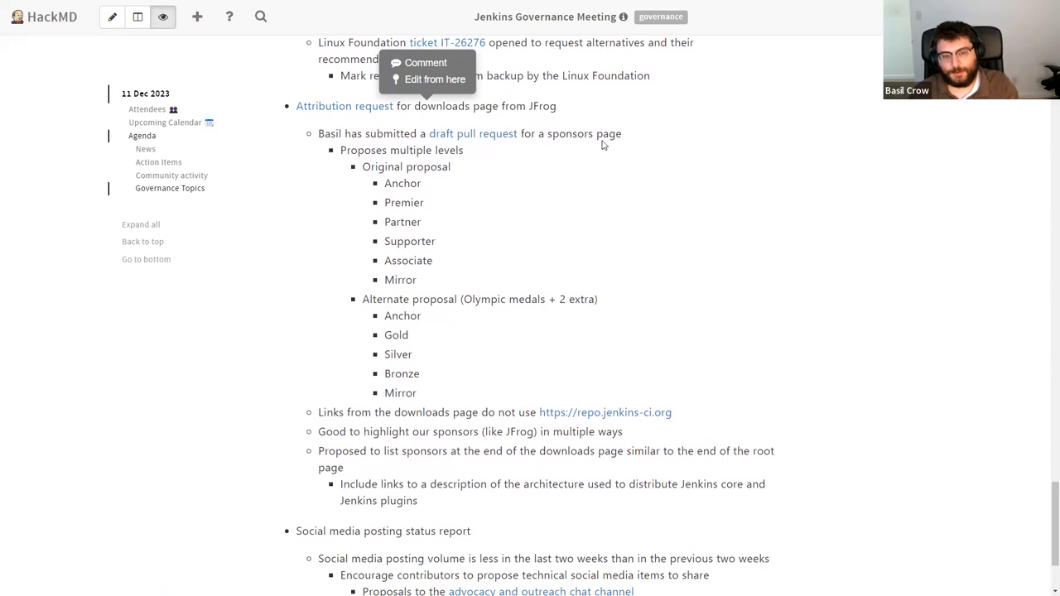
mouse_move(637, 157)
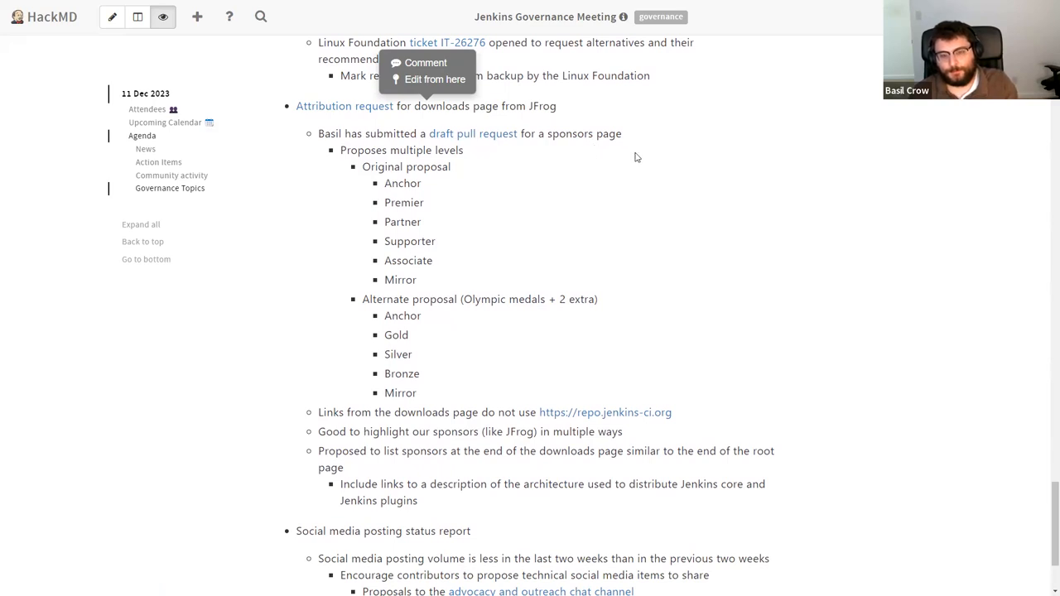
mouse_move(704, 169)
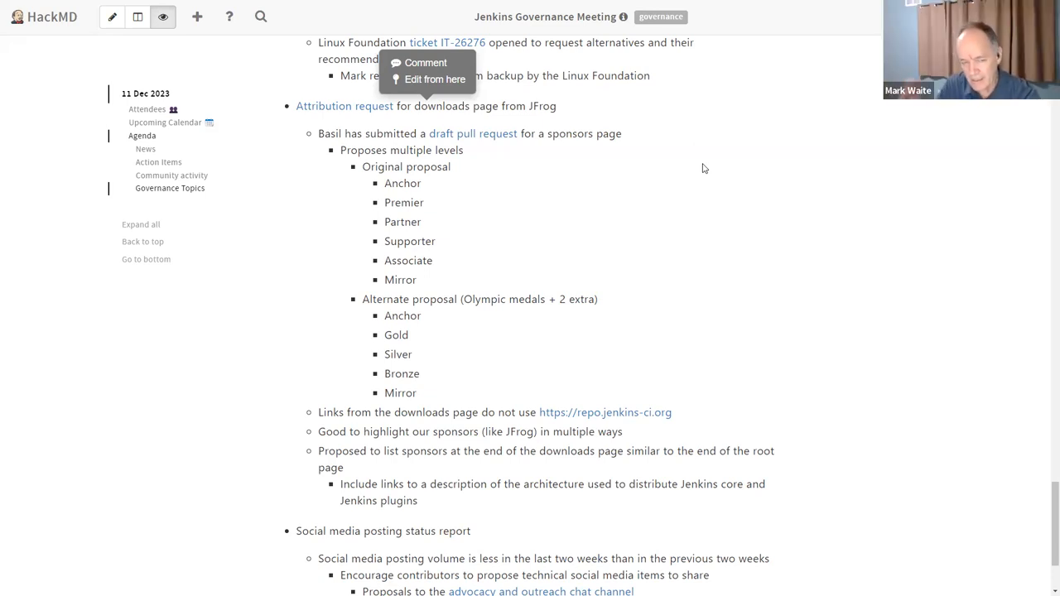
mouse_move(412, 279)
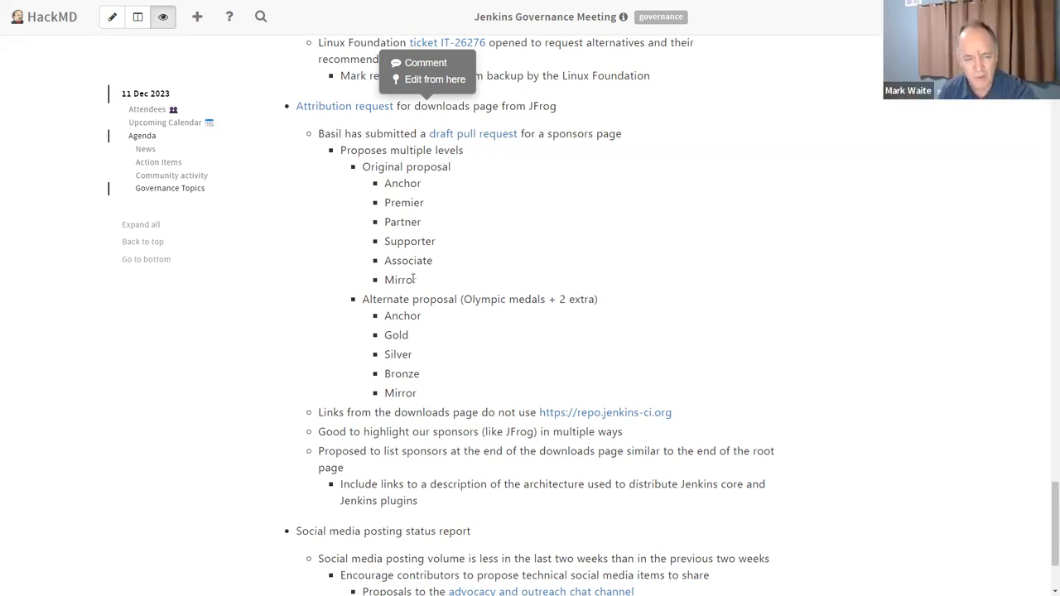
left_click_drag(383, 221, 417, 279)
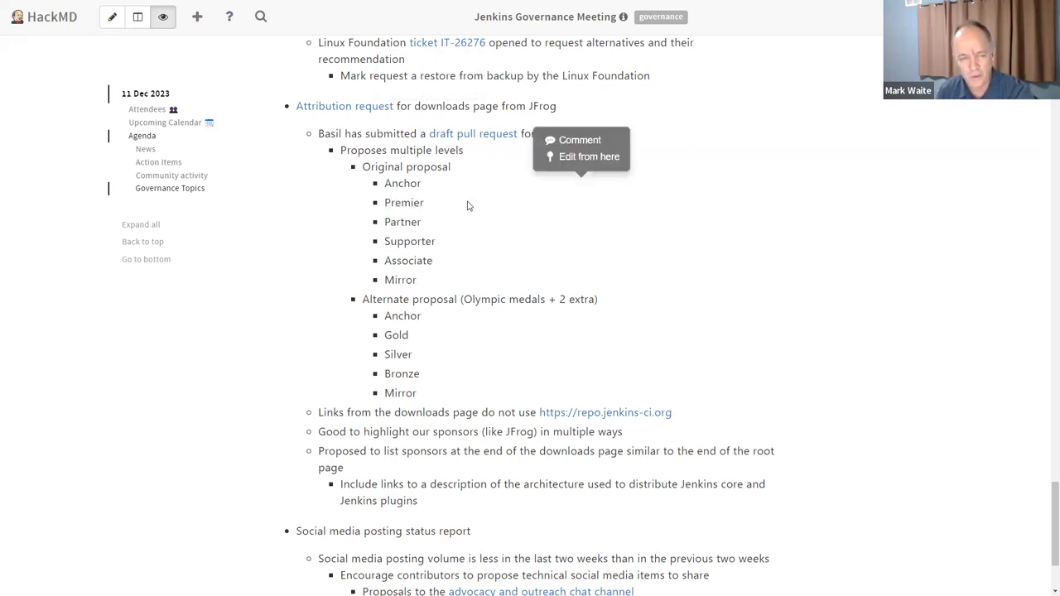
mouse_move(468, 193)
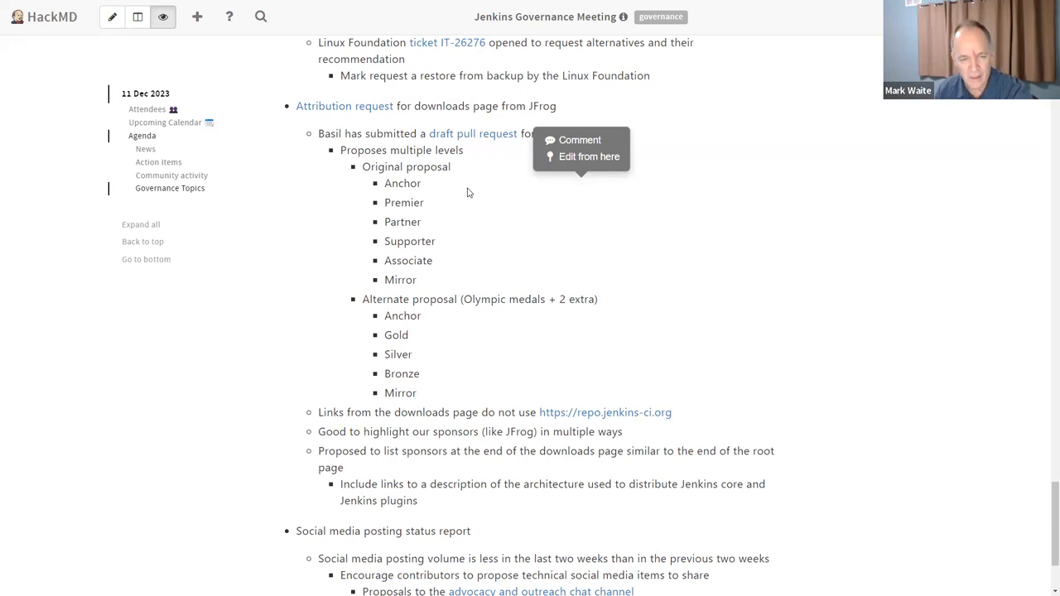
mouse_move(421, 388)
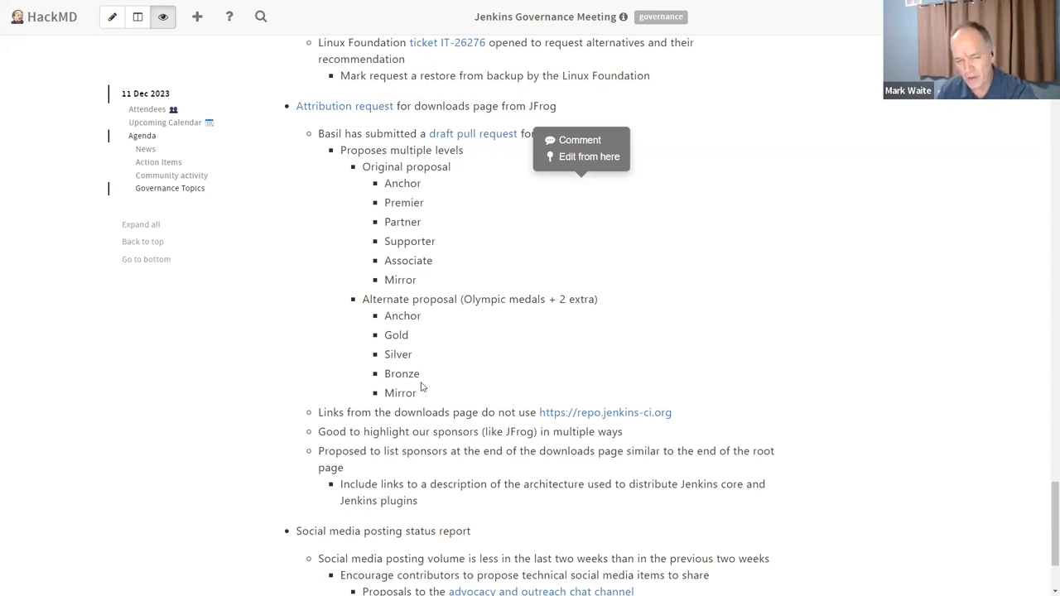
left_click_drag(384, 334, 420, 373)
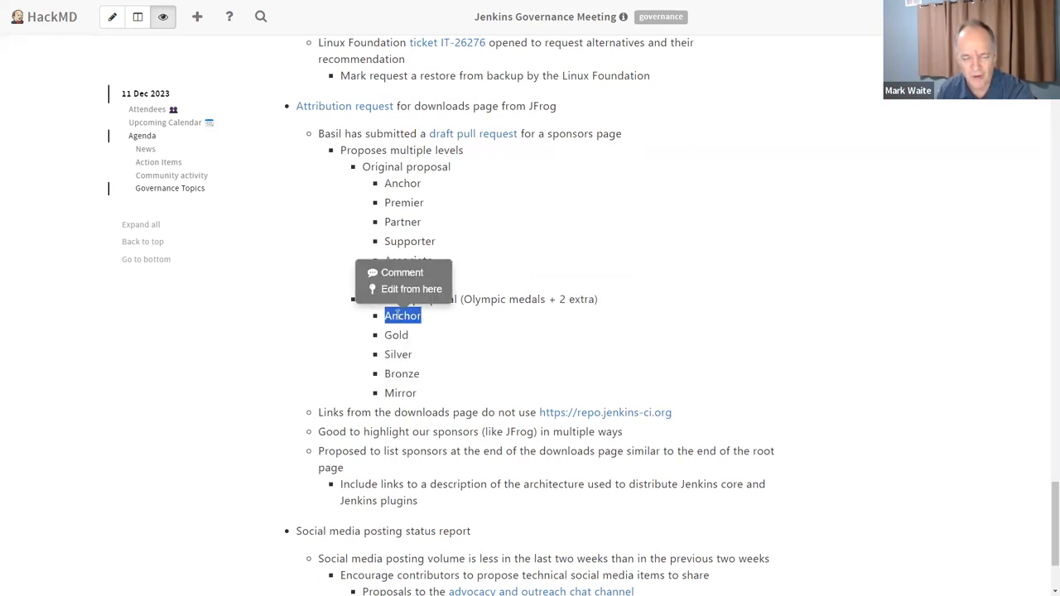
double_click(400, 392)
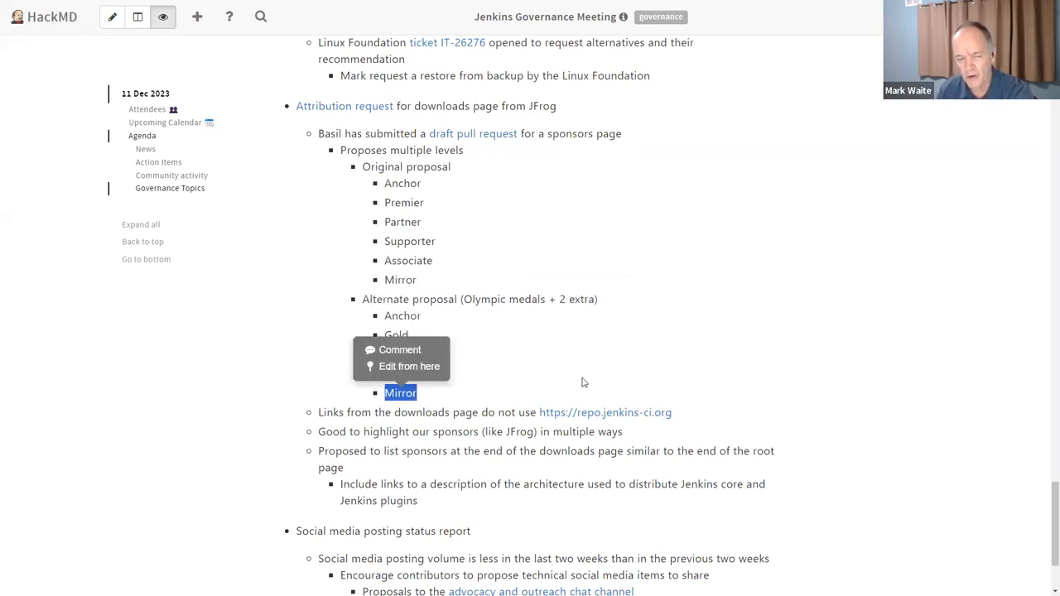
left_click(587, 380)
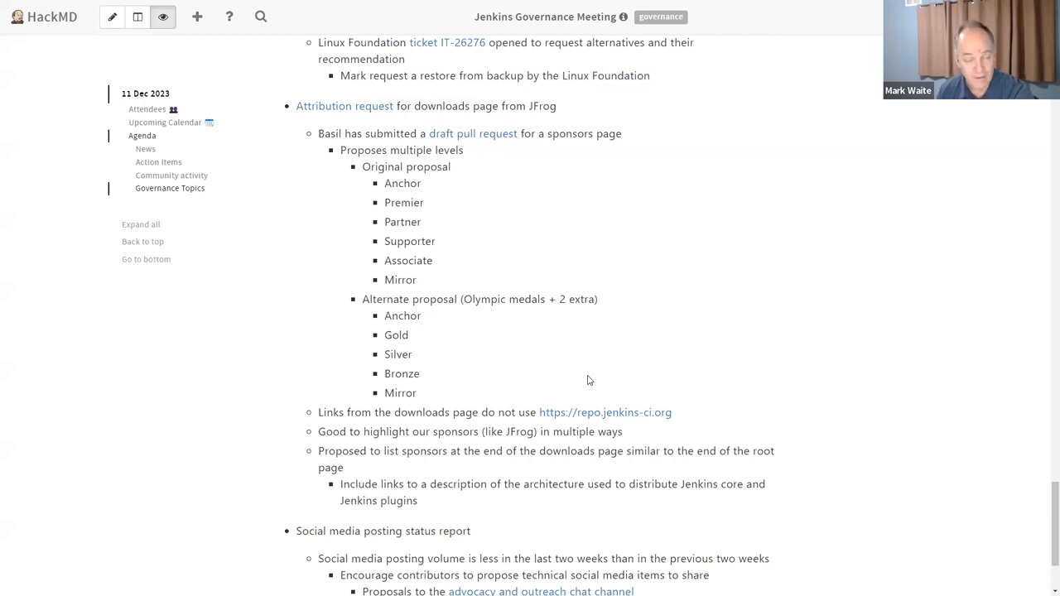
mouse_move(393, 236)
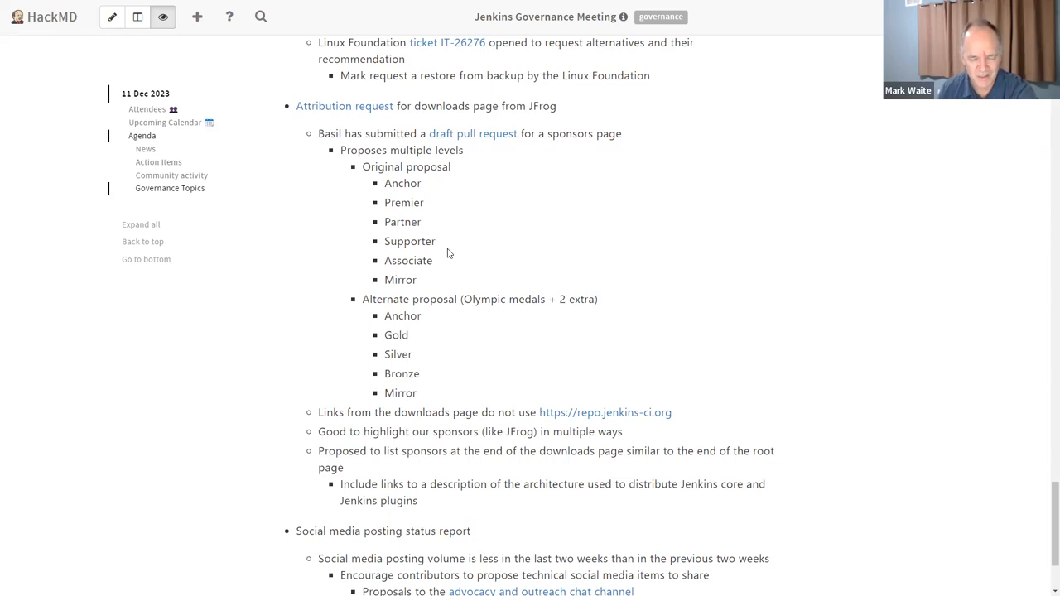
mouse_move(444, 280)
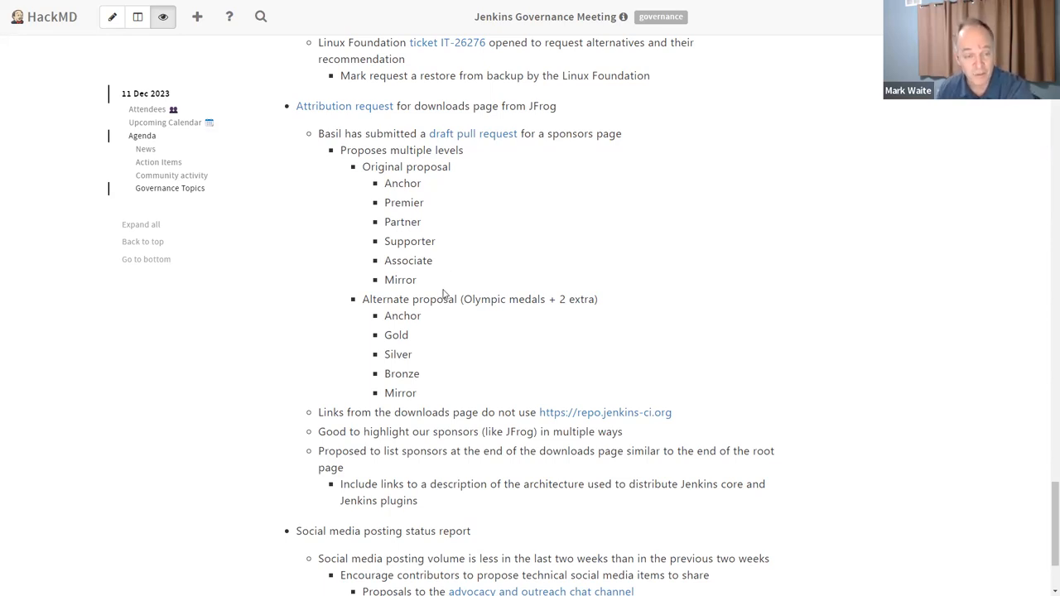
mouse_move(454, 314)
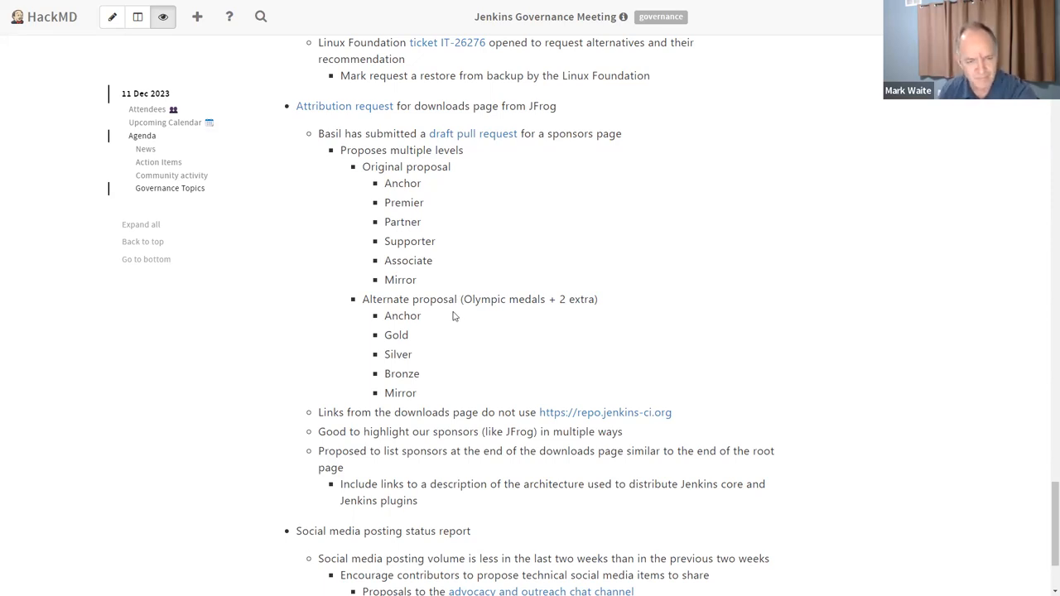
mouse_move(482, 208)
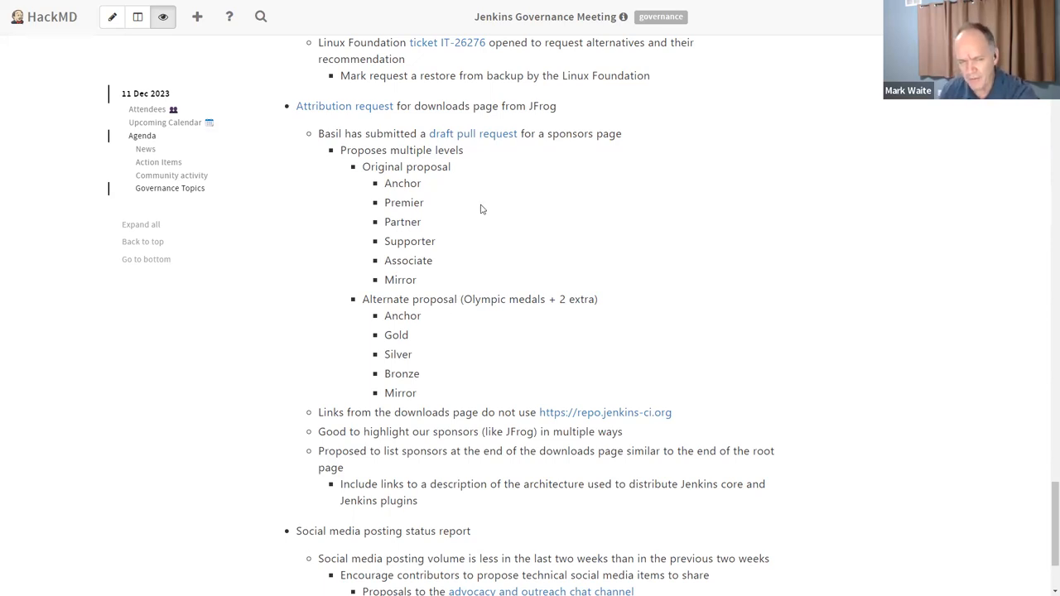
mouse_move(669, 231)
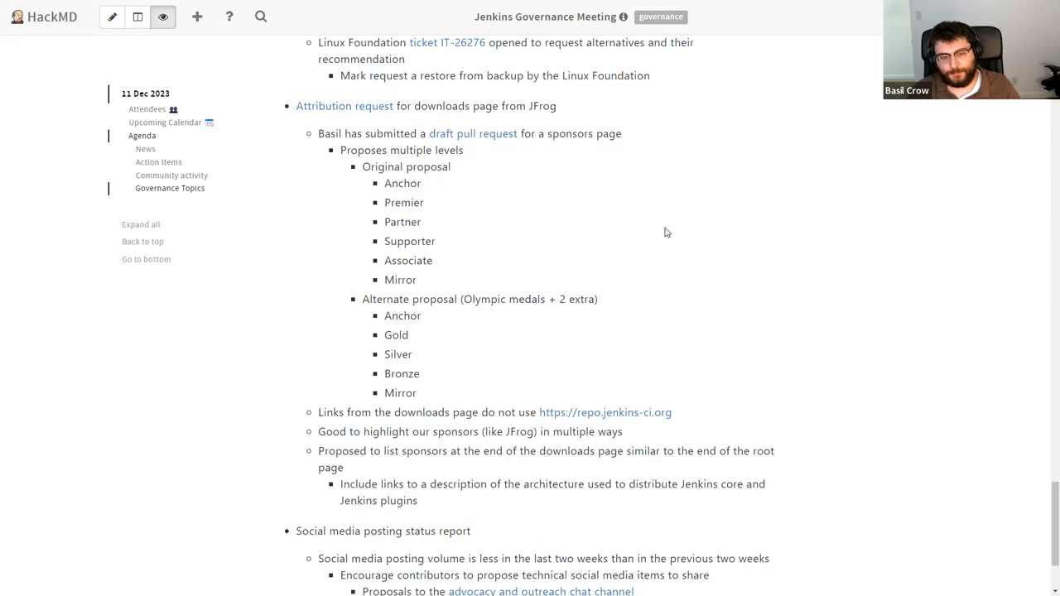
mouse_move(647, 258)
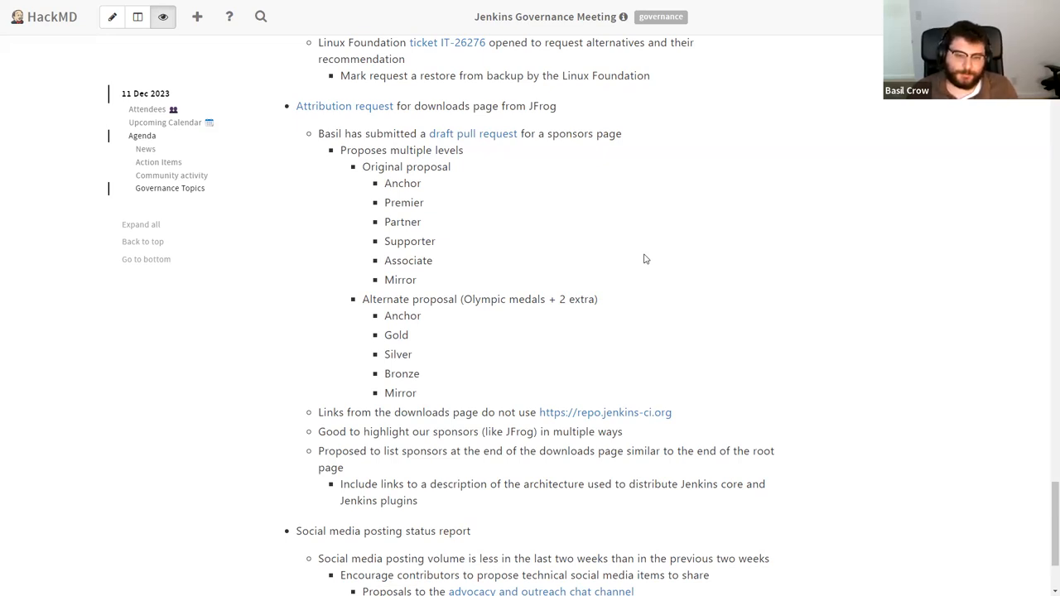
mouse_move(619, 299)
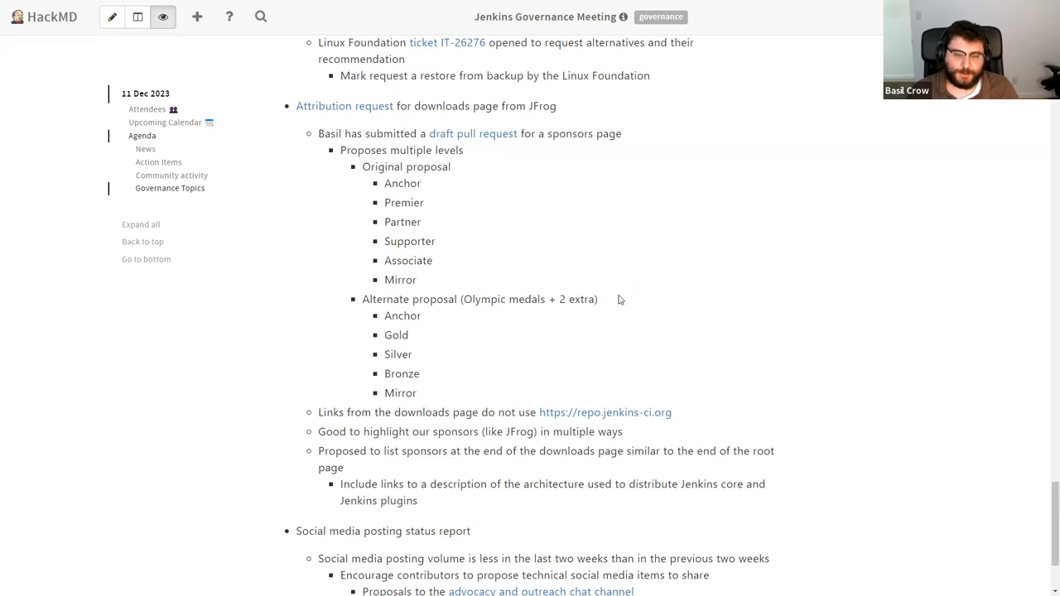
mouse_move(611, 304)
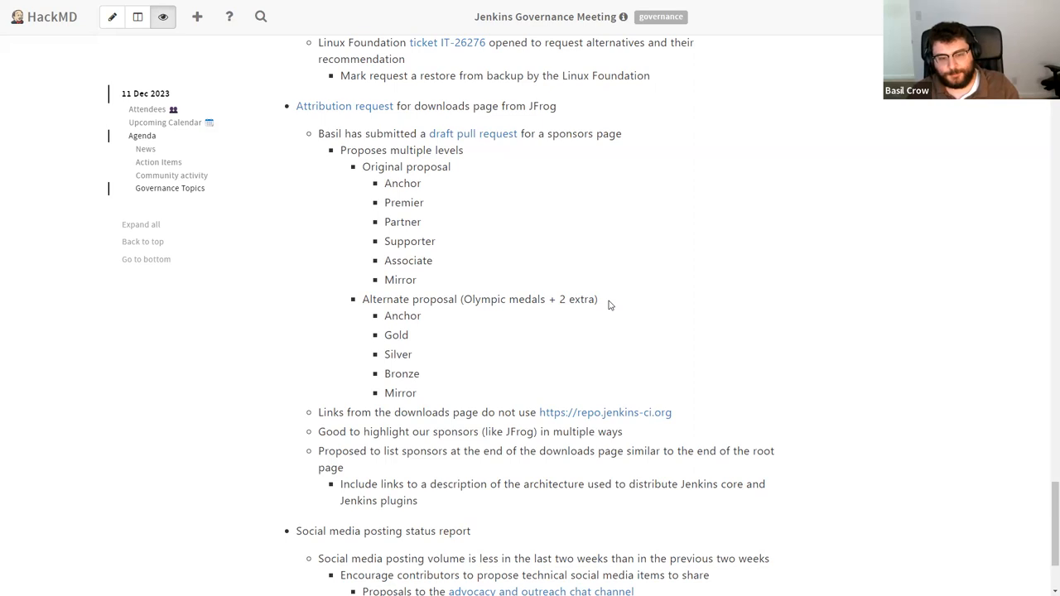
mouse_move(604, 314)
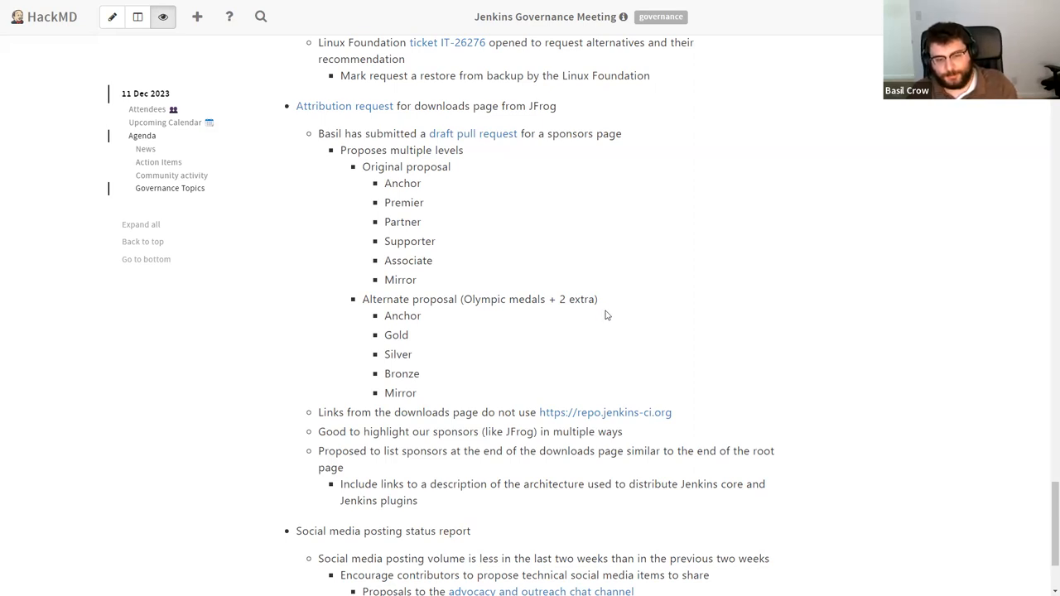
mouse_move(607, 326)
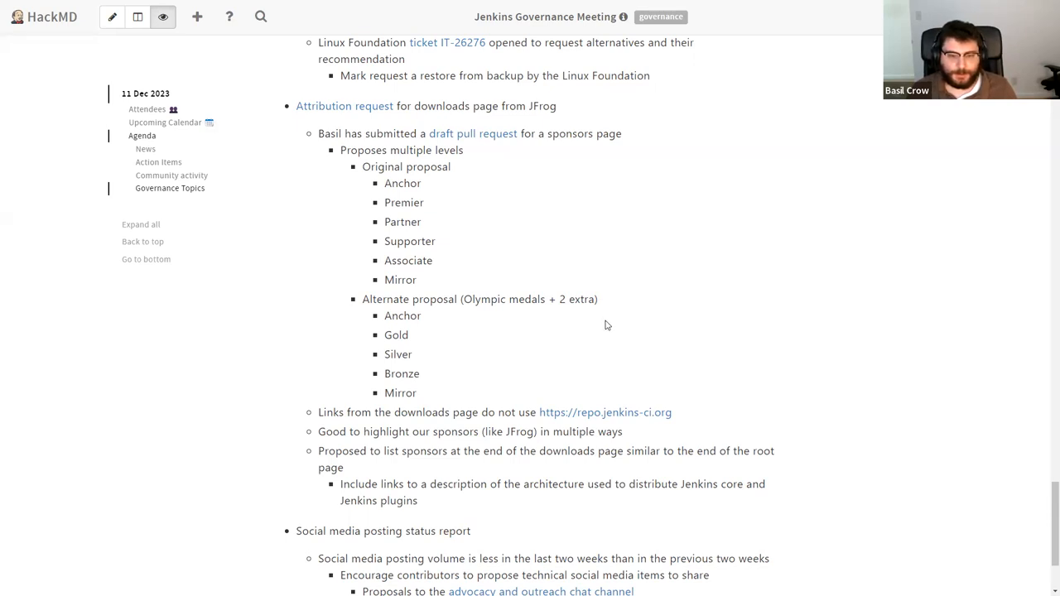
mouse_move(602, 329)
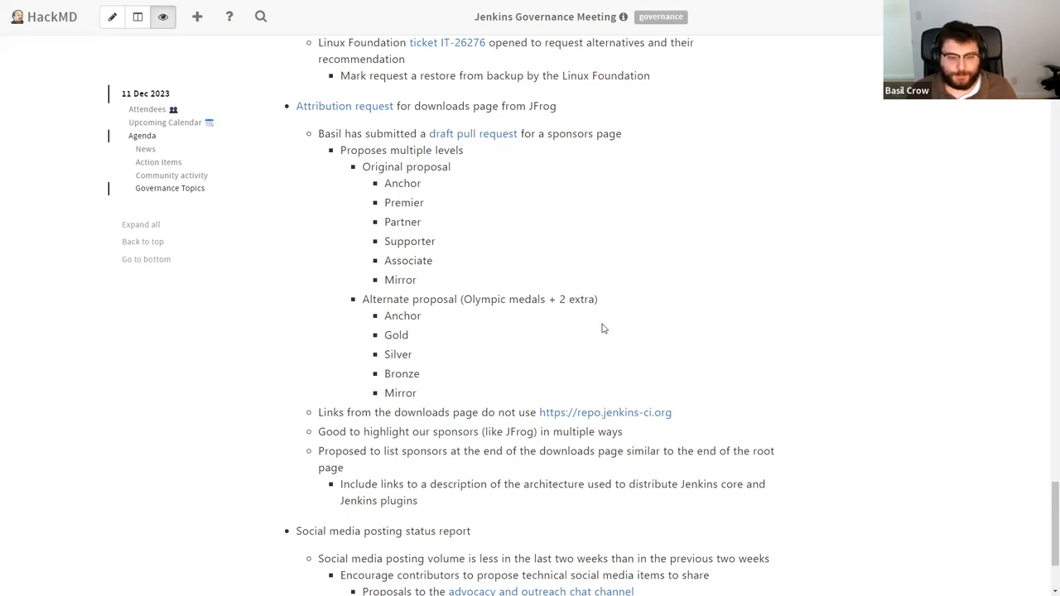
mouse_move(596, 331)
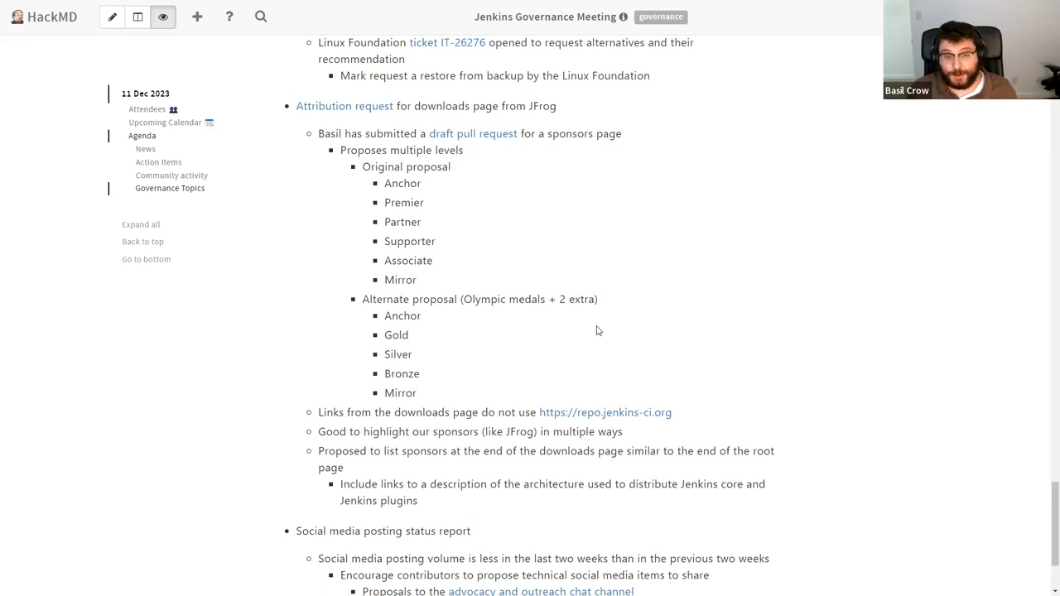
mouse_move(598, 327)
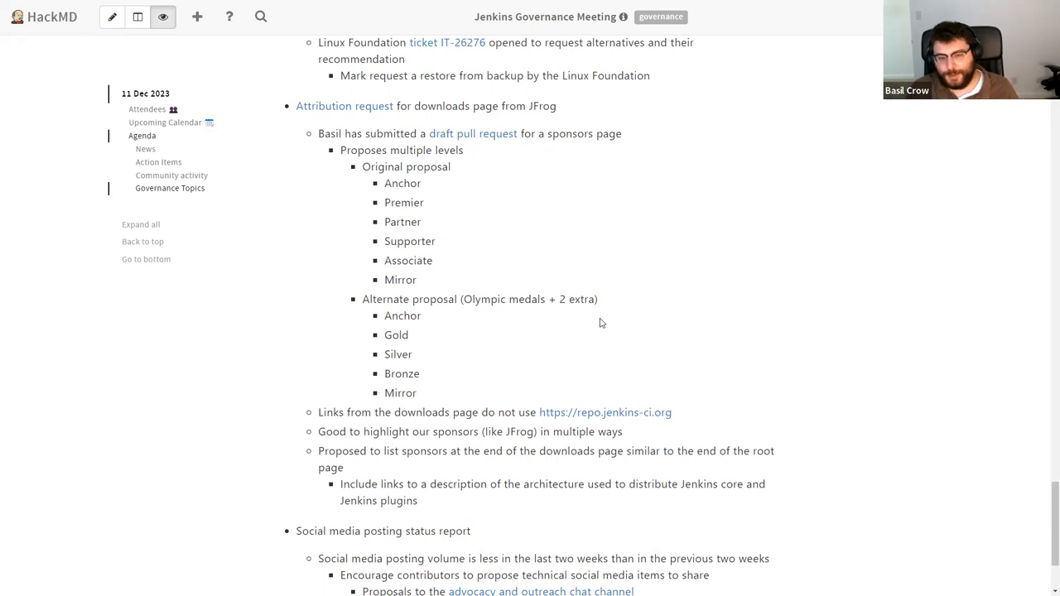
mouse_move(591, 299)
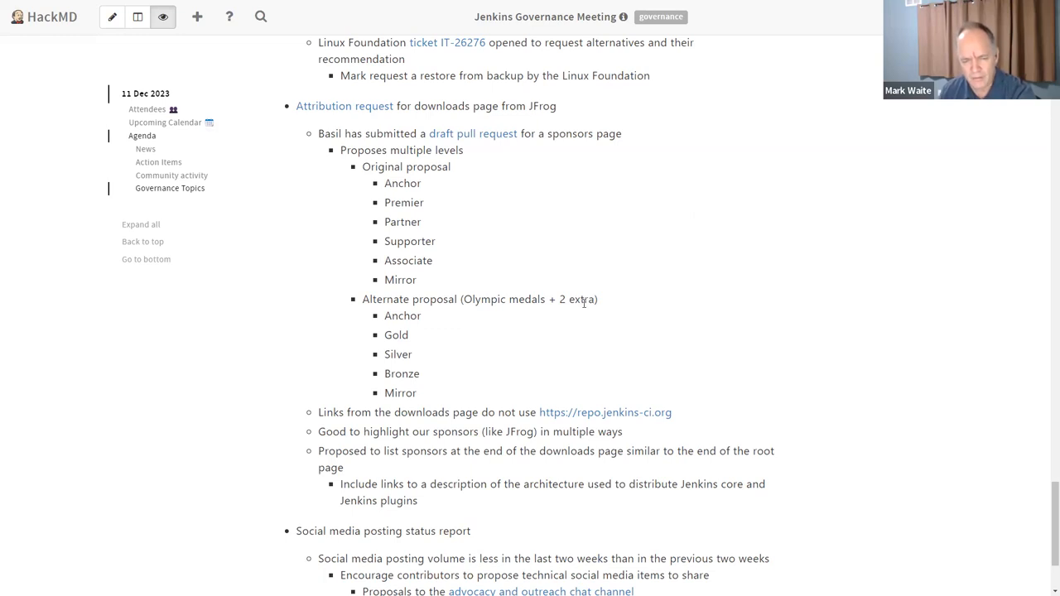
scroll("down", 3)
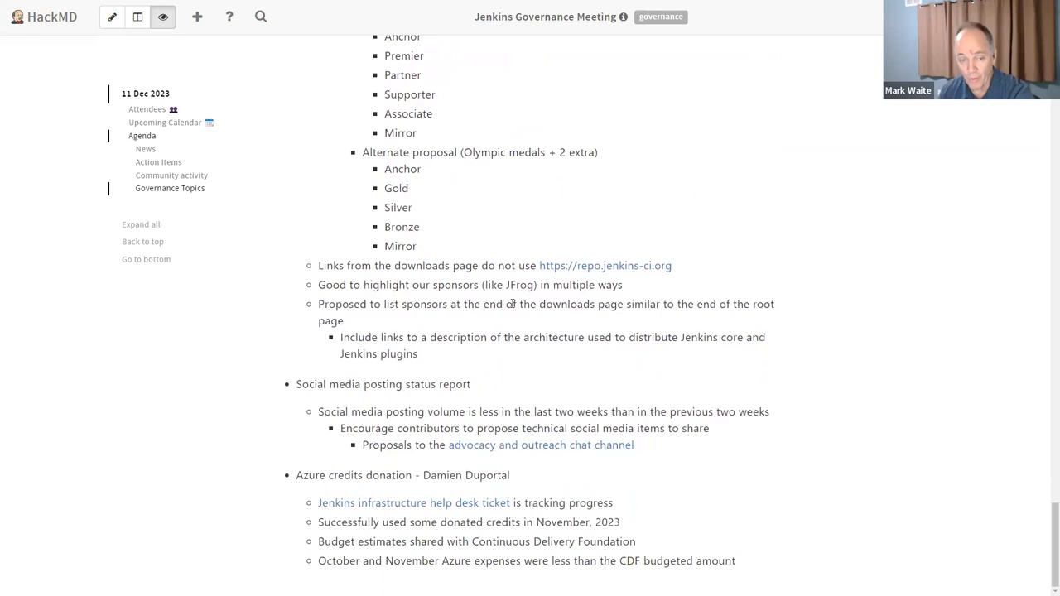
scroll("up", 3)
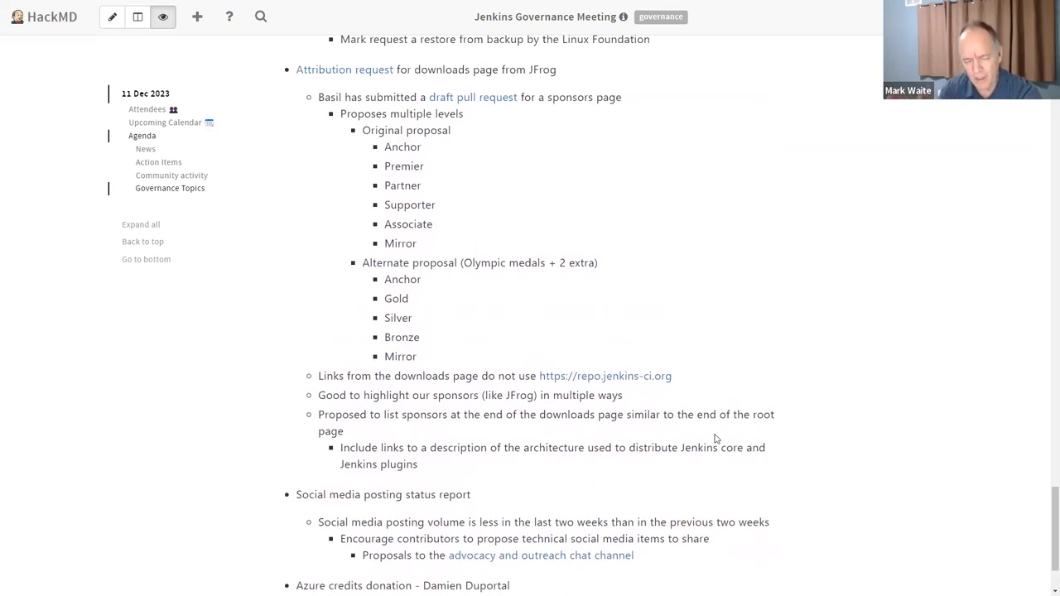
mouse_move(683, 309)
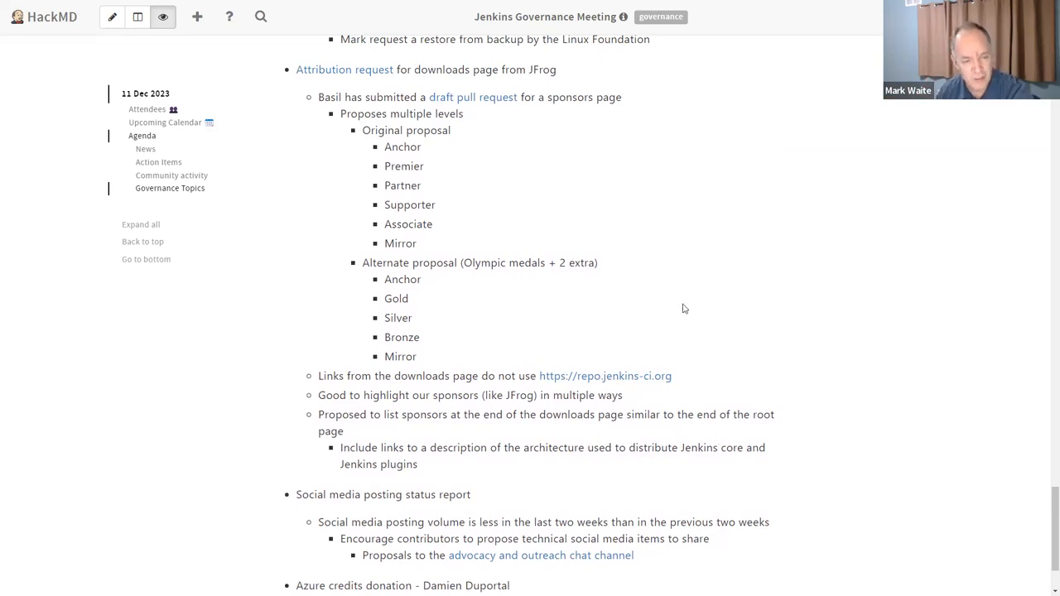
mouse_move(322, 108)
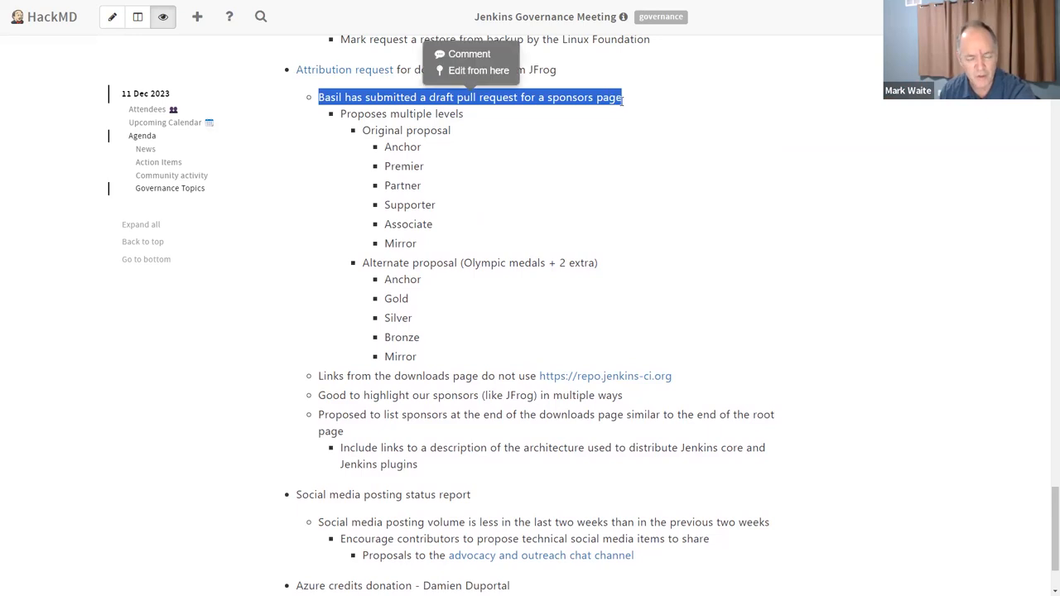
left_click(325, 479)
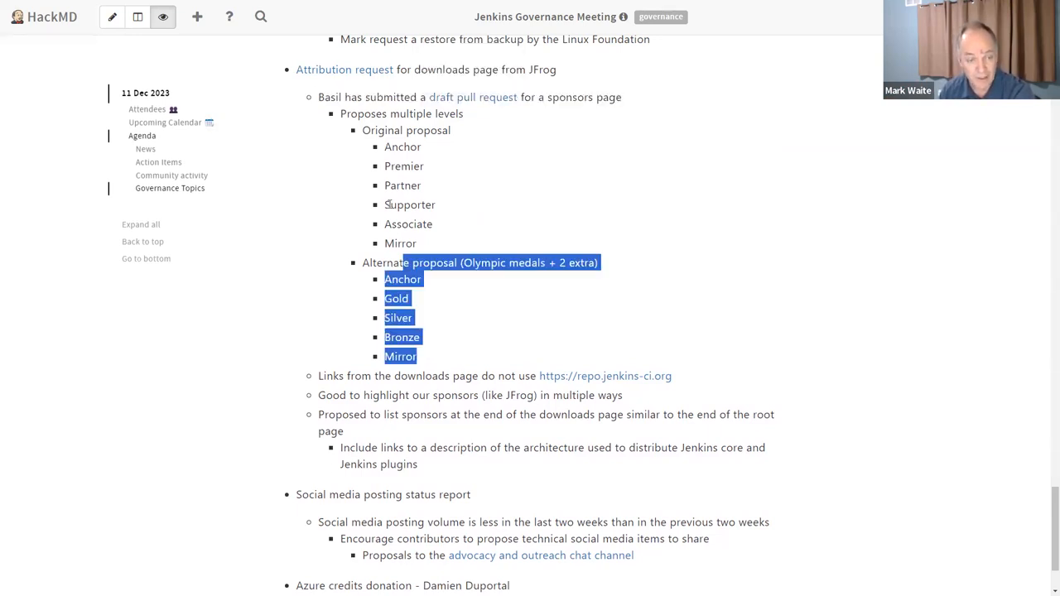
left_click(736, 216)
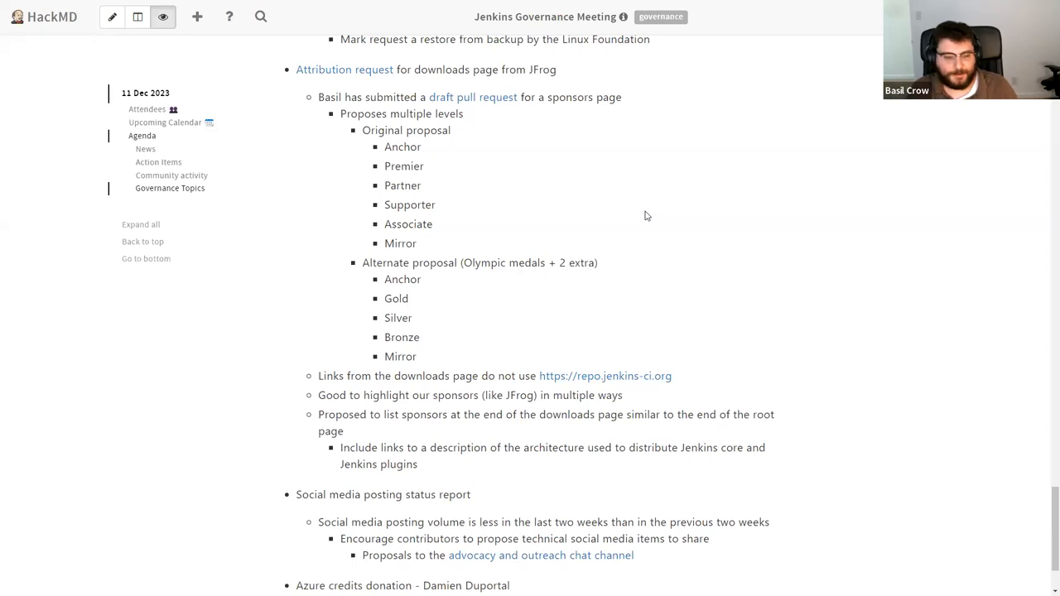
mouse_move(587, 243)
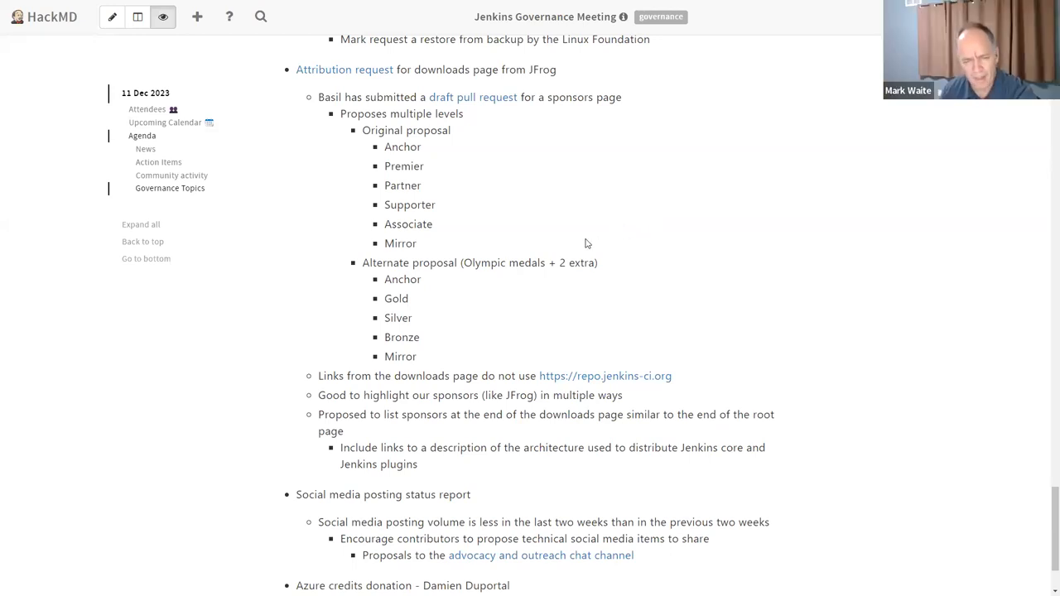
mouse_move(610, 252)
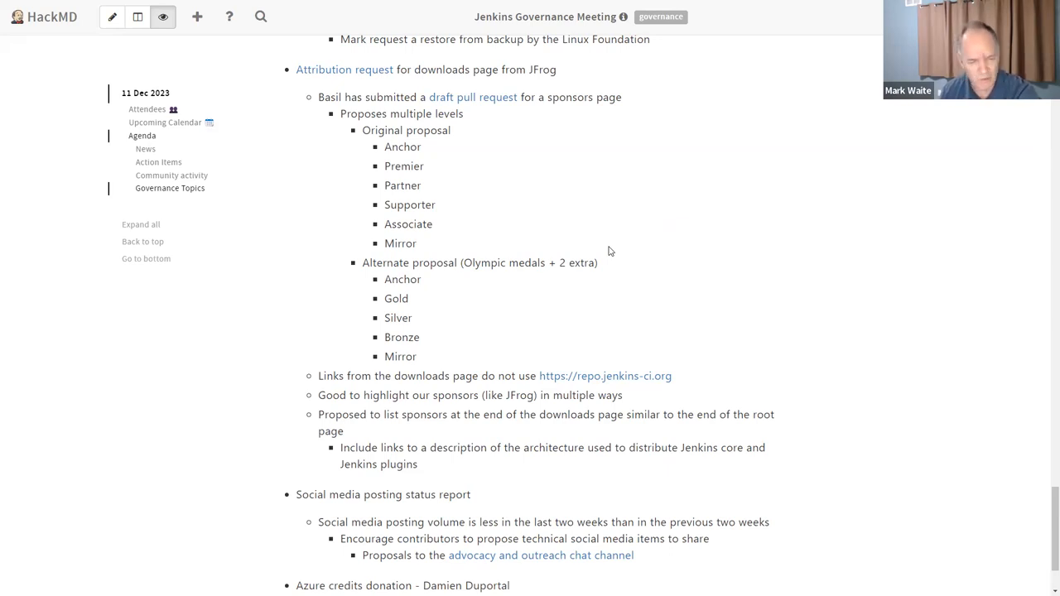
mouse_move(604, 254)
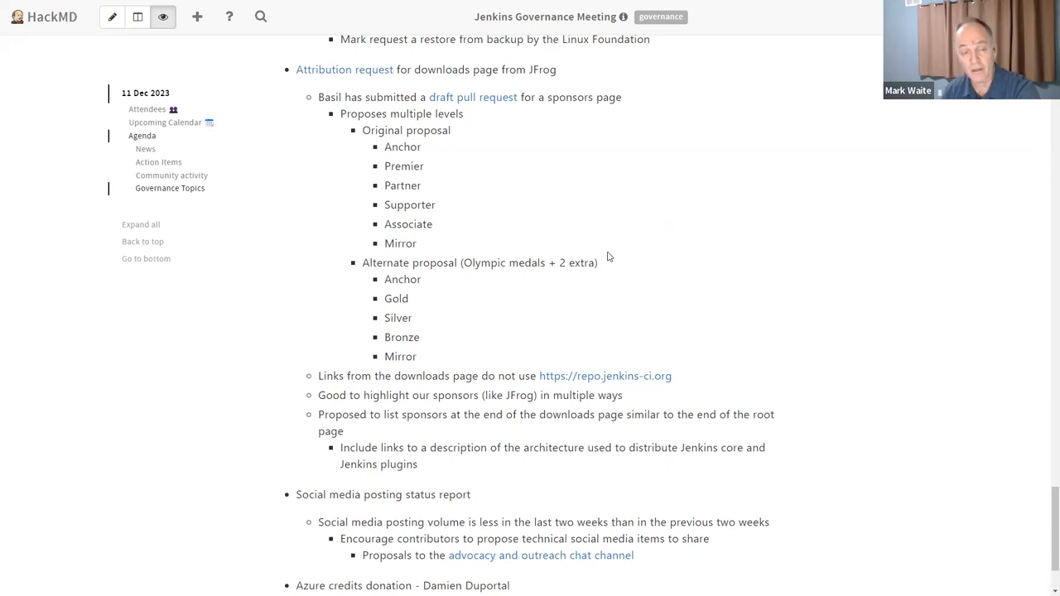
mouse_move(605, 269)
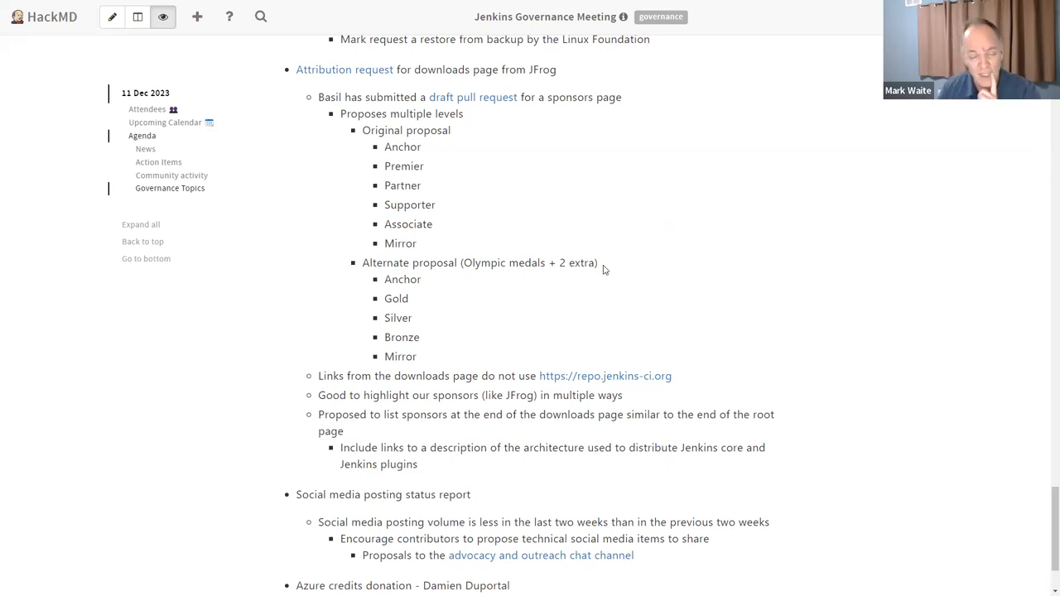
mouse_move(646, 389)
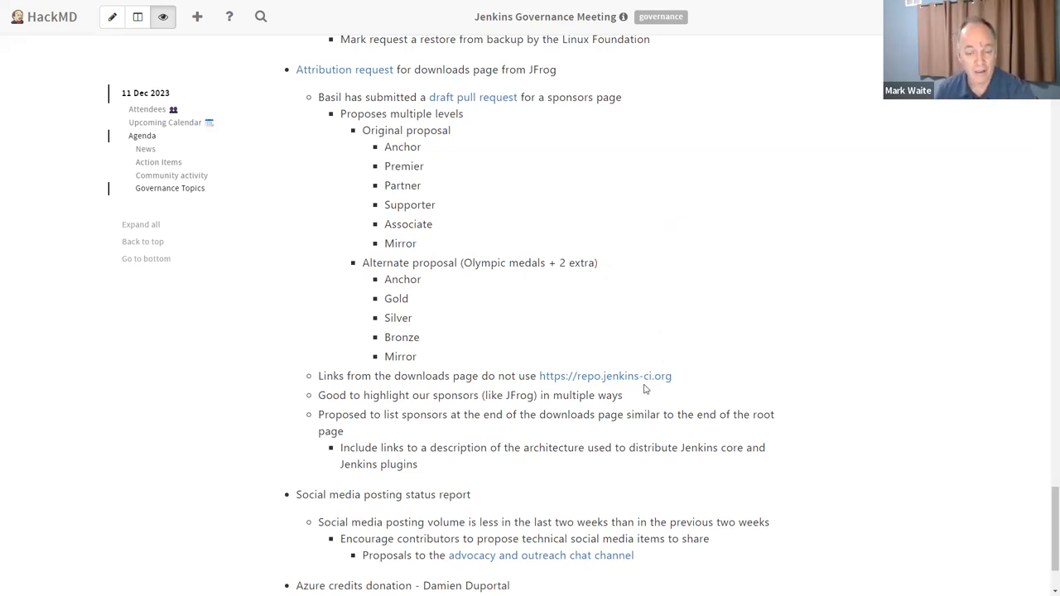
mouse_move(663, 362)
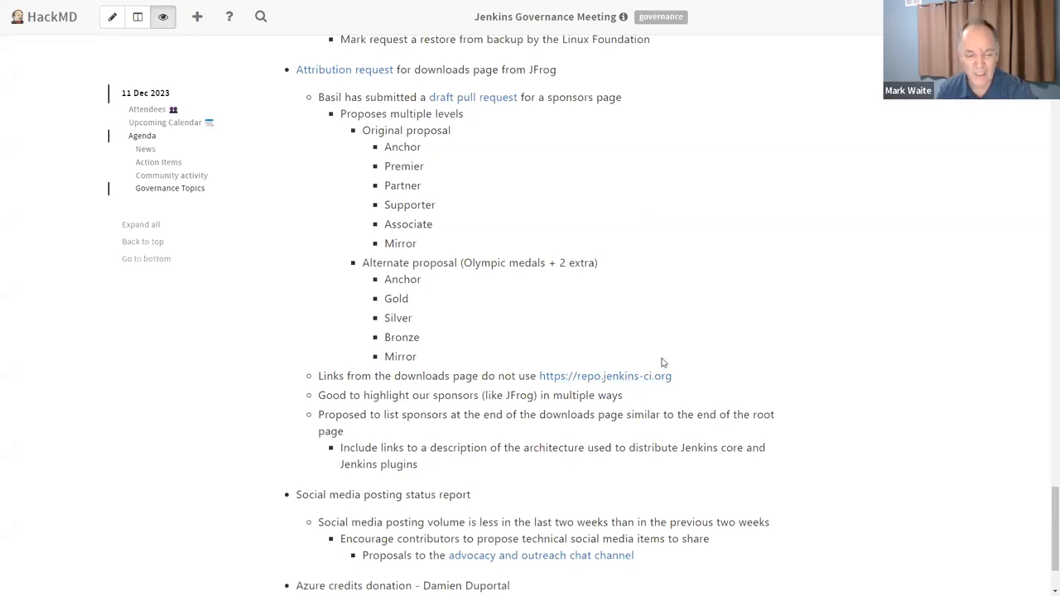
mouse_move(707, 330)
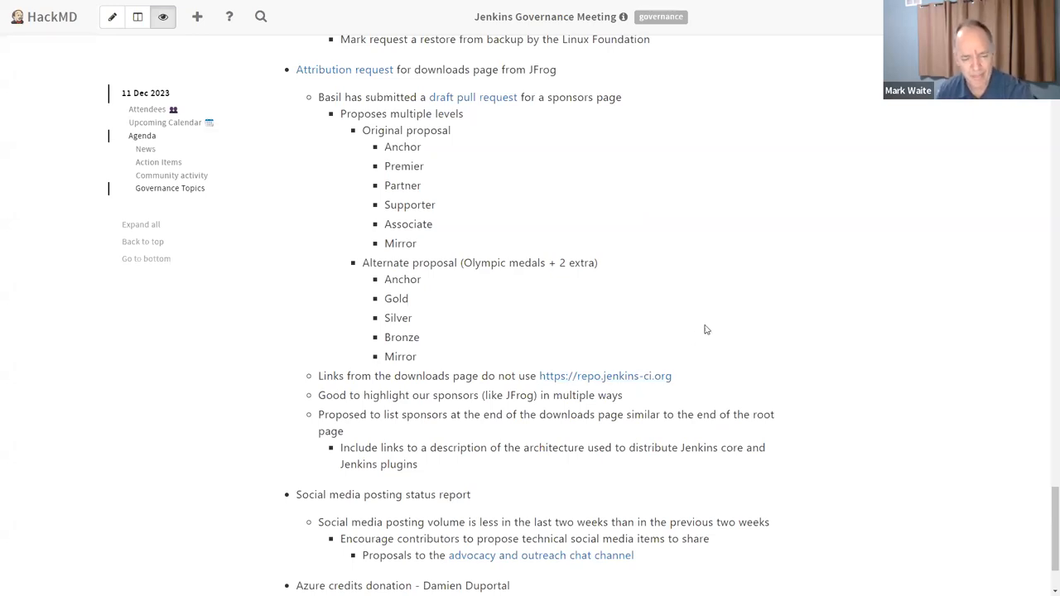
- Scroll to Damien Duportal's Azure credits donation topic and highlight its heading
scroll("down", 3)
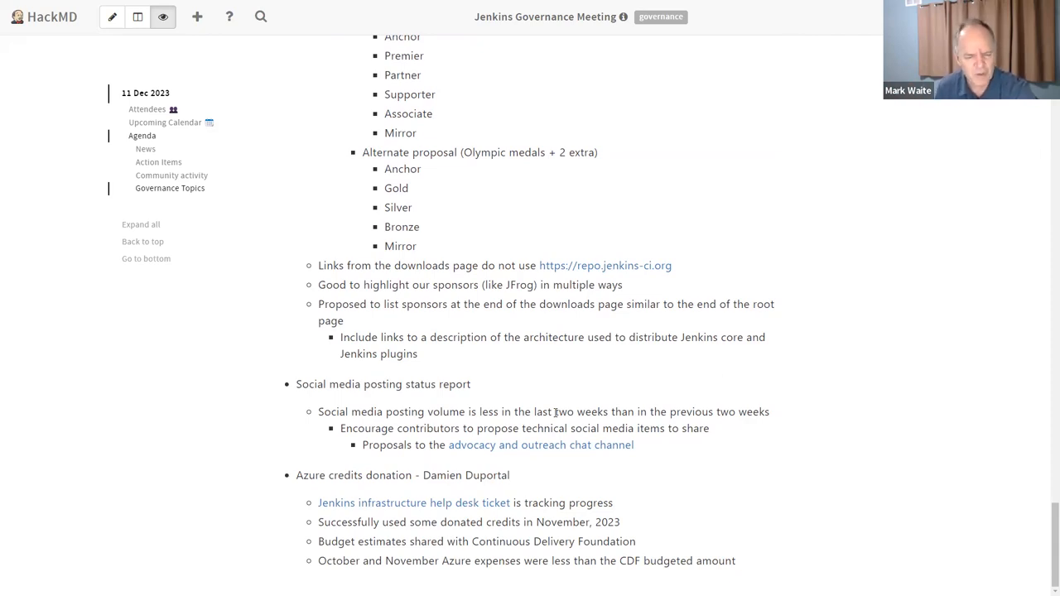
mouse_move(568, 387)
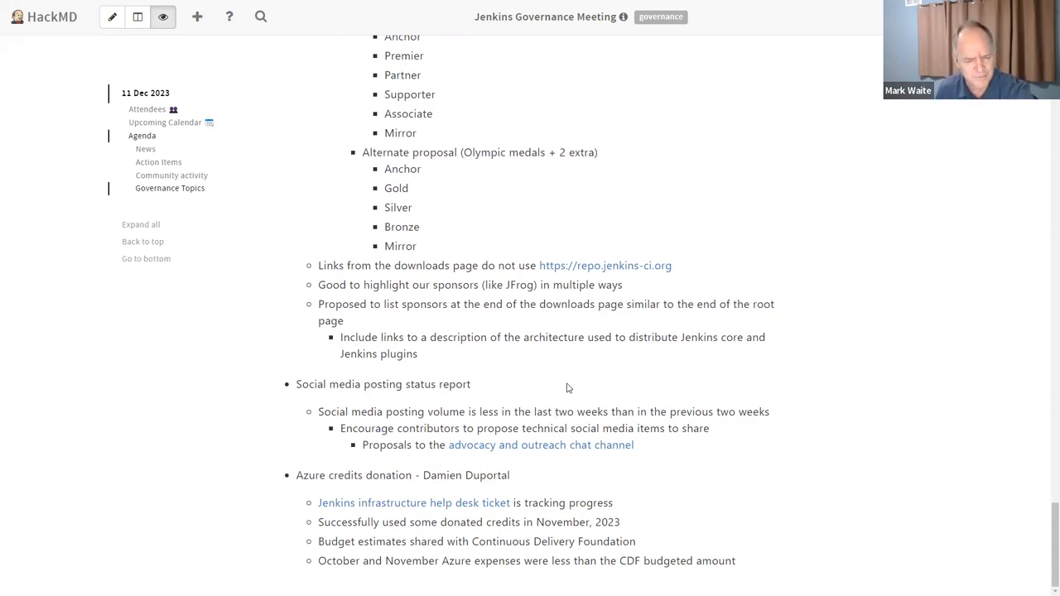
mouse_move(313, 477)
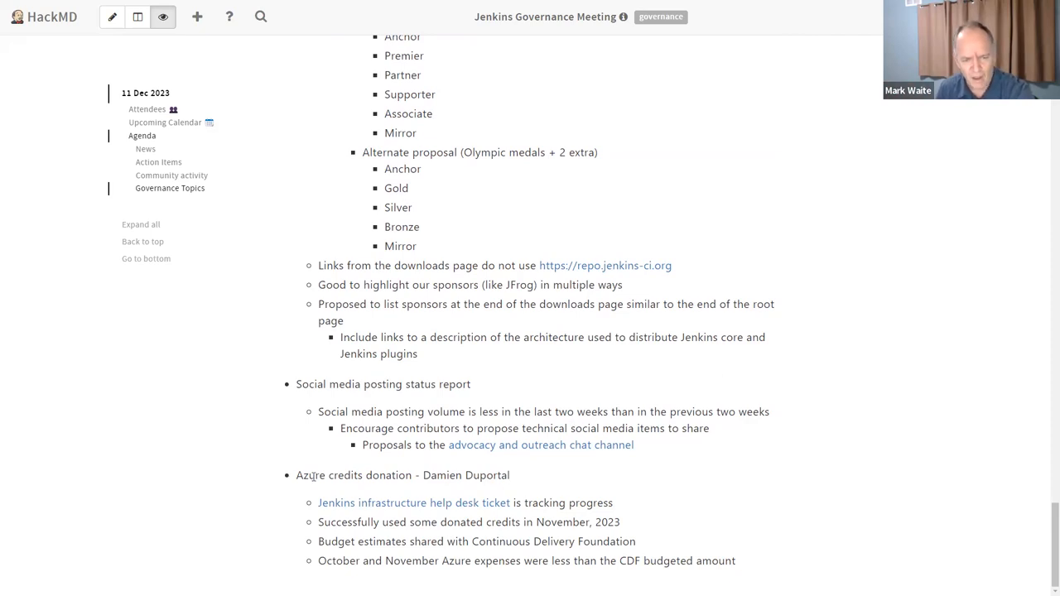
double_click(403, 475)
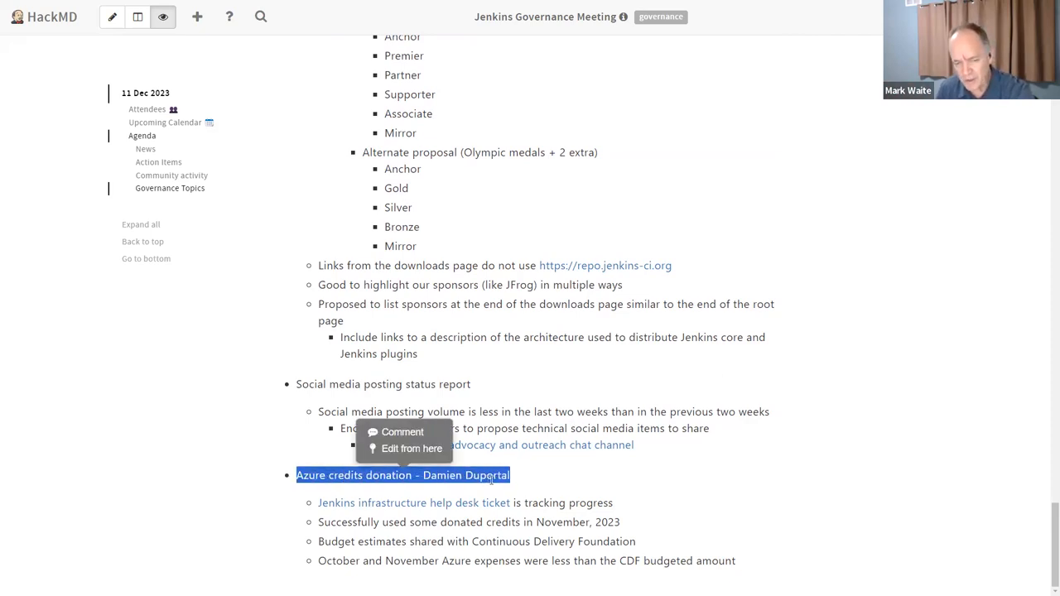
mouse_move(578, 463)
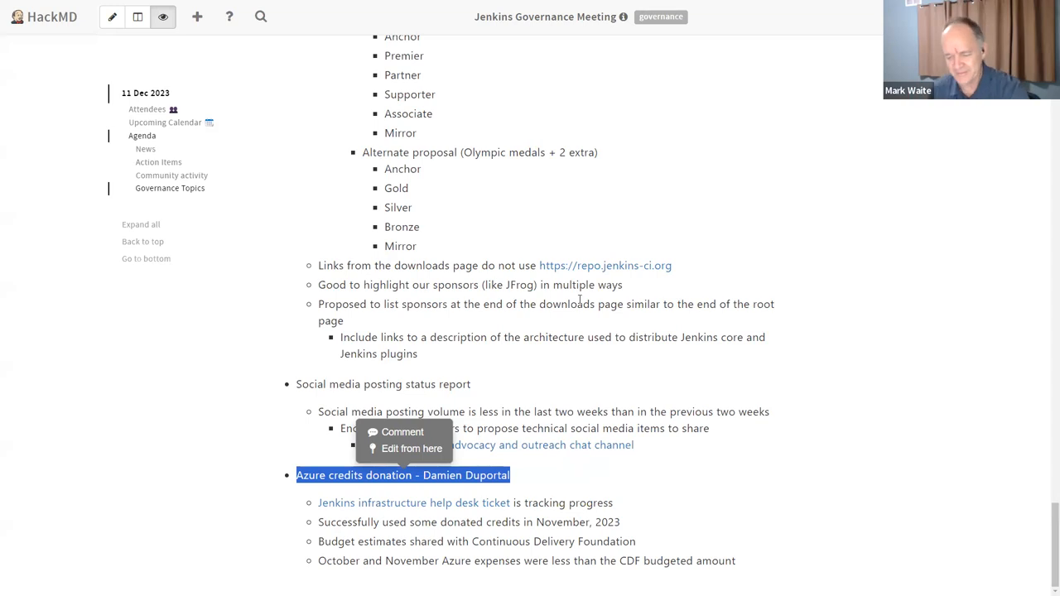
mouse_move(660, 288)
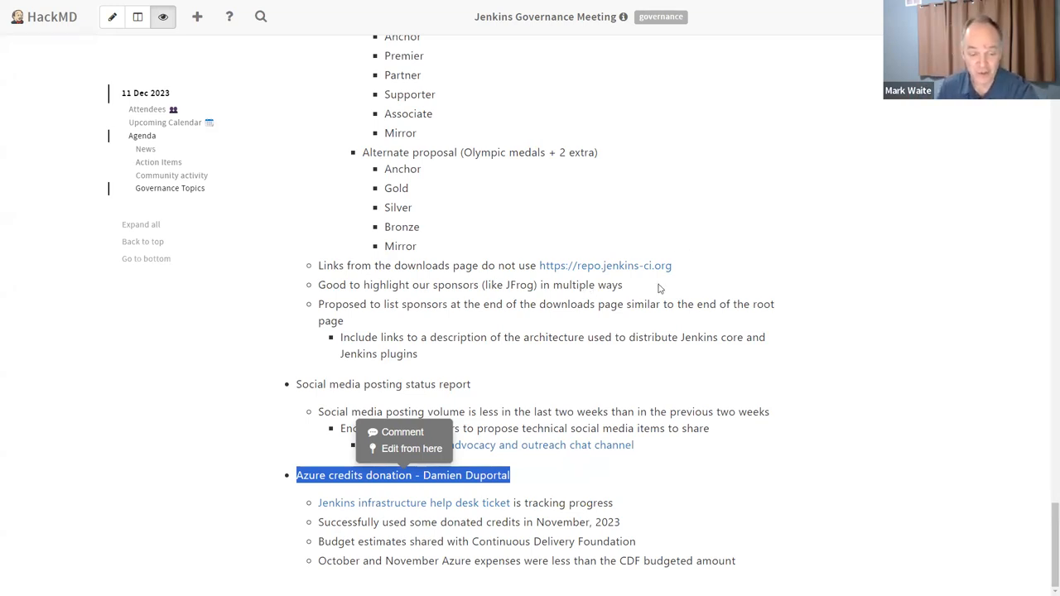